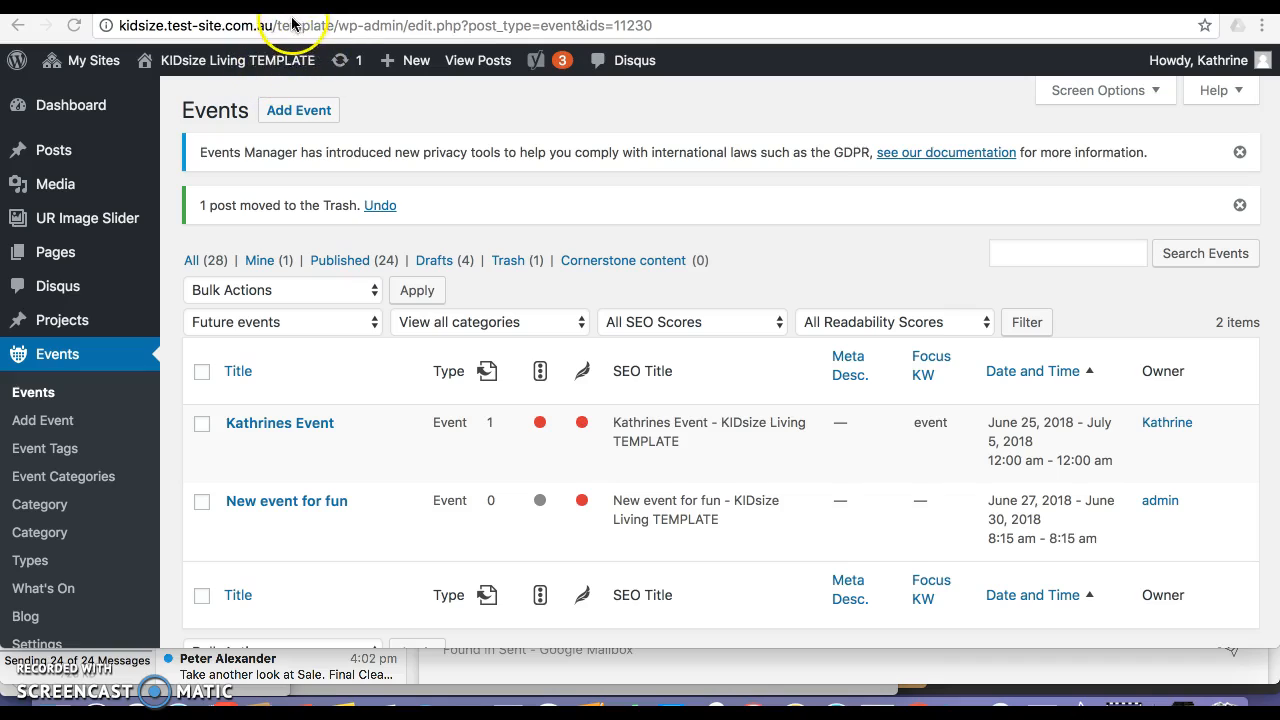
mouse_move(330, 114)
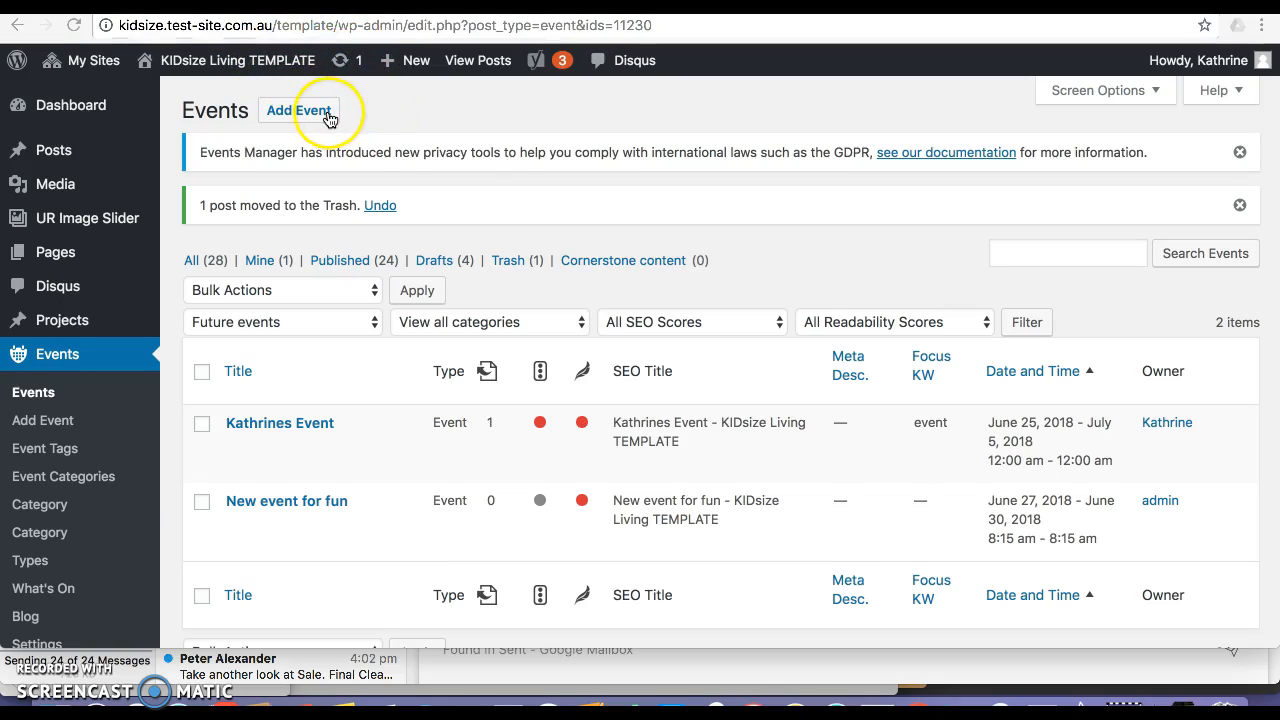
mouse_move(298, 110)
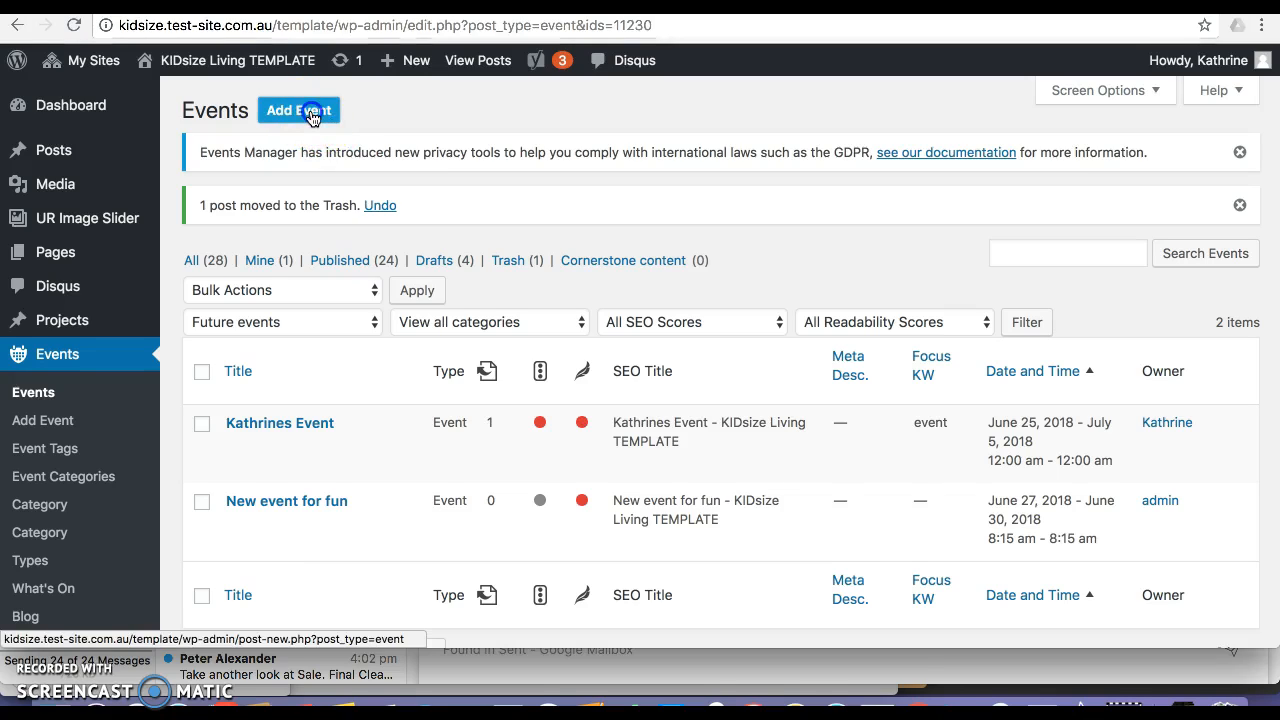
Step: Start a new event post titled 'New Kathrine event'
left_click(298, 110)
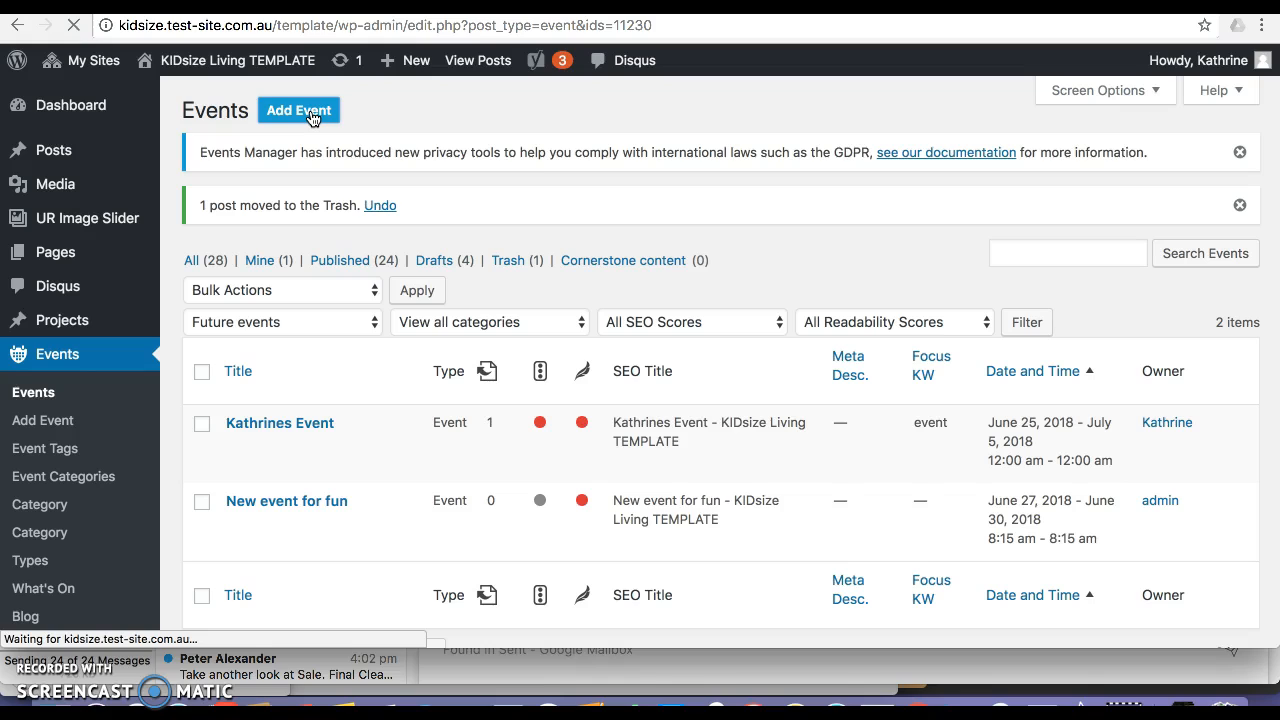
left_click(298, 110)
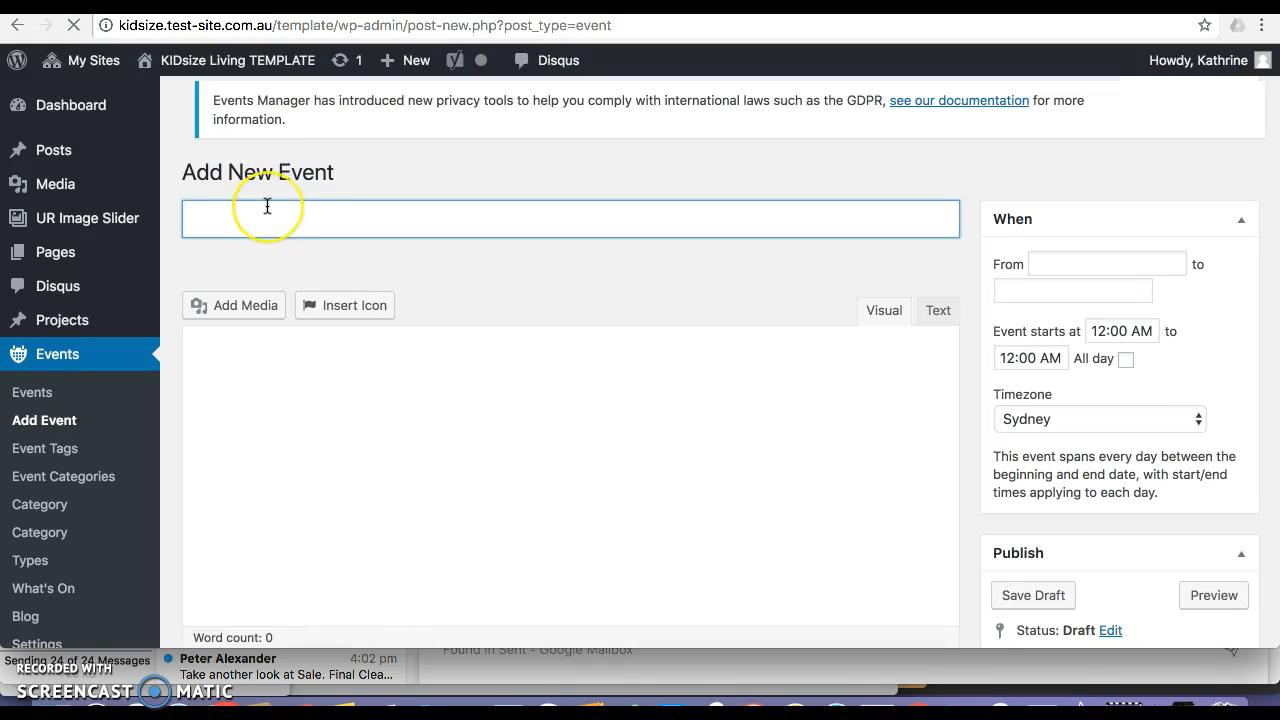
type("New Kathr")
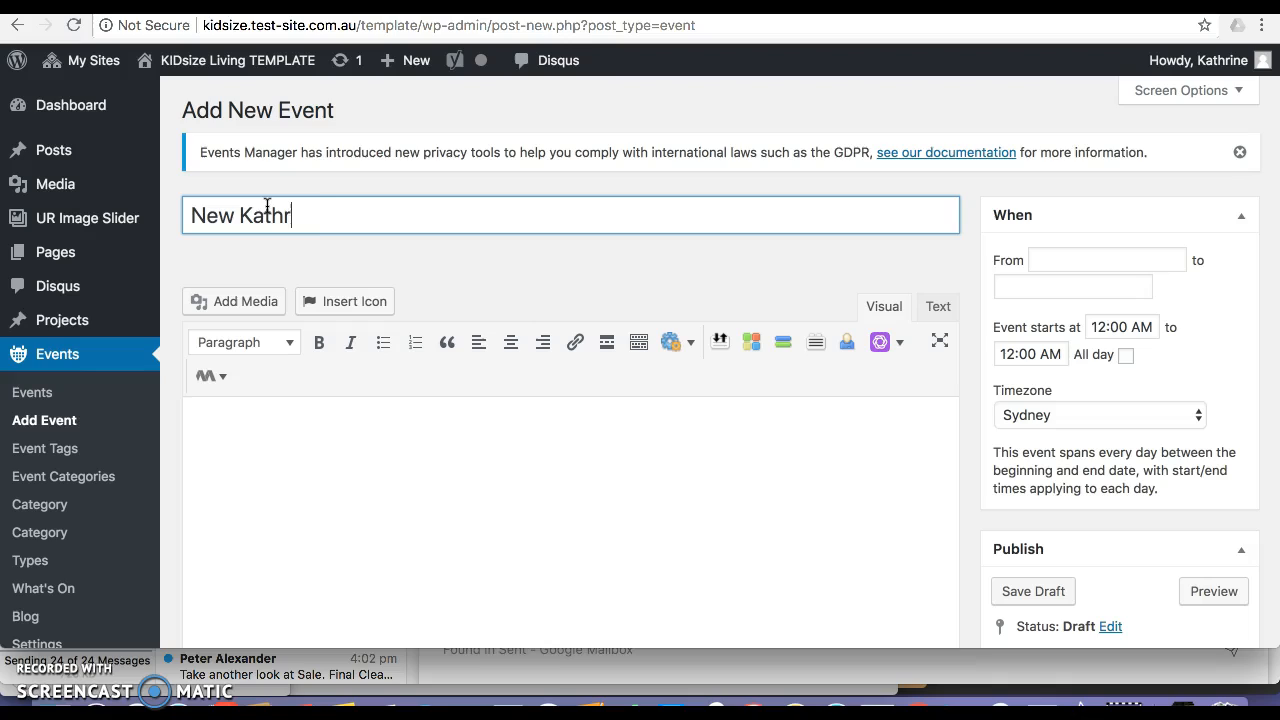
type("ine event")
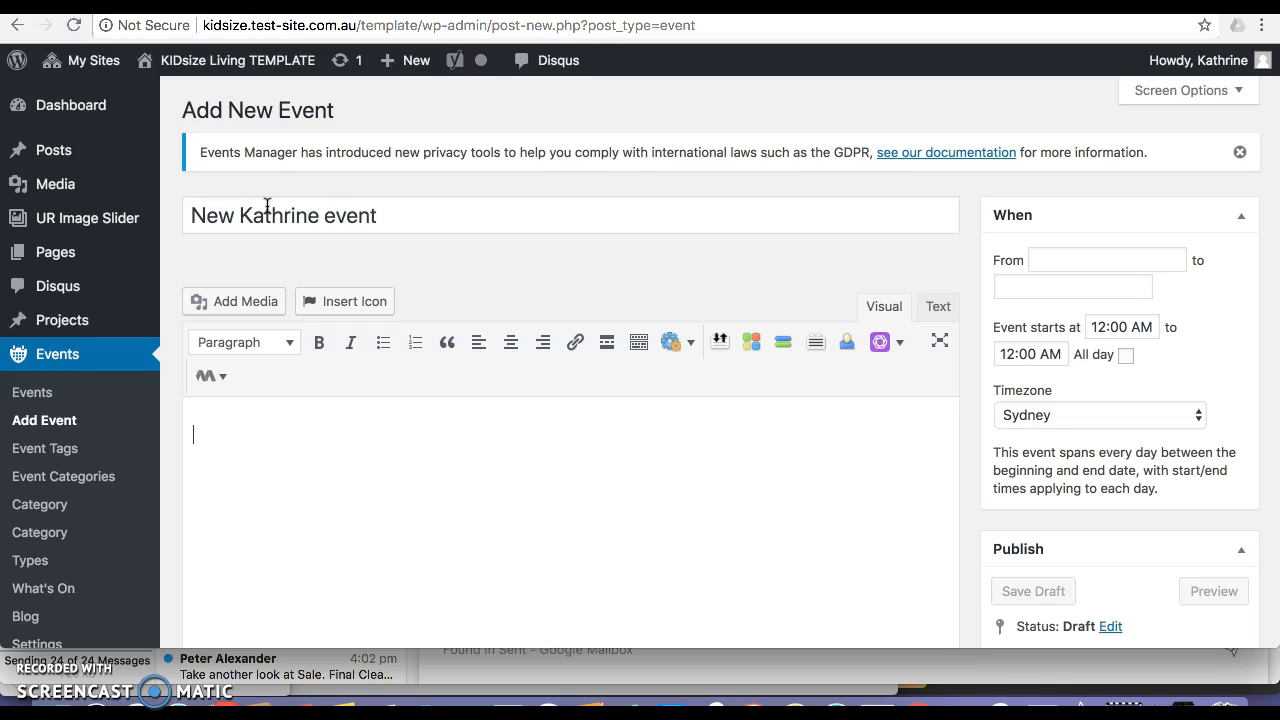
Step: Write the description 'This event is great. Thanks for coming' and a new paragraph 'We love it.'
type("This event")
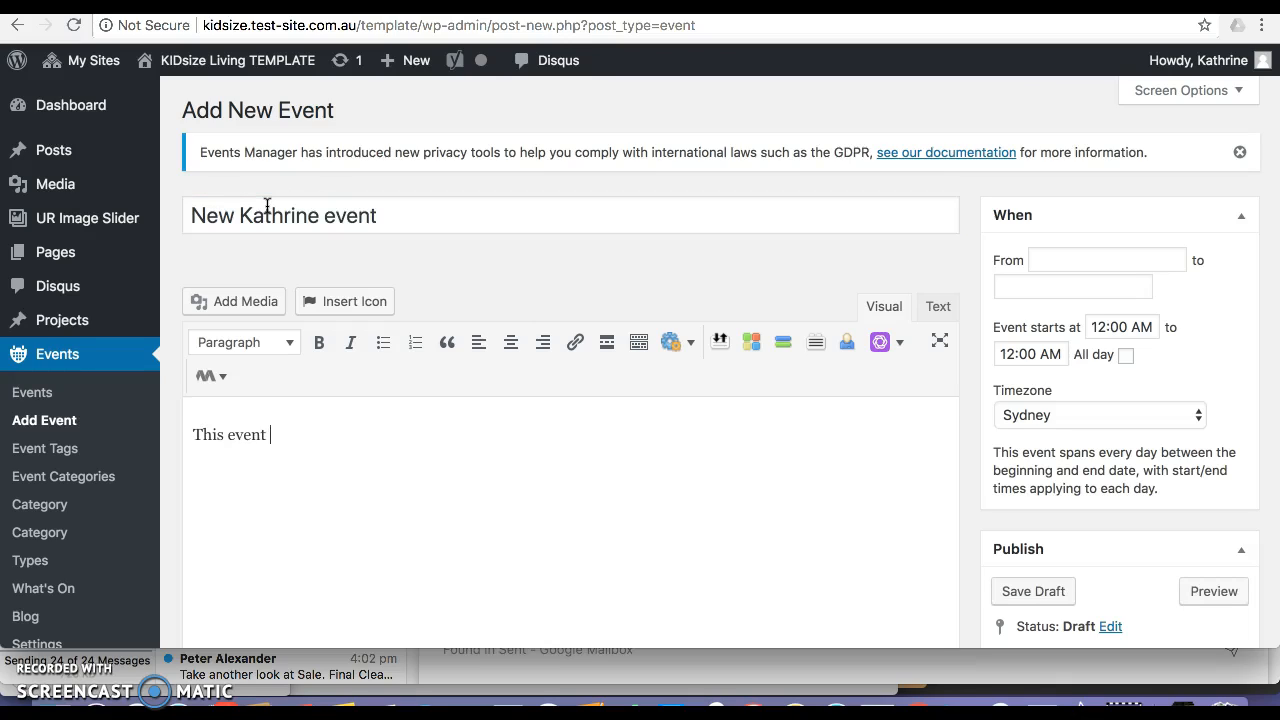
type("is great.")
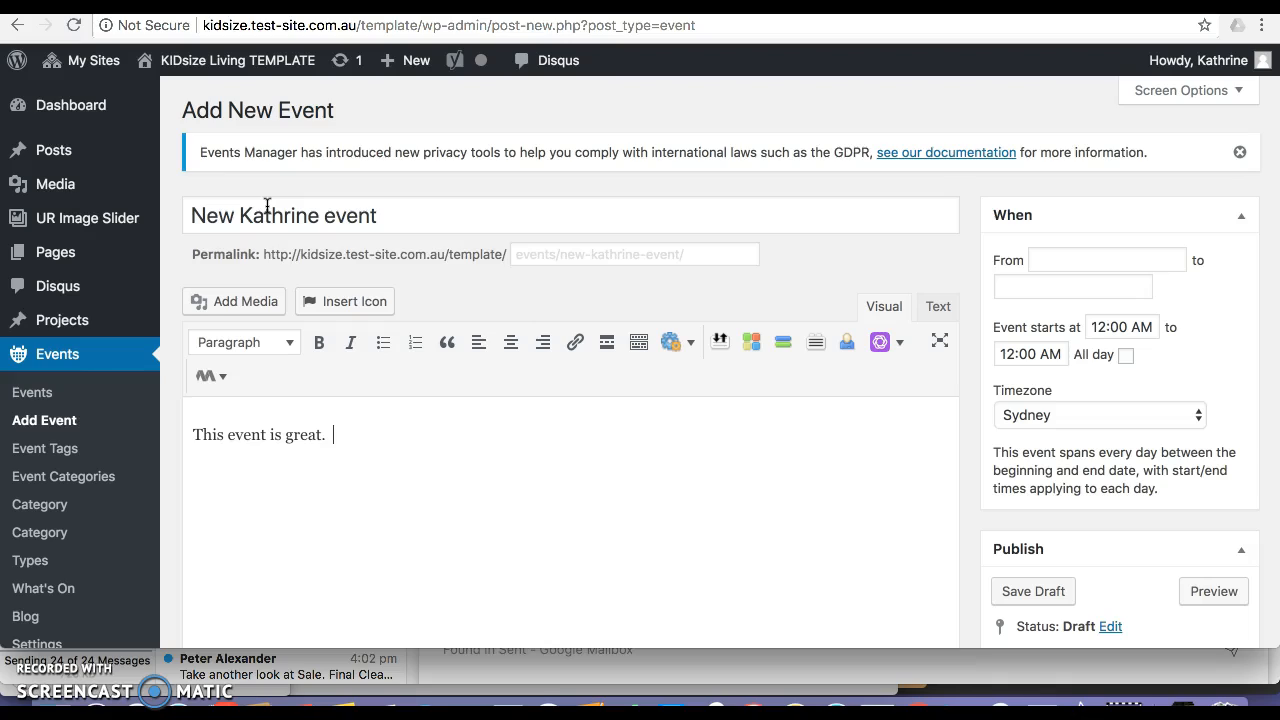
type("Thanks for coming")
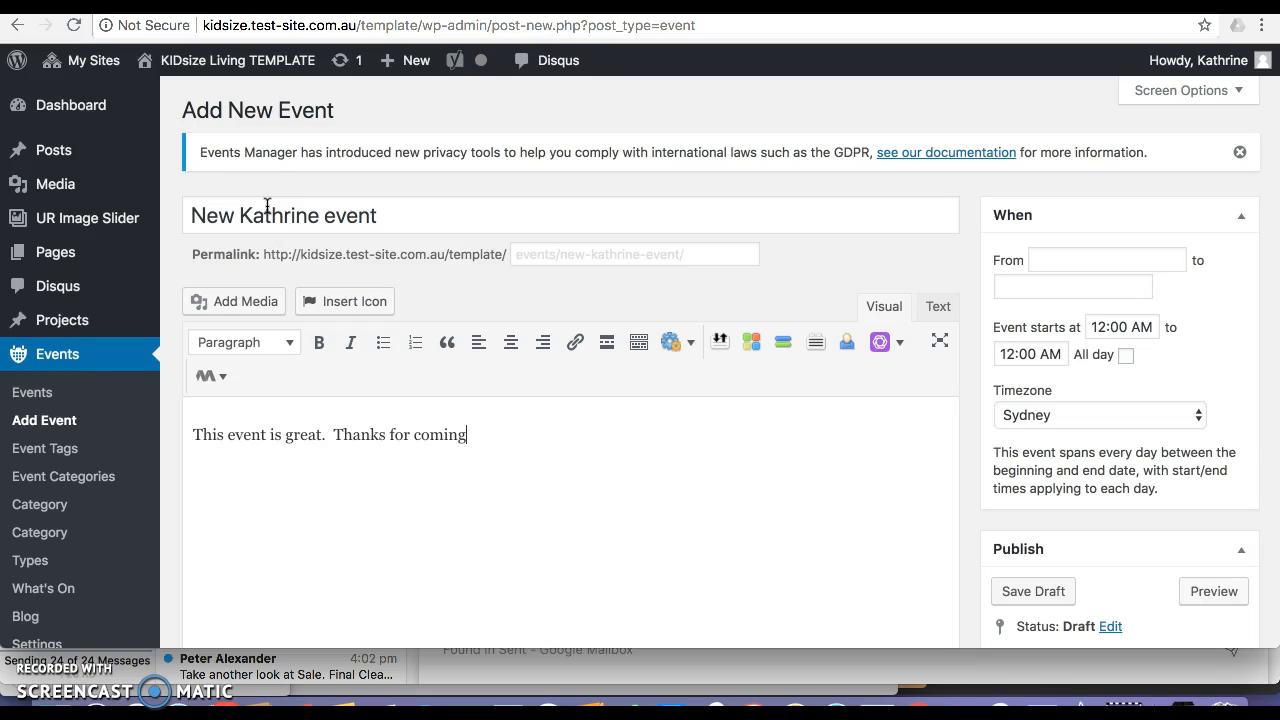
key("Enter")
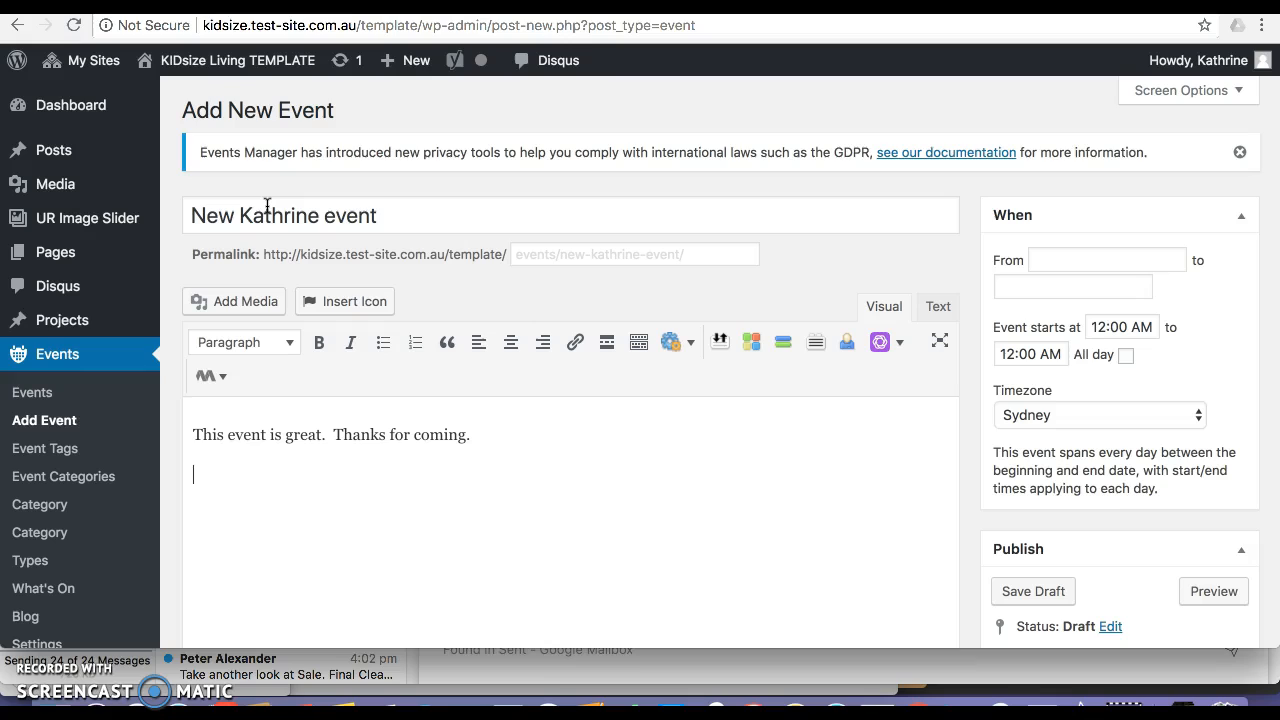
type("We love it.")
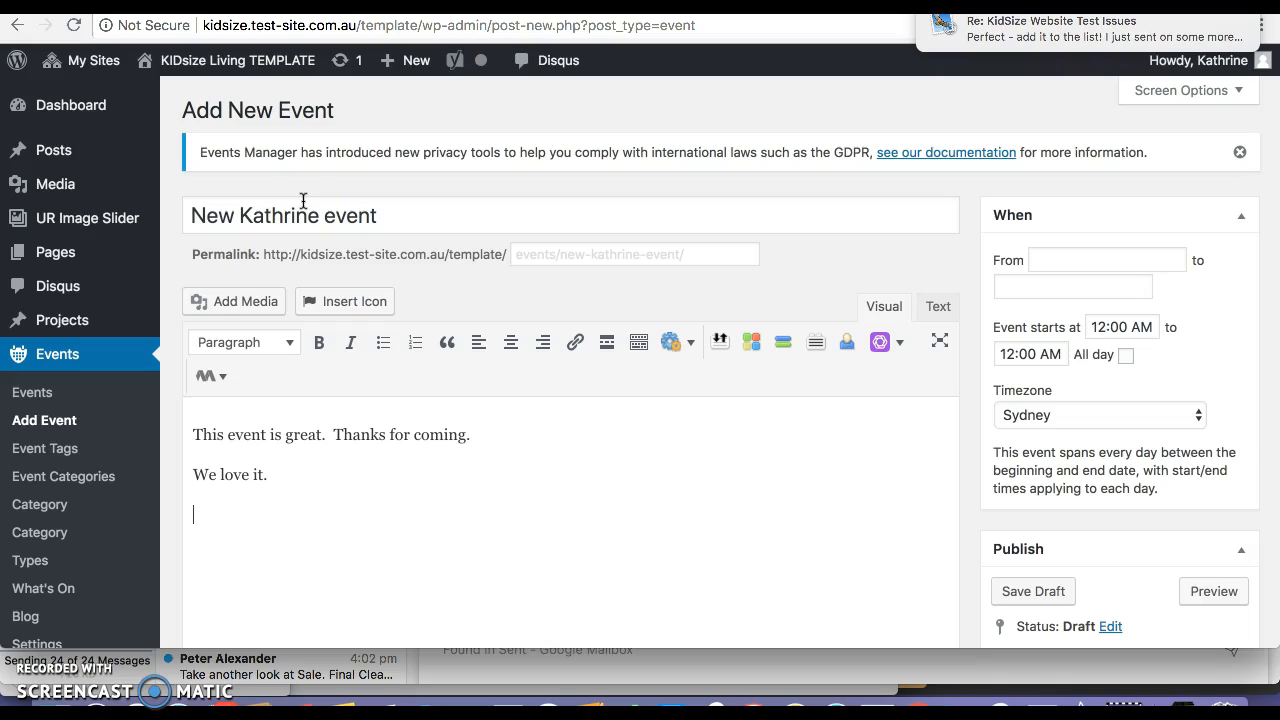
type("http")
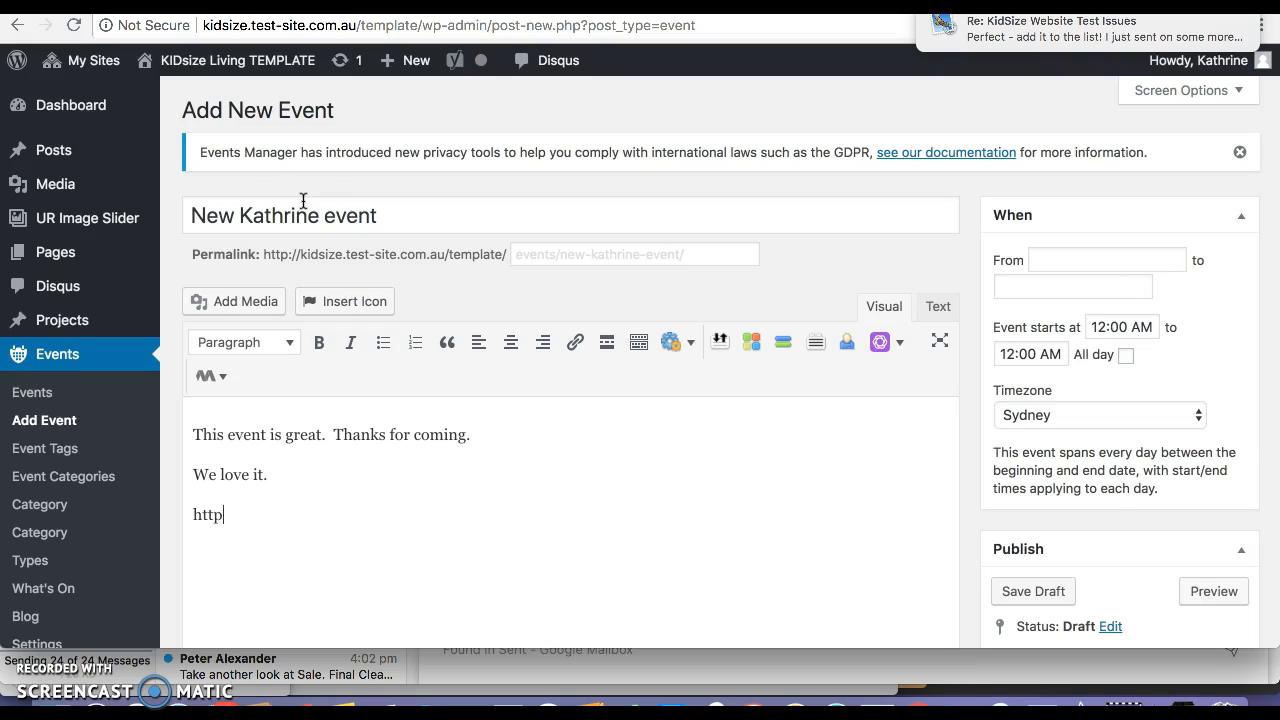
type("://ki")
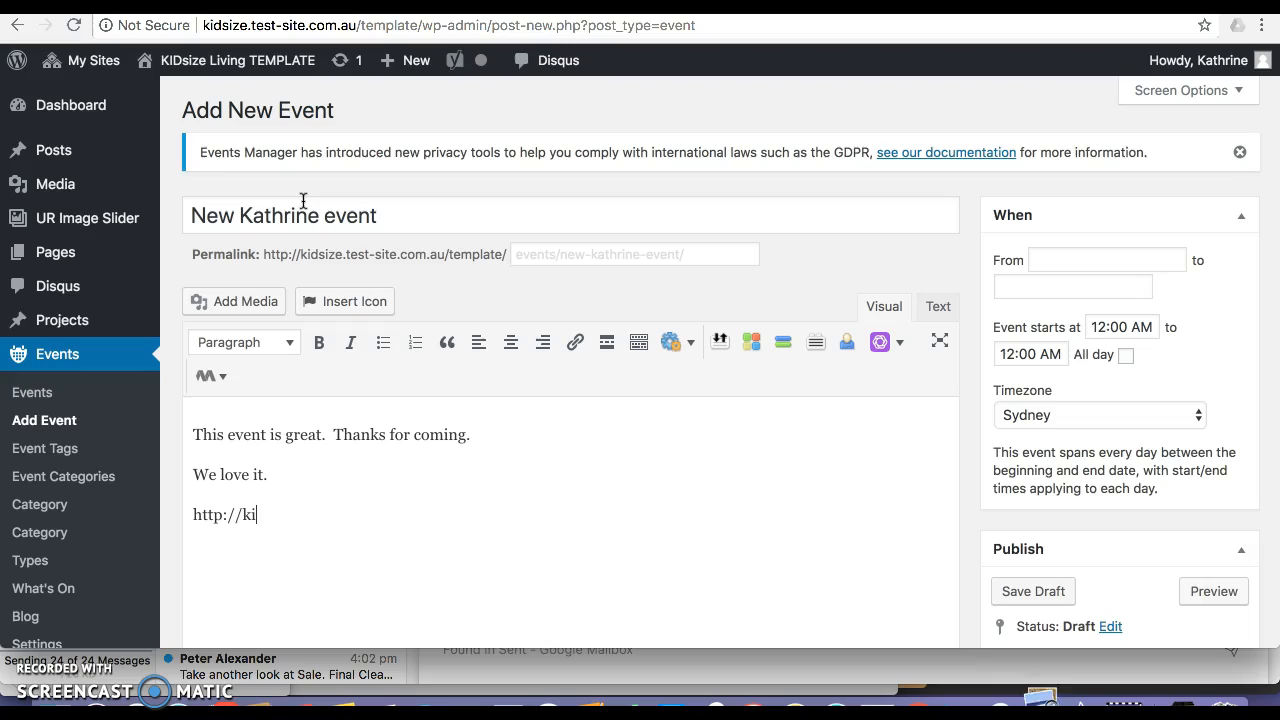
type("dsize.test")
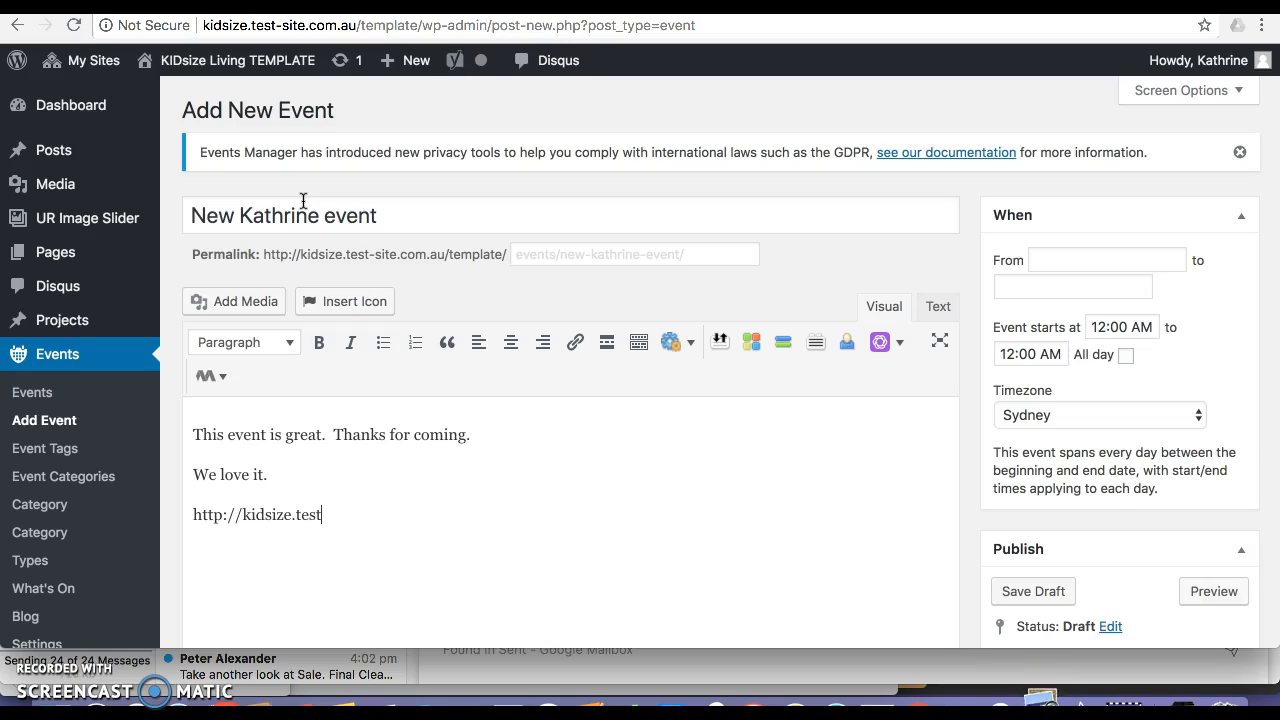
type("-site.")
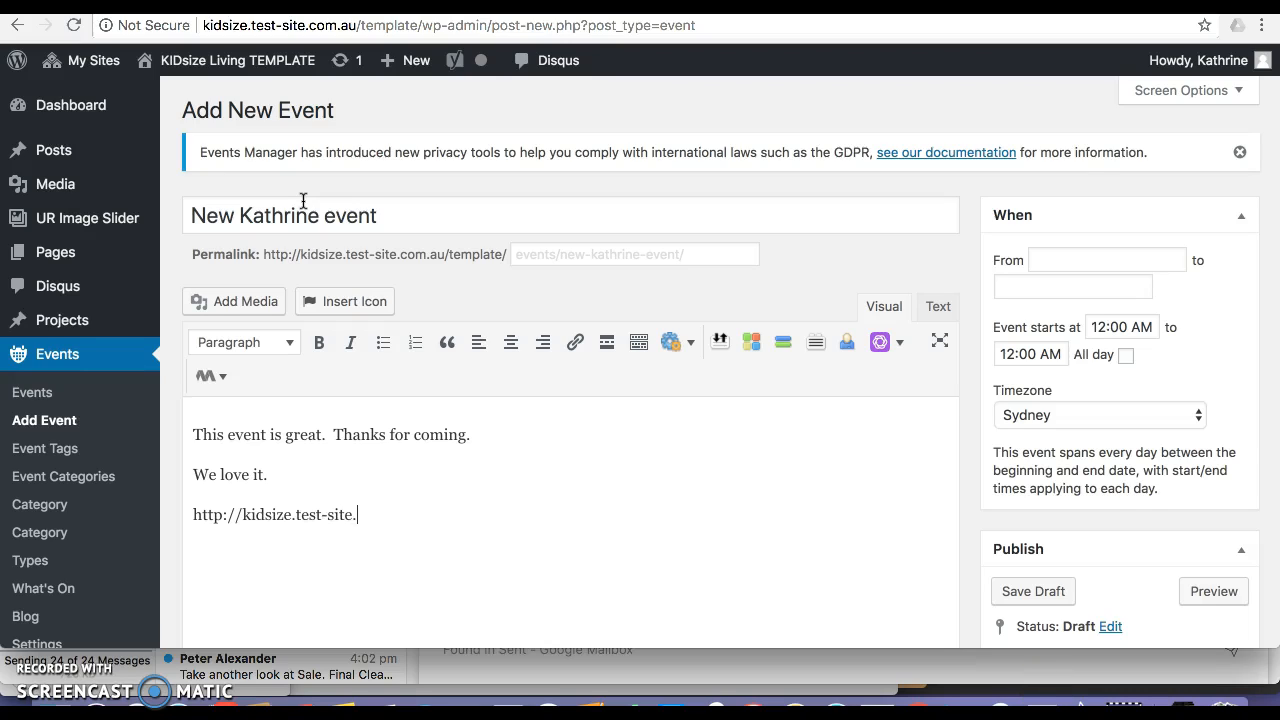
type("com.au/")
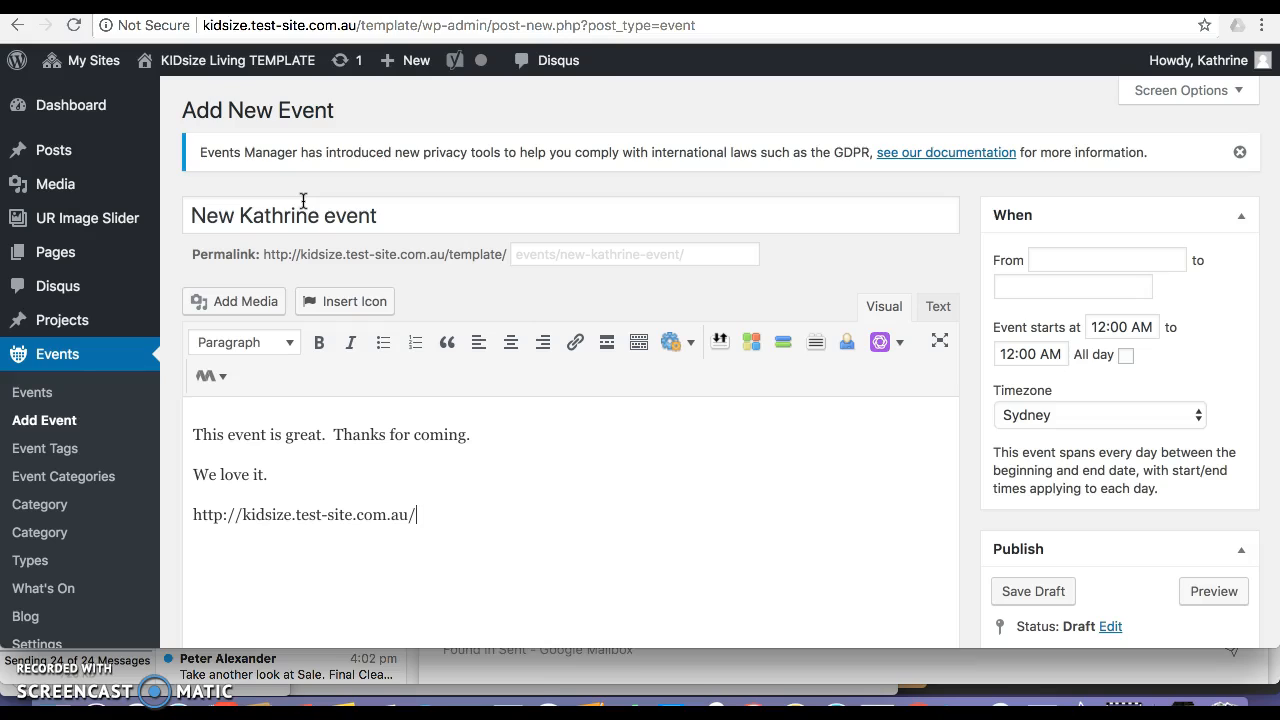
type("template/")
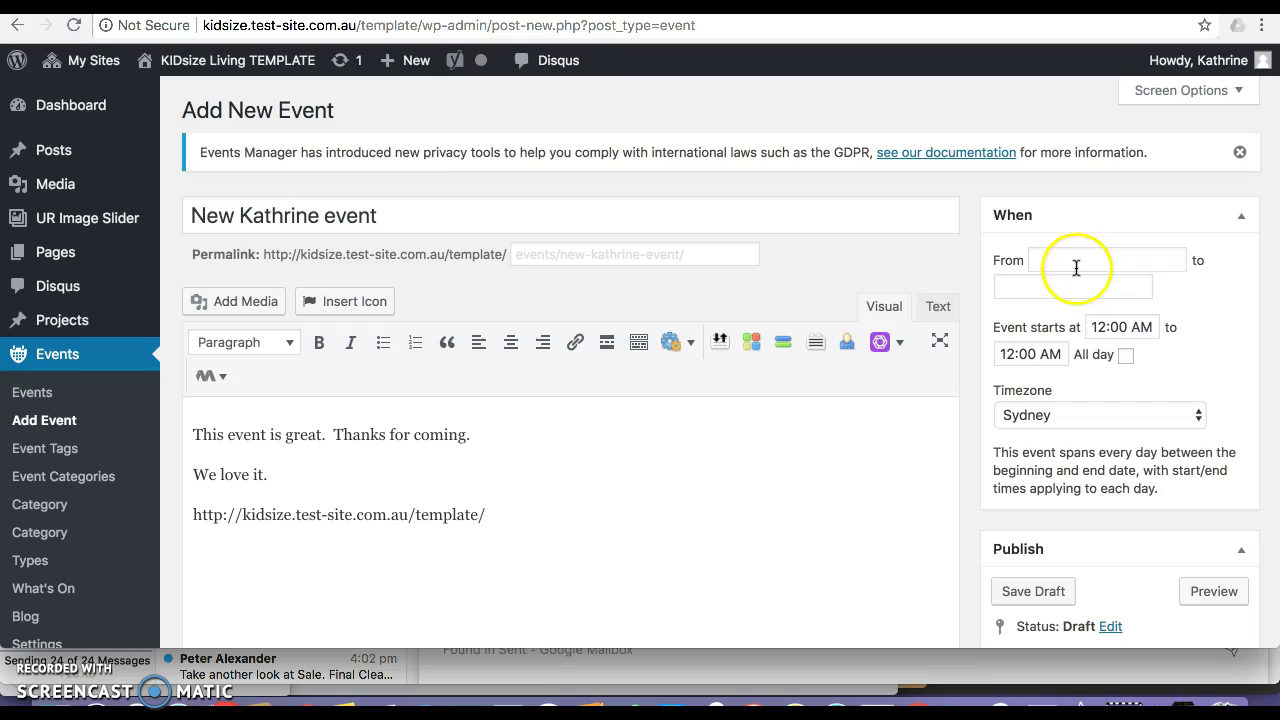
Step: Set the event to run from 29/06/2018 to 05/07/2018 in the When box
left_click(1072, 260)
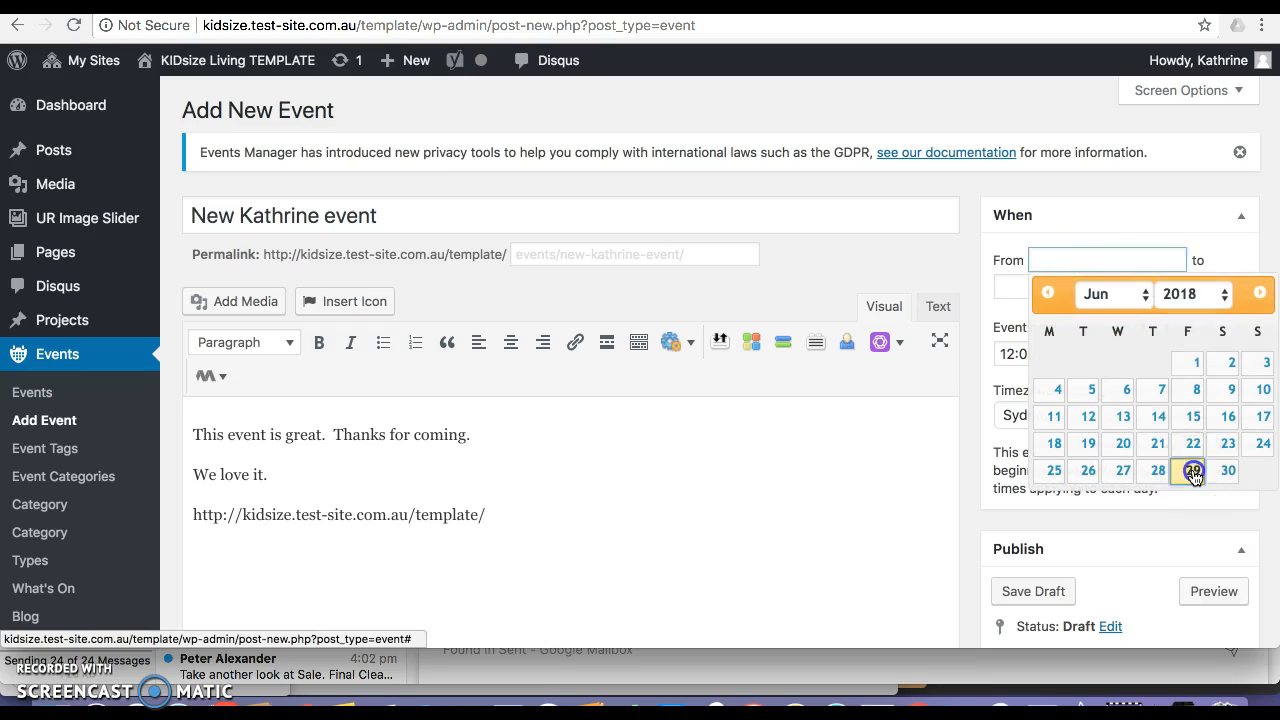
left_click(1192, 470)
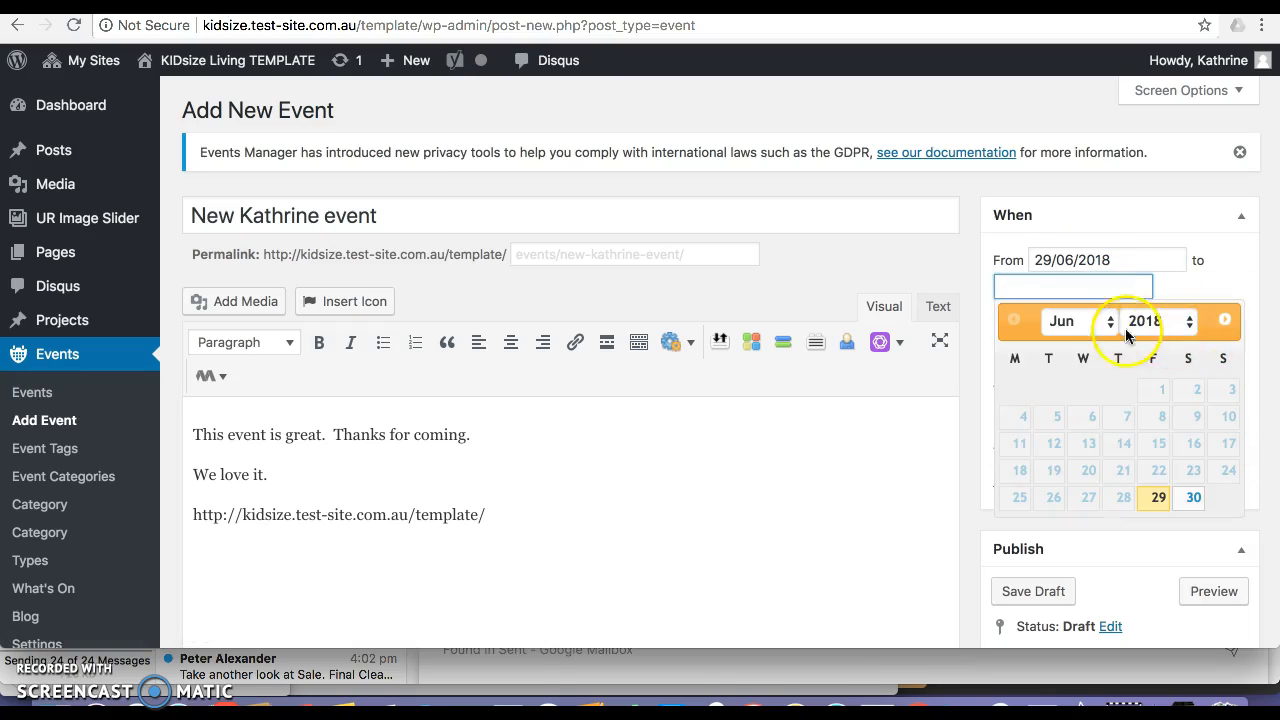
left_click(1070, 320)
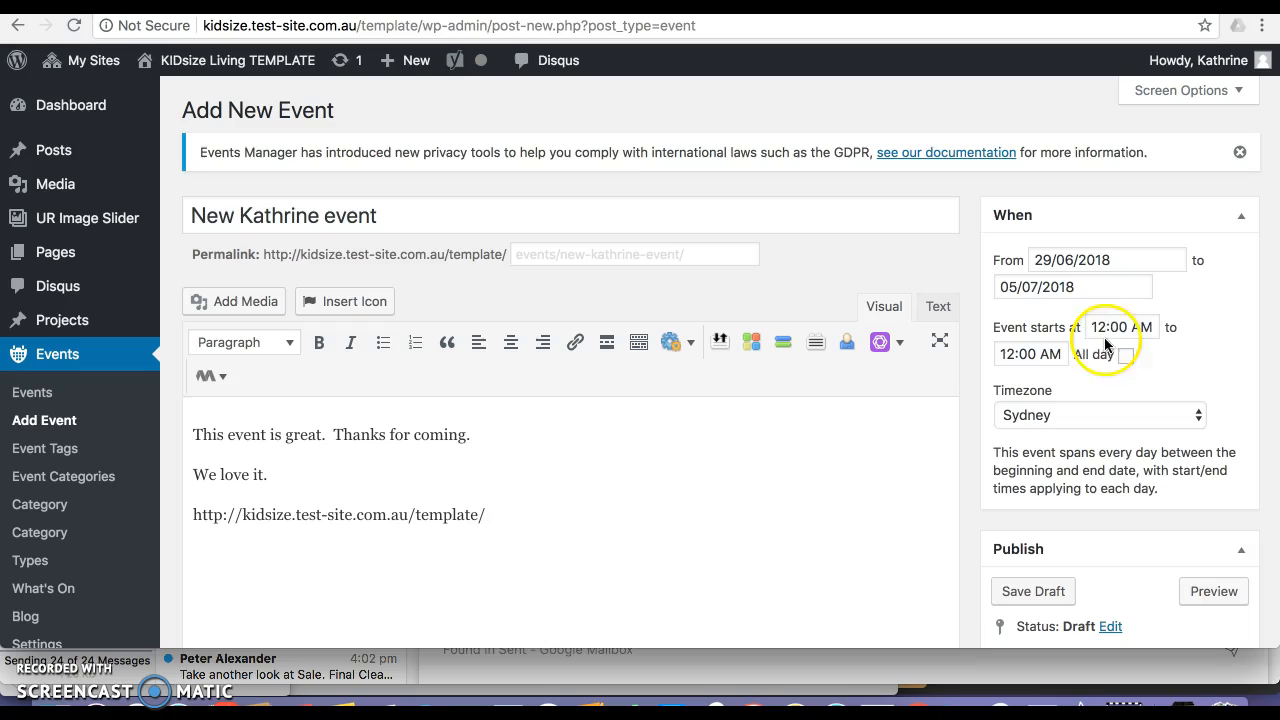
mouse_move(1024, 424)
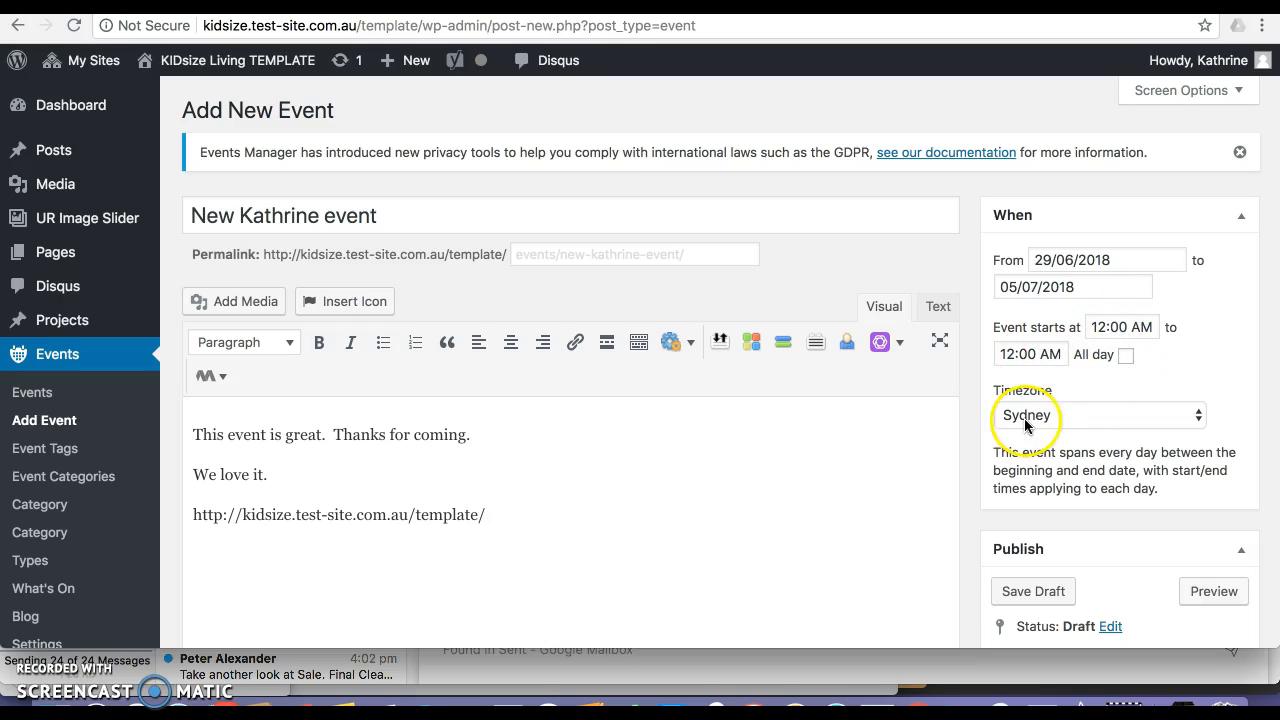
Step: Add the tag 'event' in the Event Tags box
scroll("down", 3)
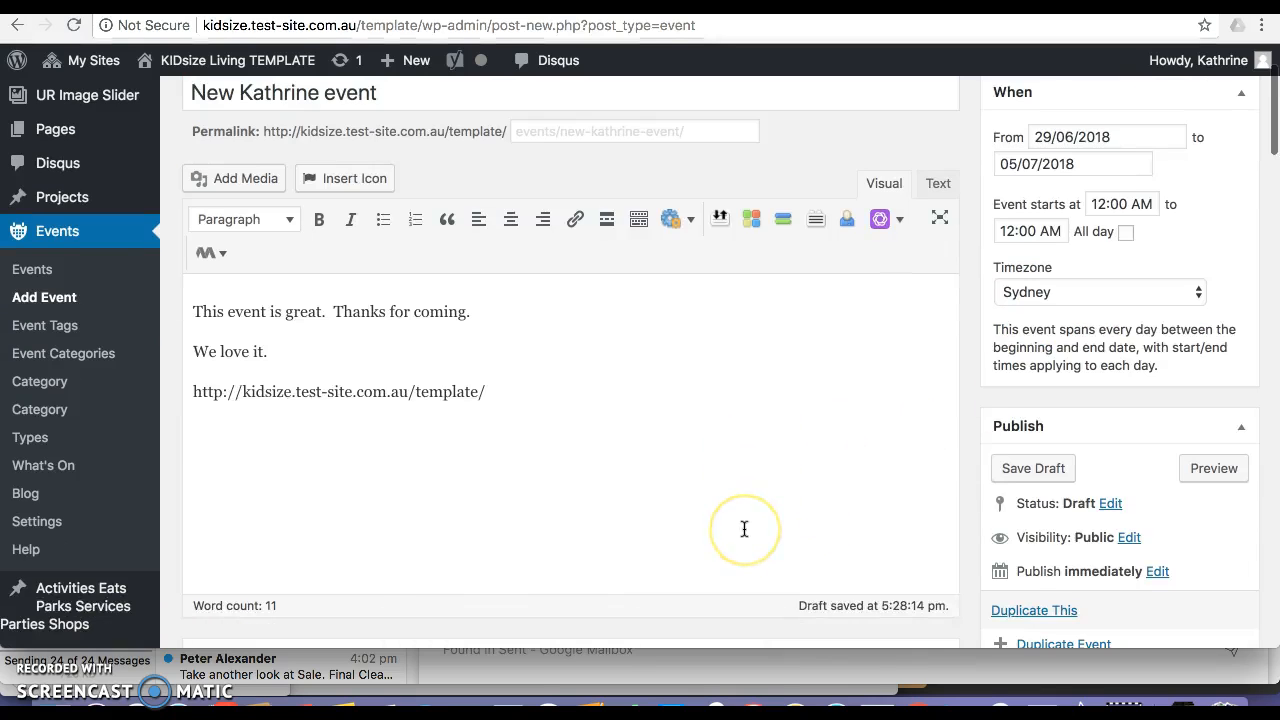
scroll("down", 3)
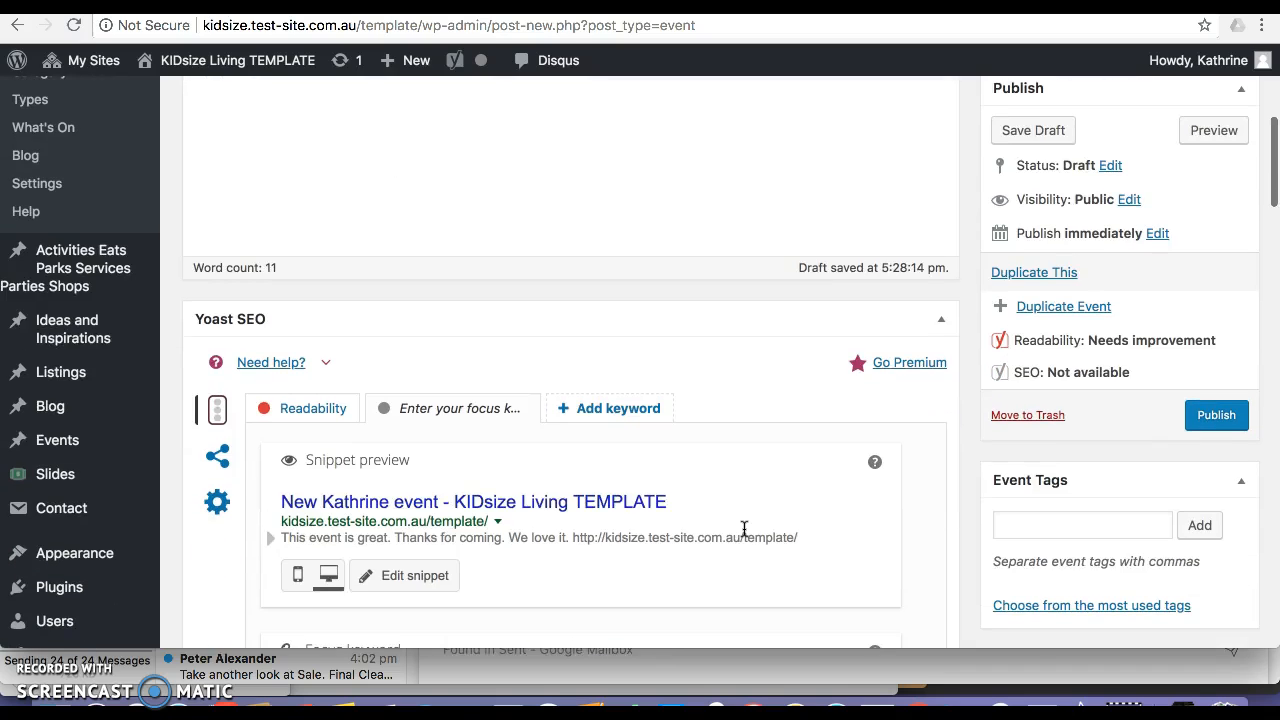
scroll("down", 3)
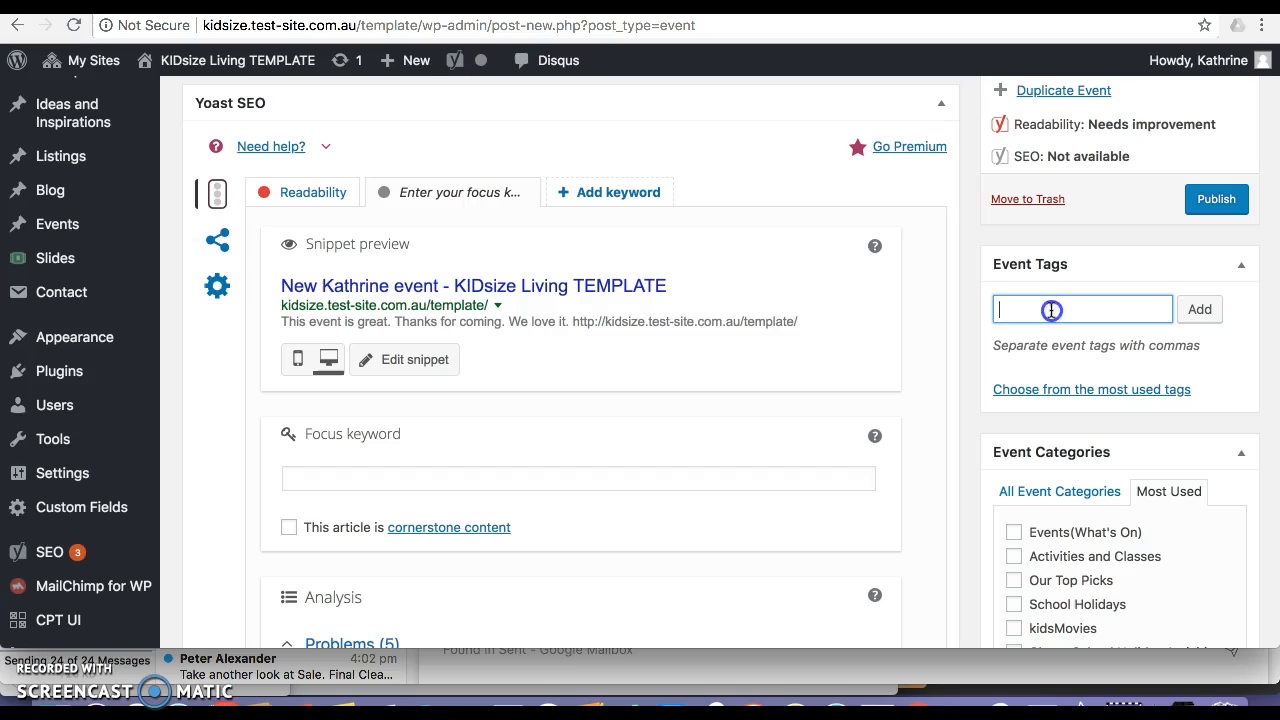
type("event")
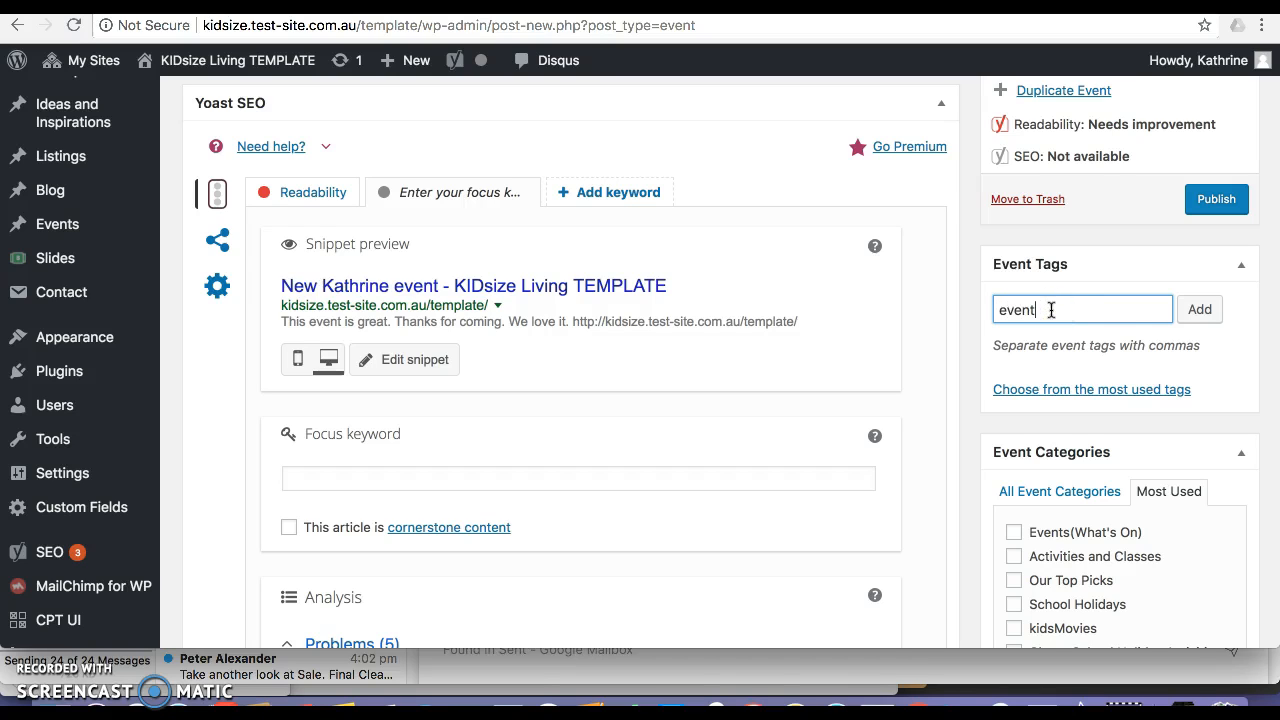
left_click(1200, 308)
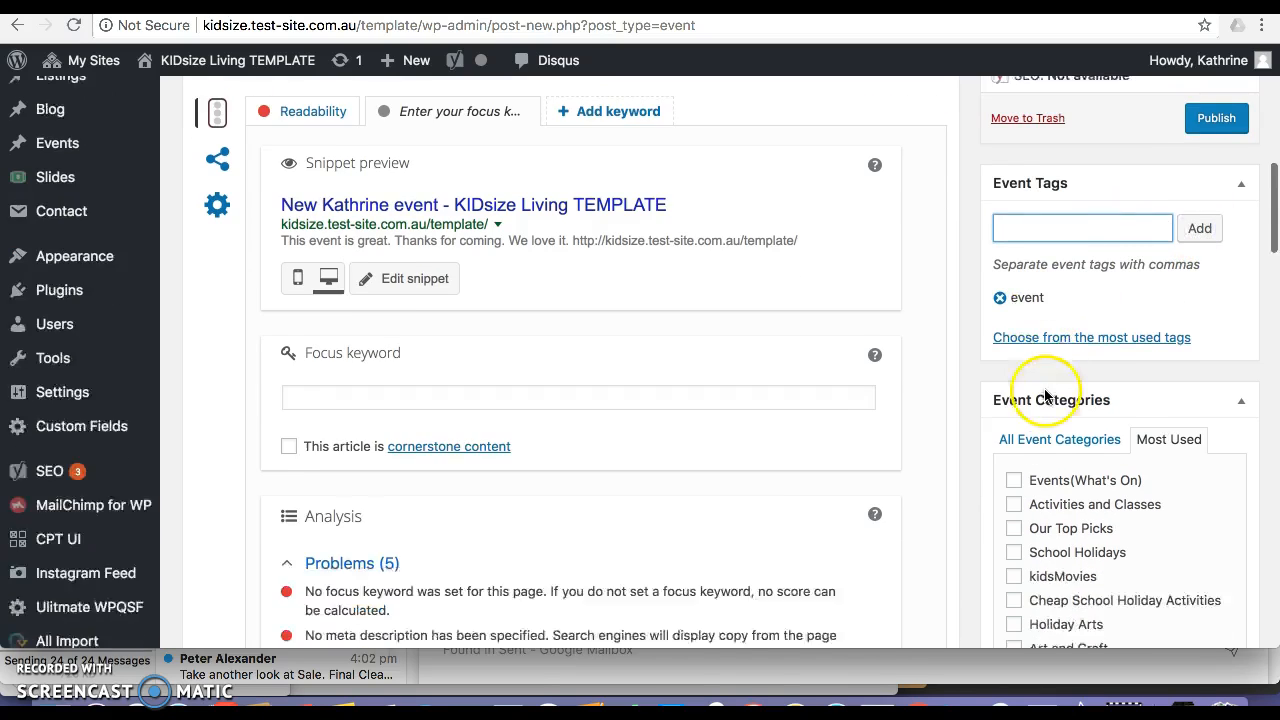
Step: Tick Events(What's On) in the Event Categories box
scroll("down", 3)
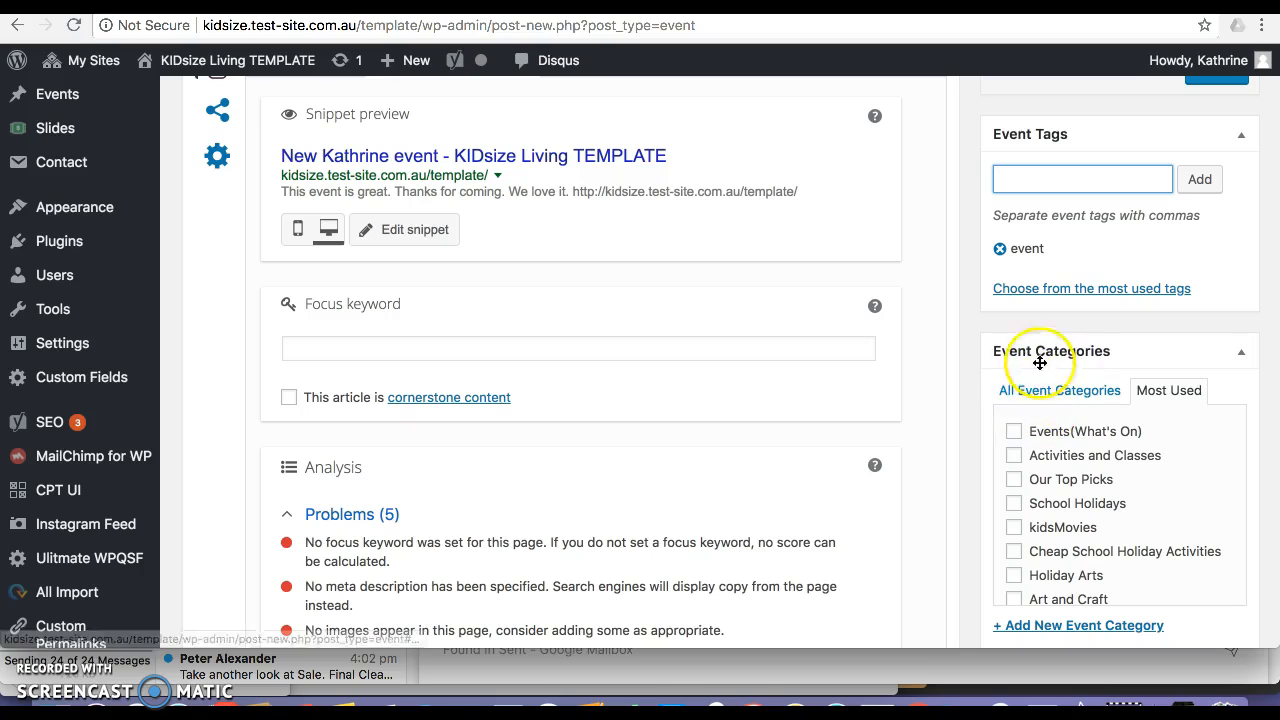
scroll("down", 3)
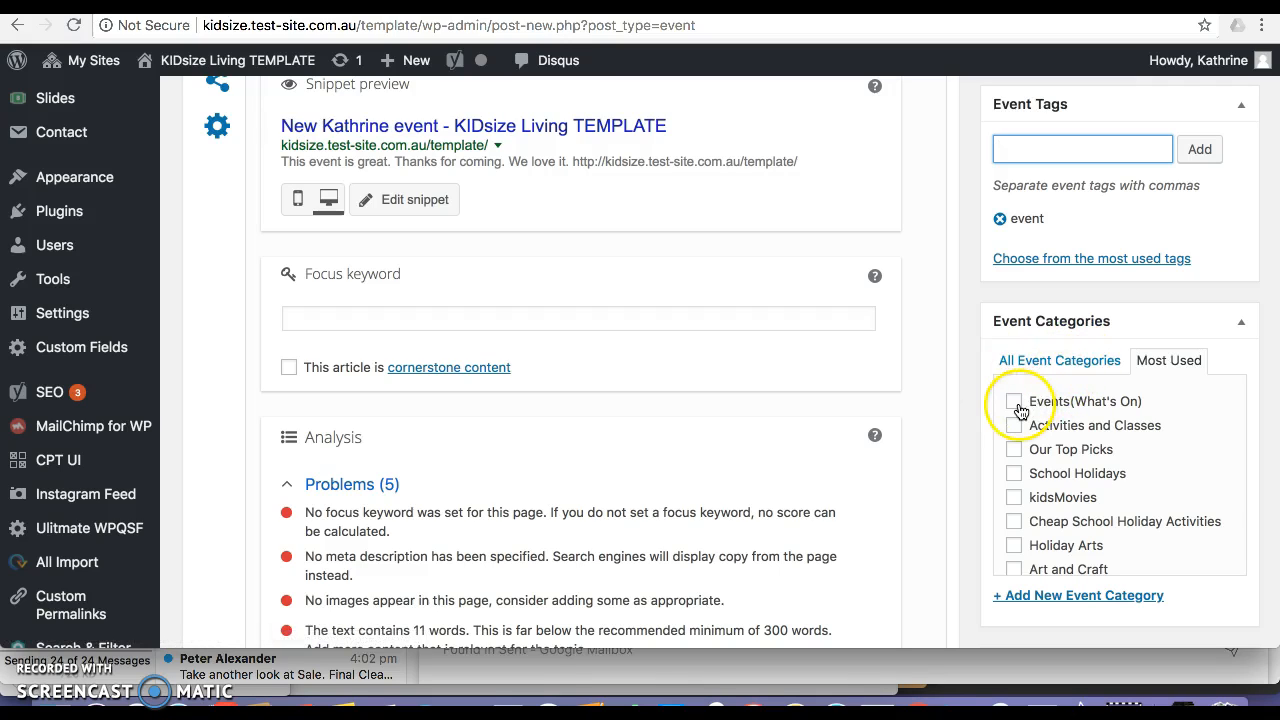
left_click(1014, 400)
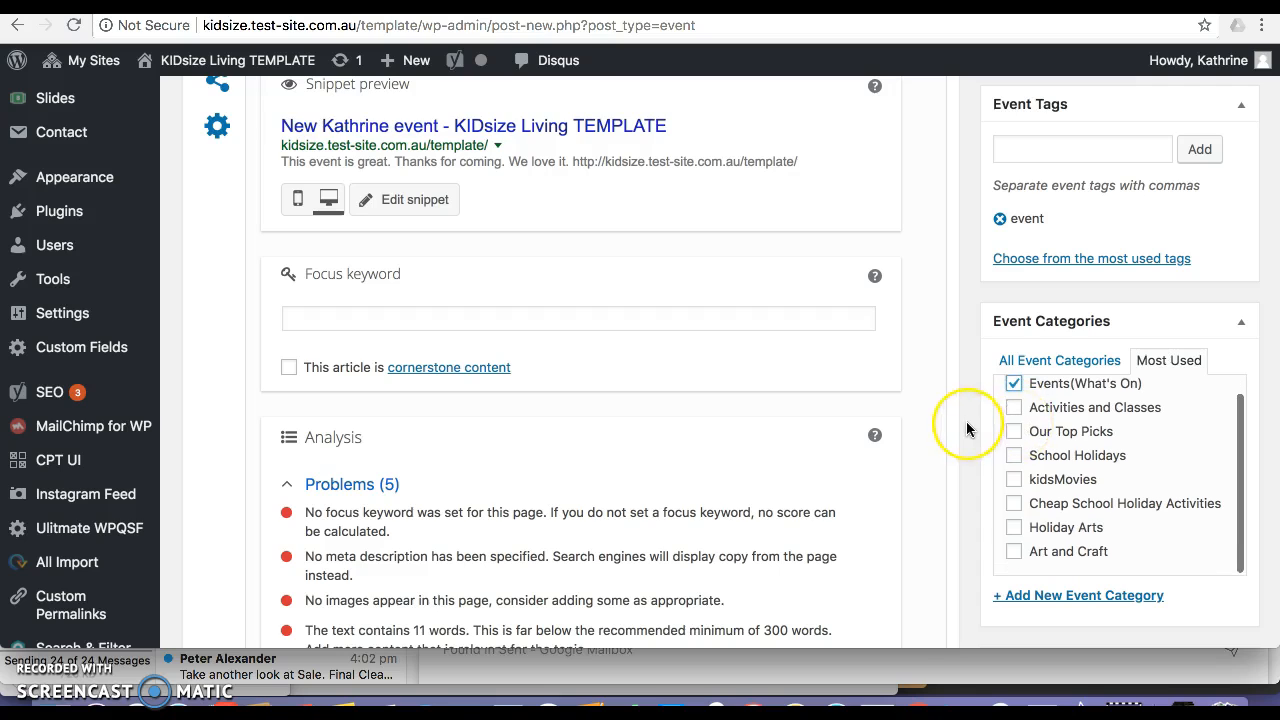
scroll("up", 3)
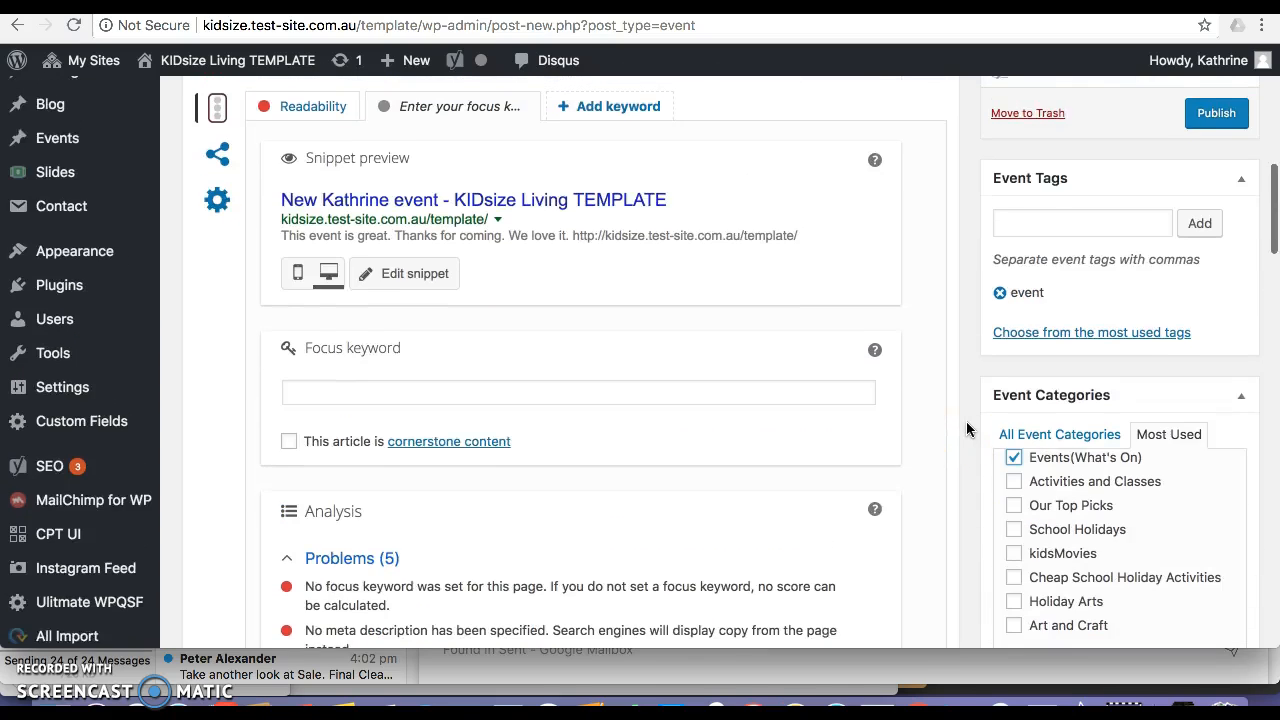
scroll("down", 3)
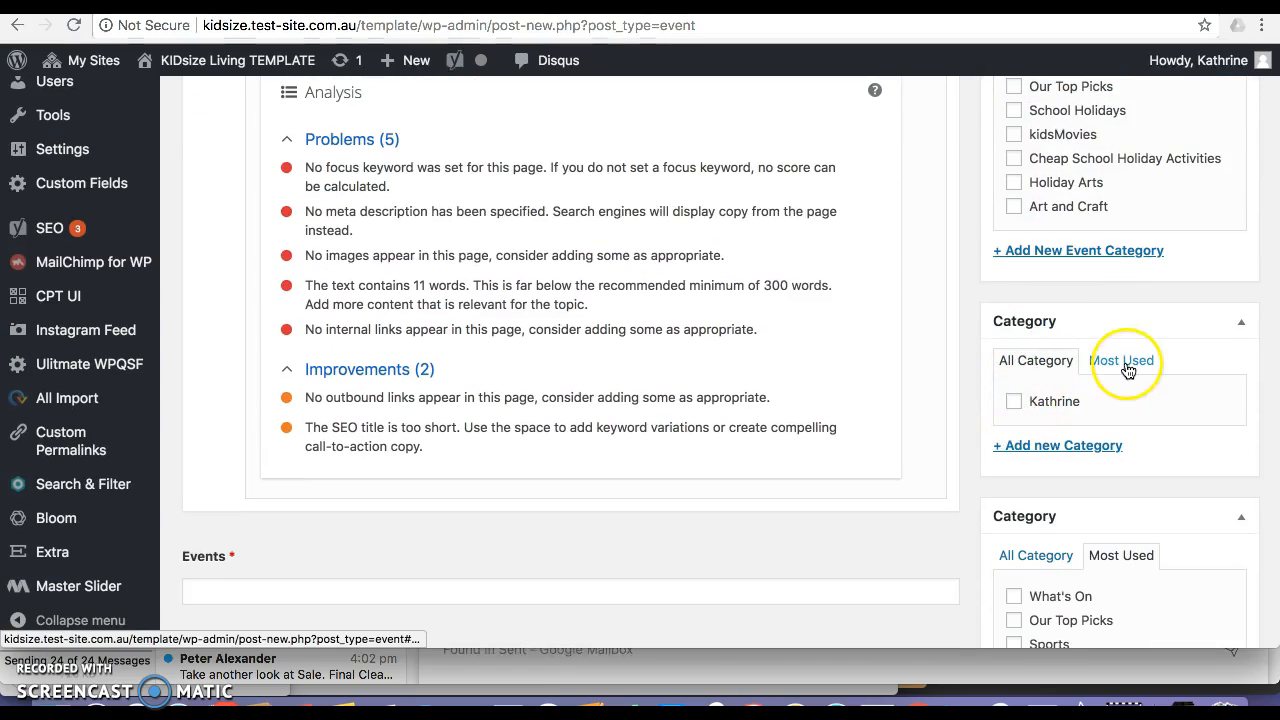
Step: Tick the Kathrine category under All Category in the Category box
left_click(1036, 360)
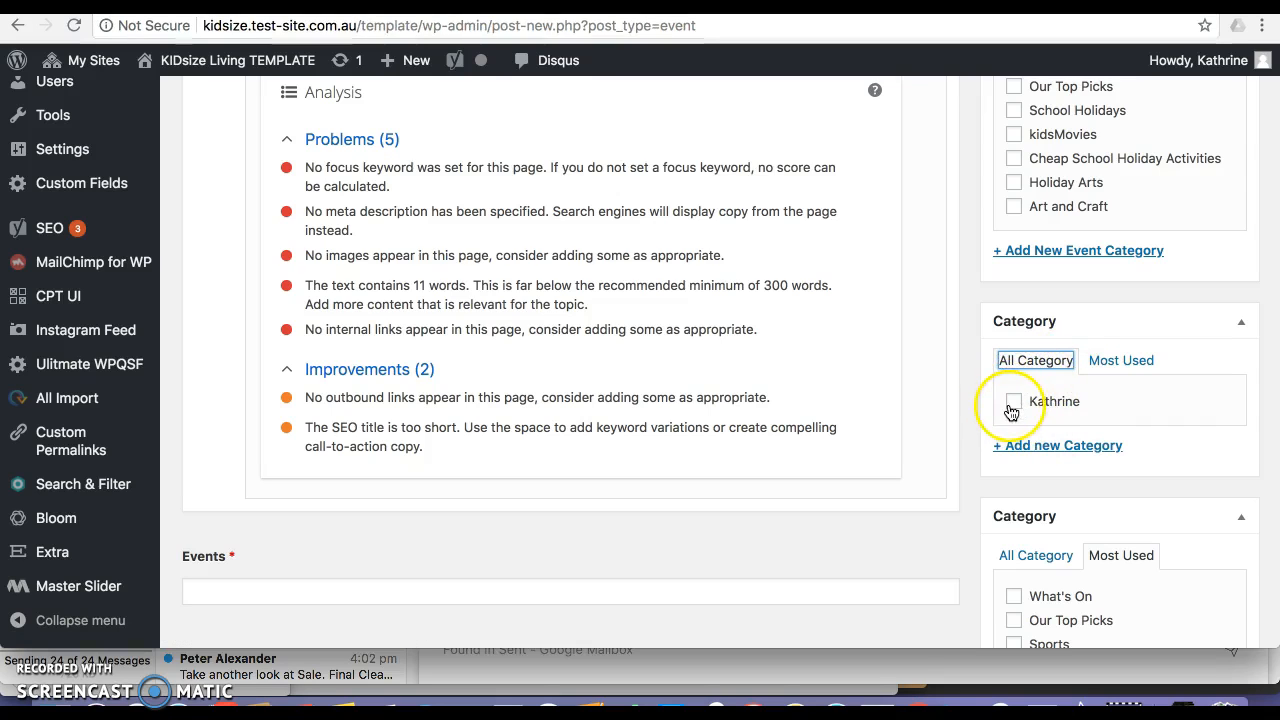
mouse_move(1050, 440)
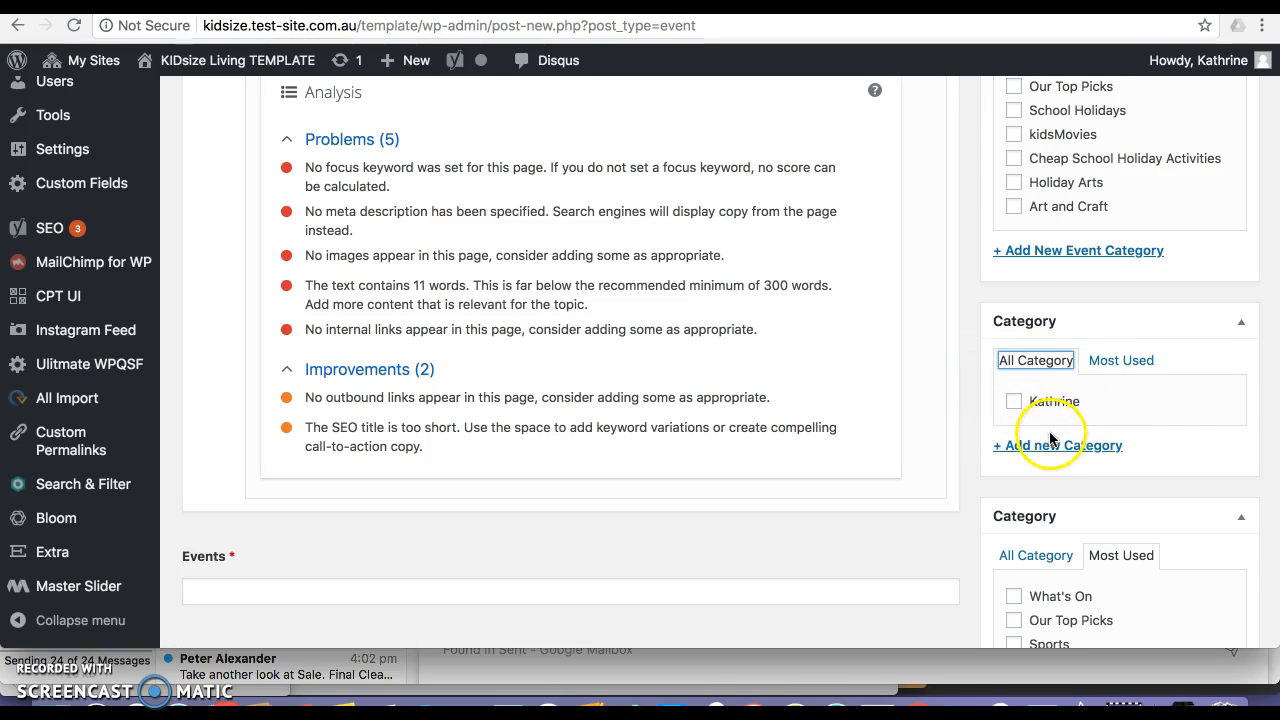
left_click(1012, 308)
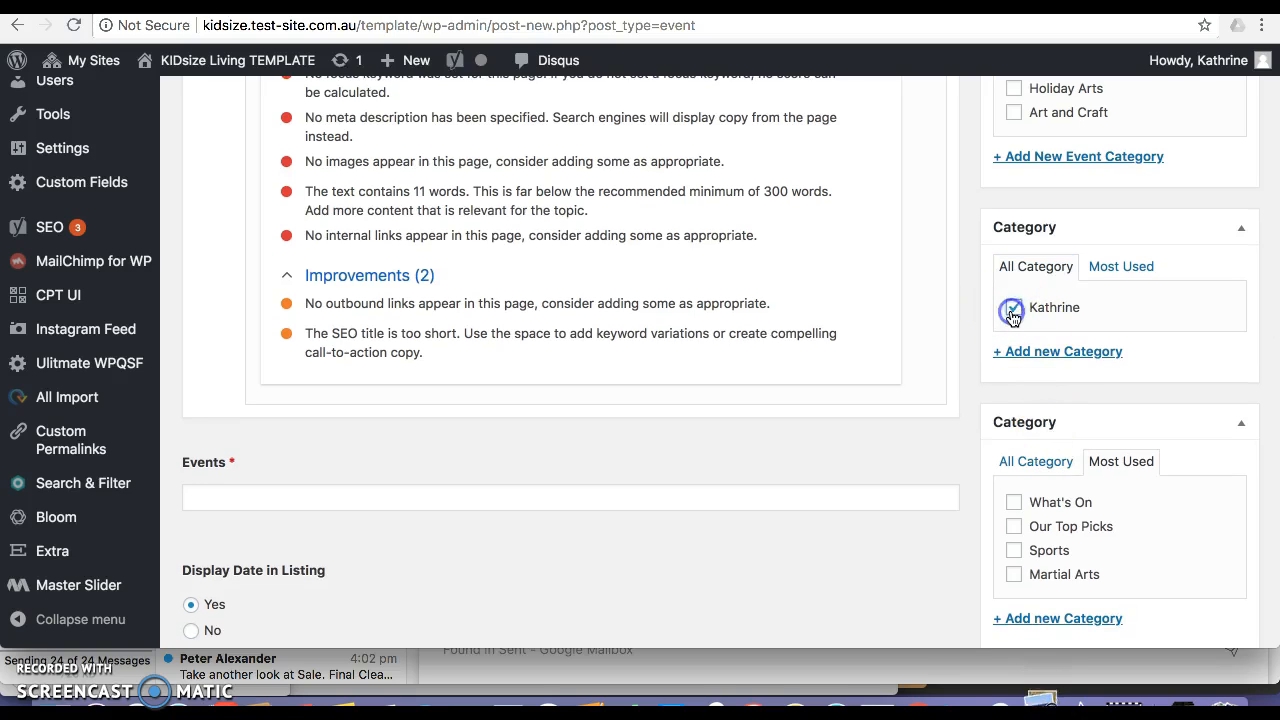
left_click(1012, 308)
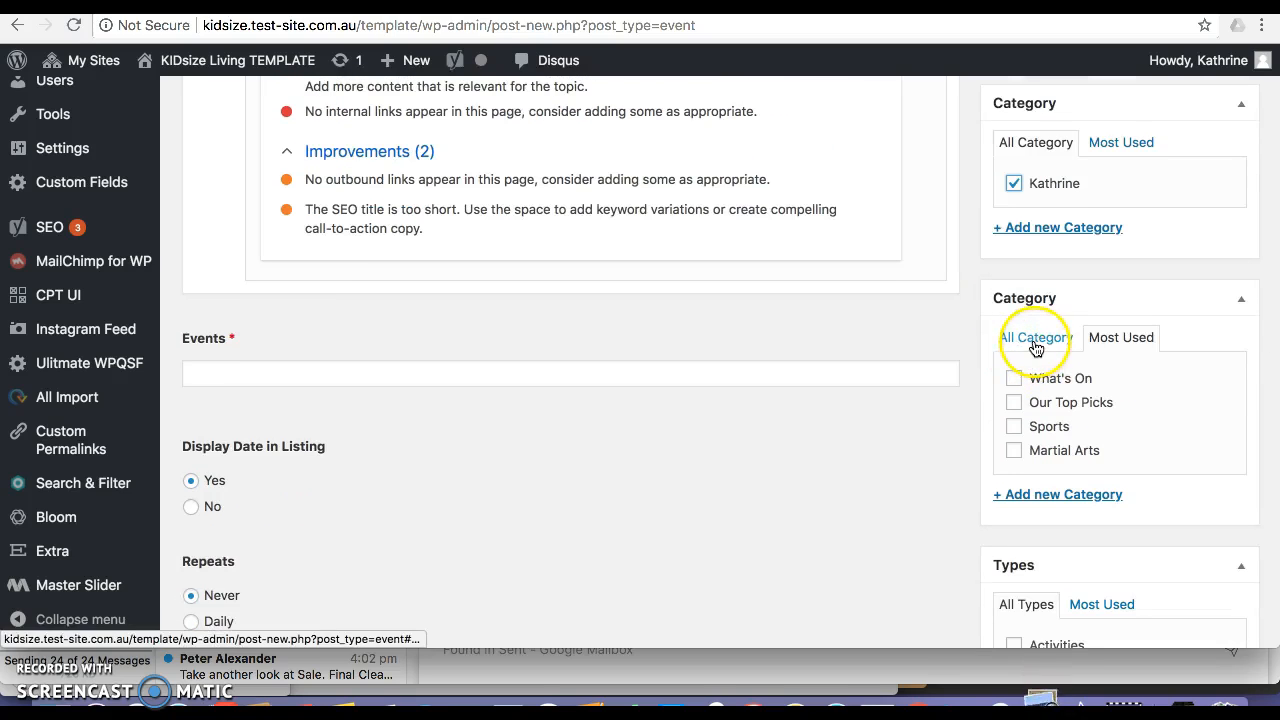
Step: Tick the What's On category in the second Category box
left_click(1036, 336)
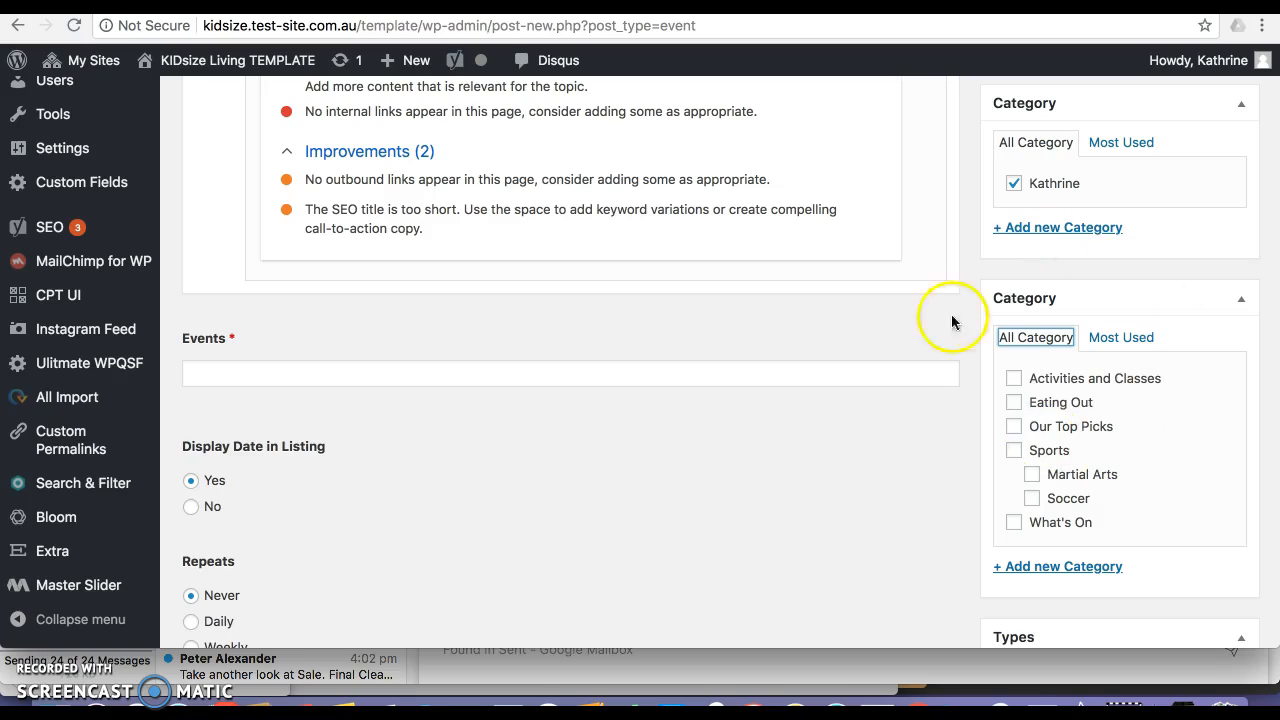
left_click(1120, 336)
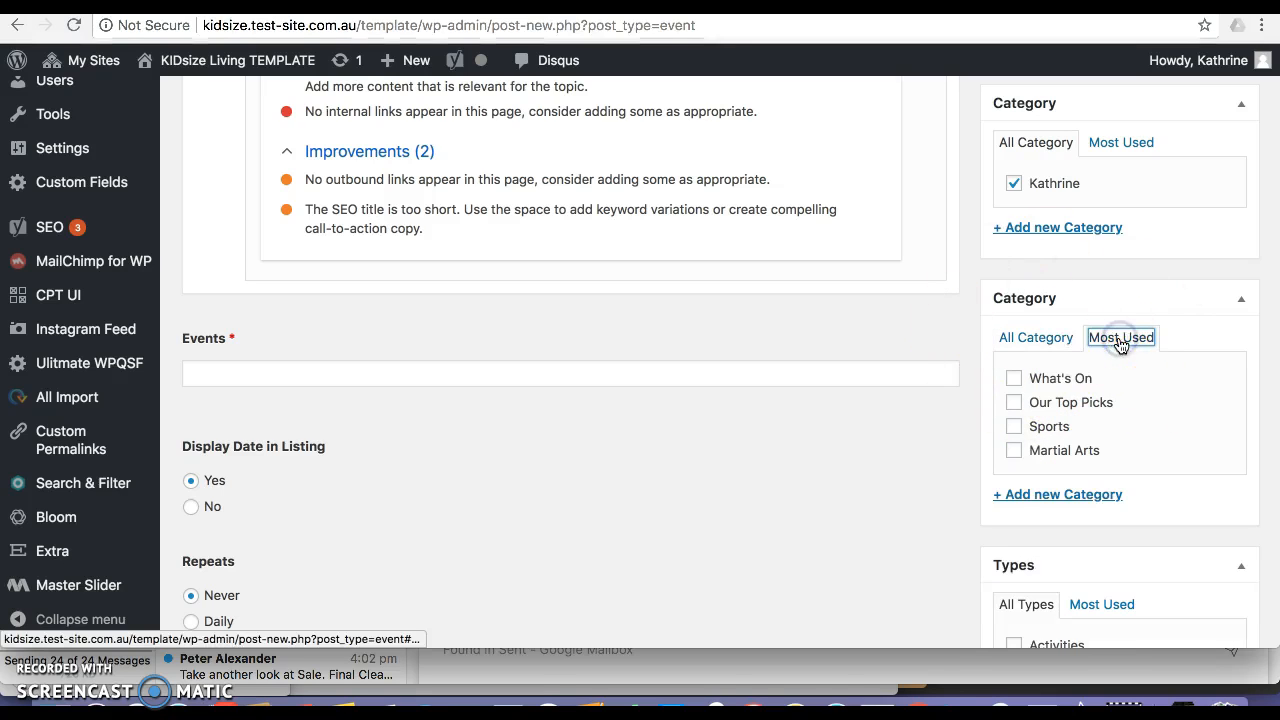
left_click(1012, 378)
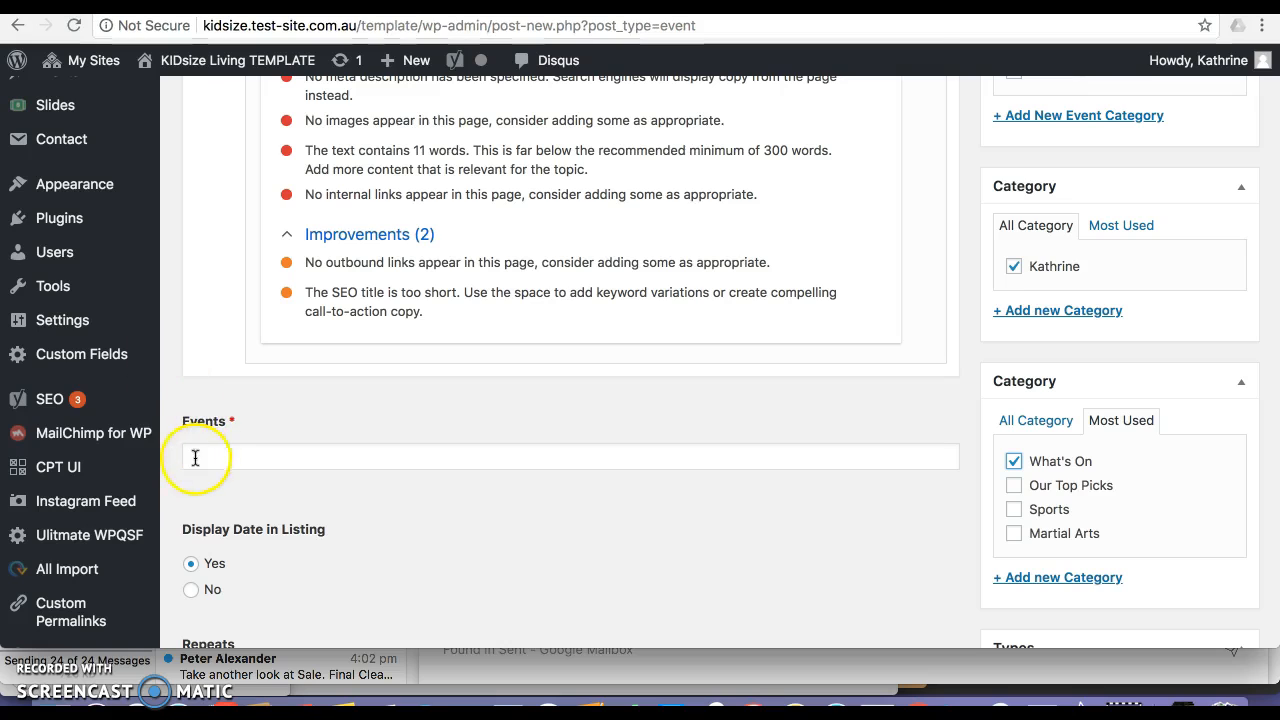
mouse_move(396, 436)
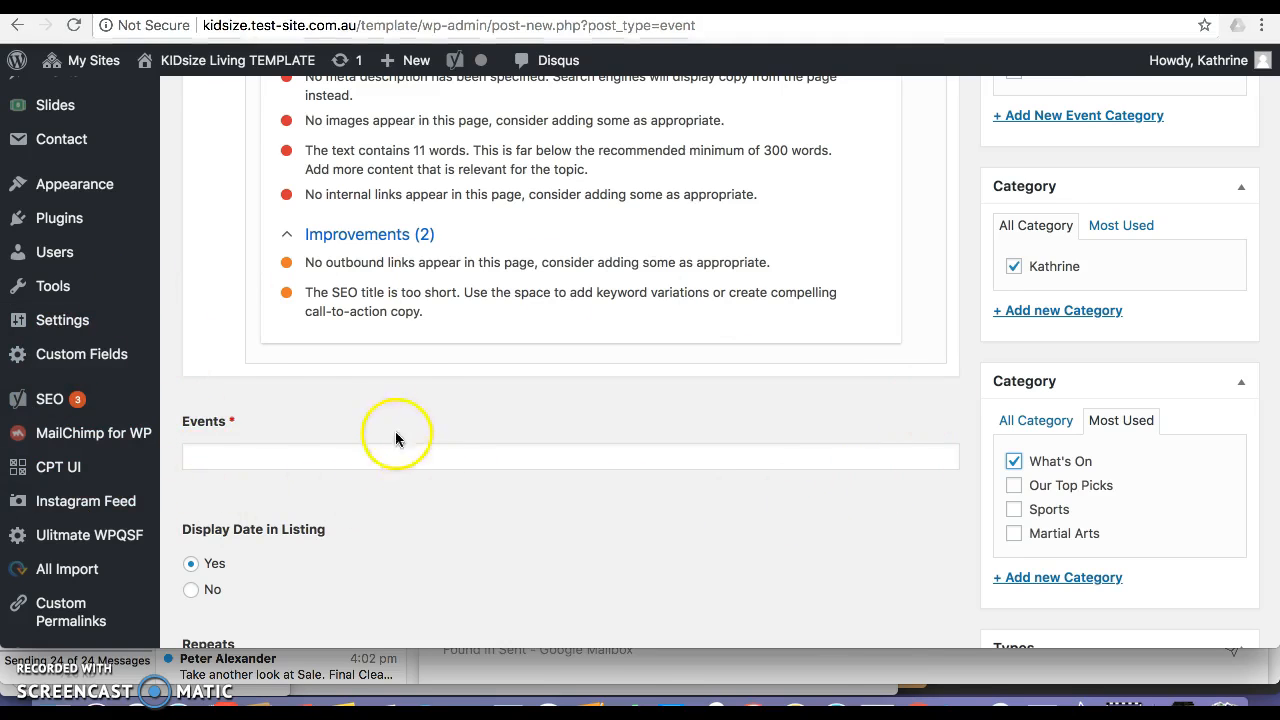
mouse_move(230, 420)
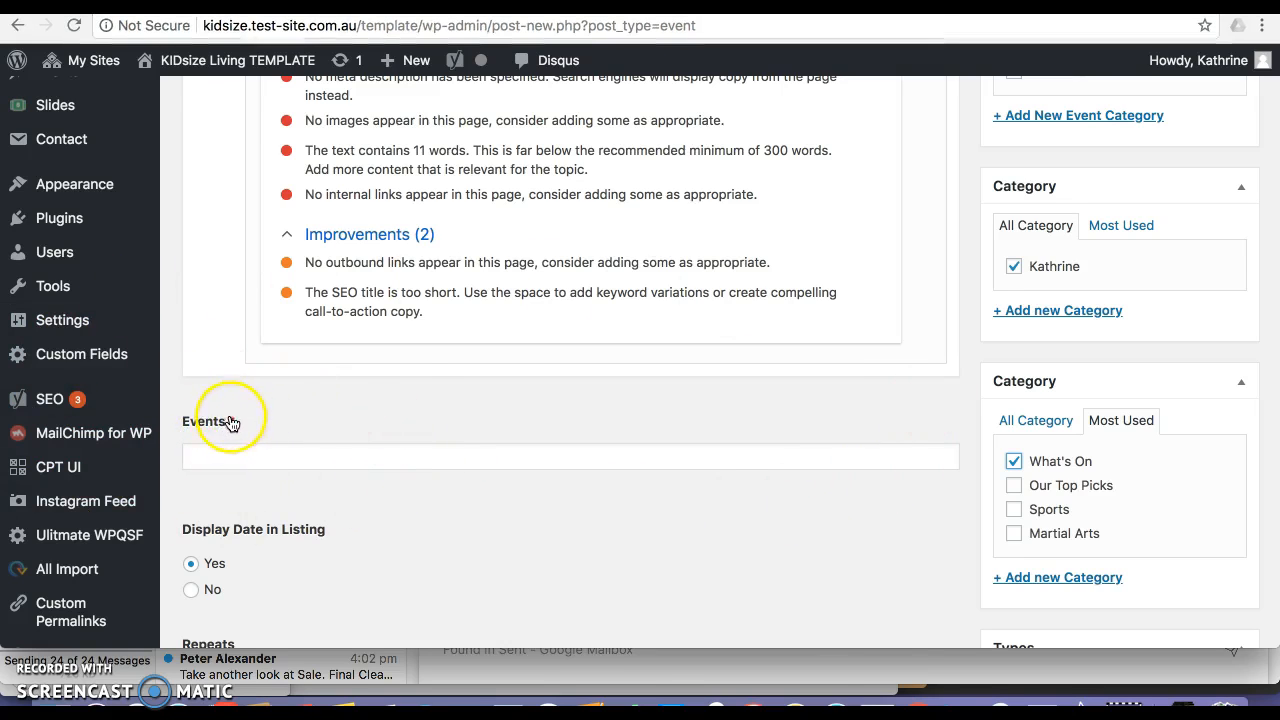
Step: Fill the required Events field with 'Kathrines new event', correcting a typo along the way
left_click(570, 456)
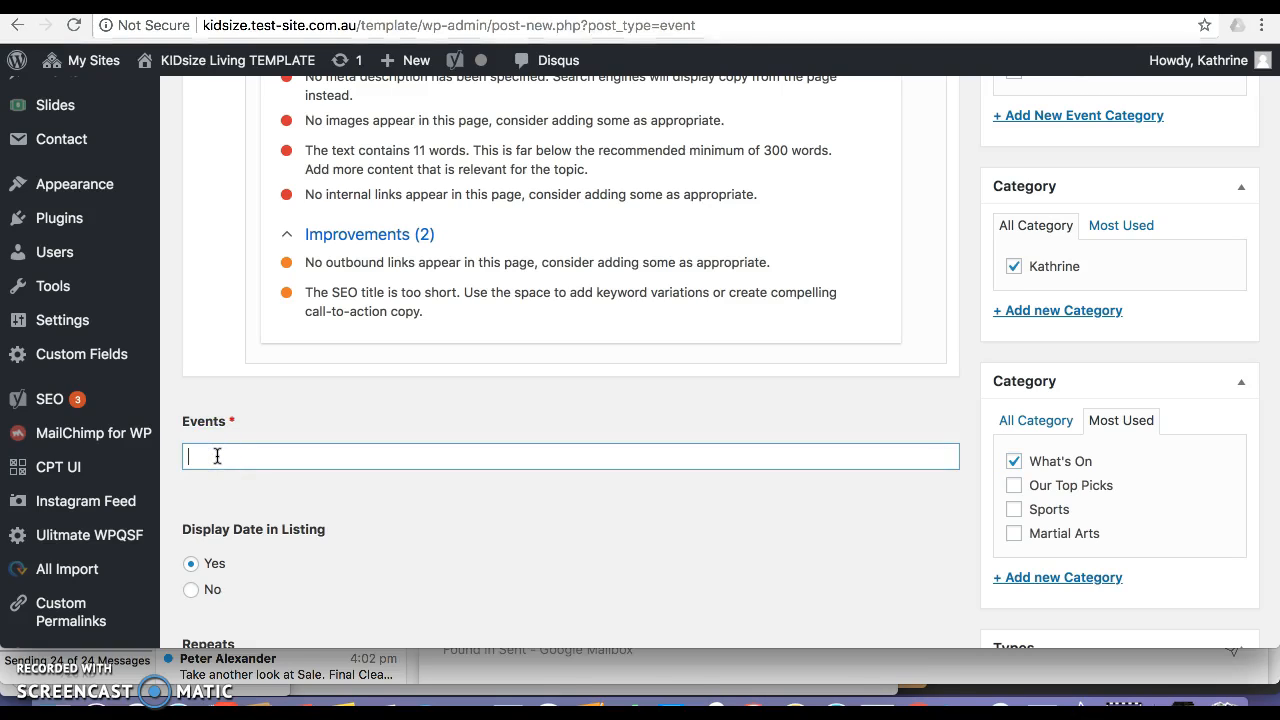
type("Kathrine")
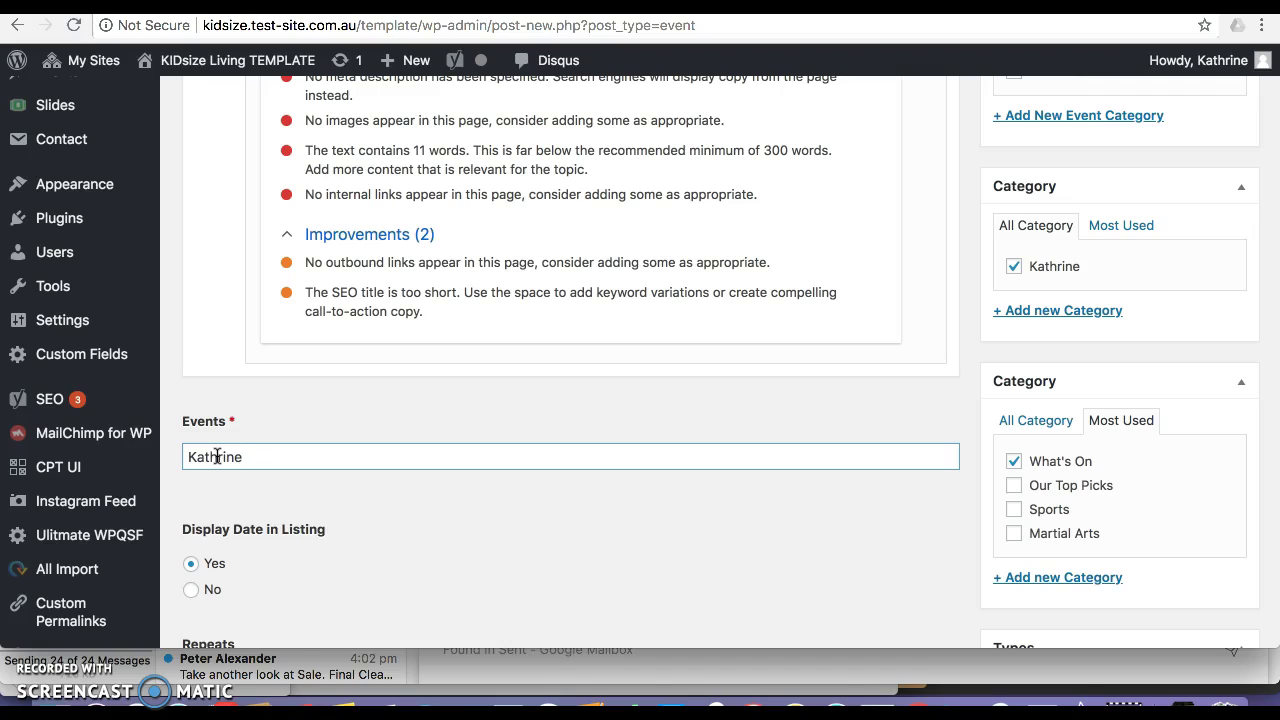
type("event")
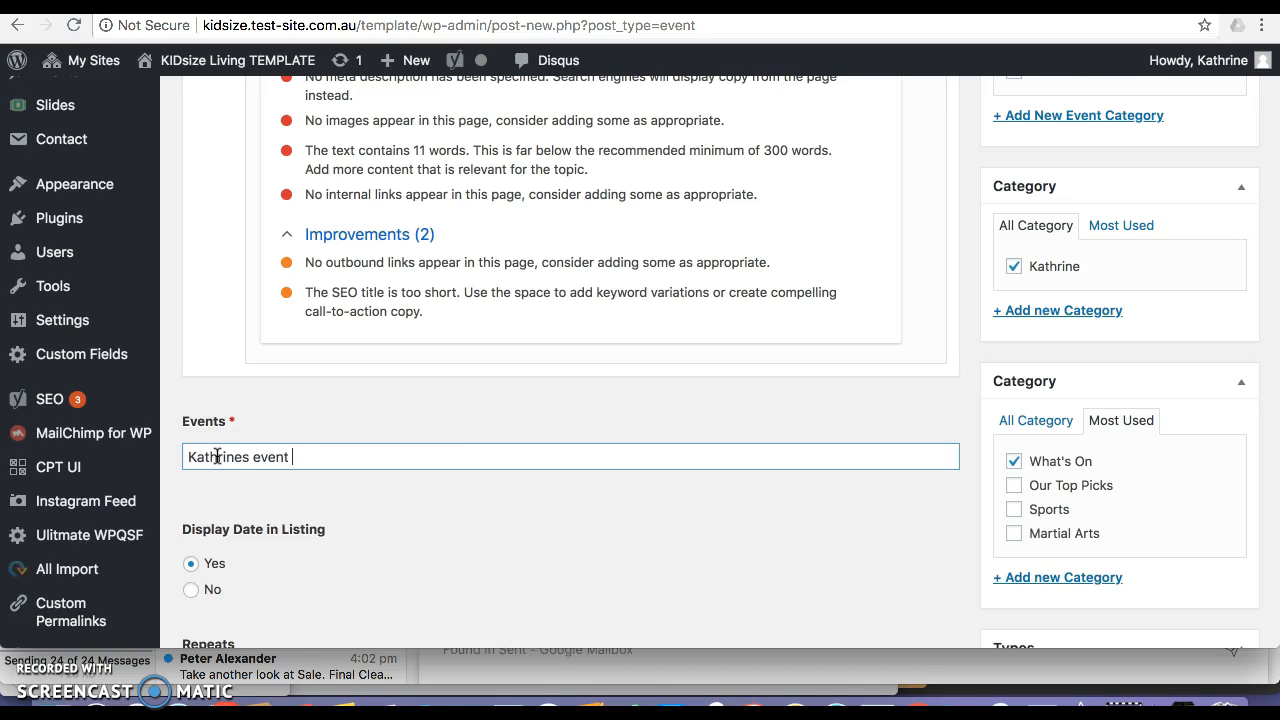
key("BackSpace")
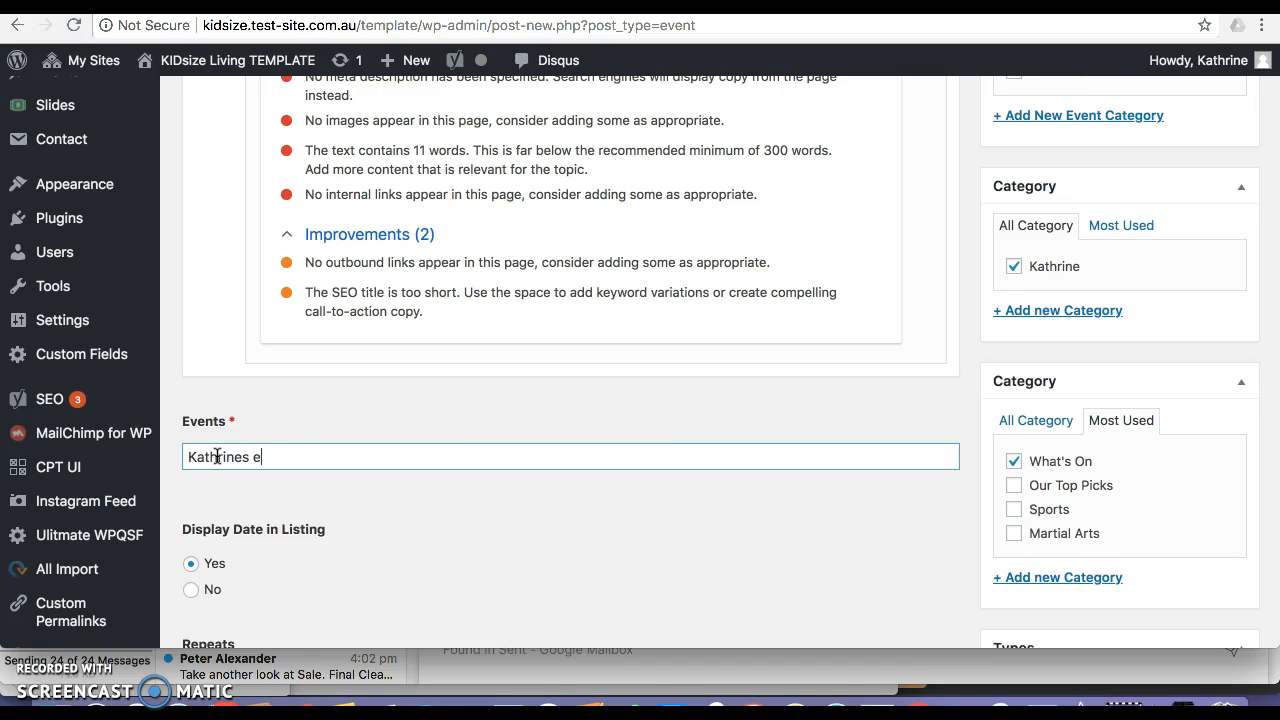
type("new event")
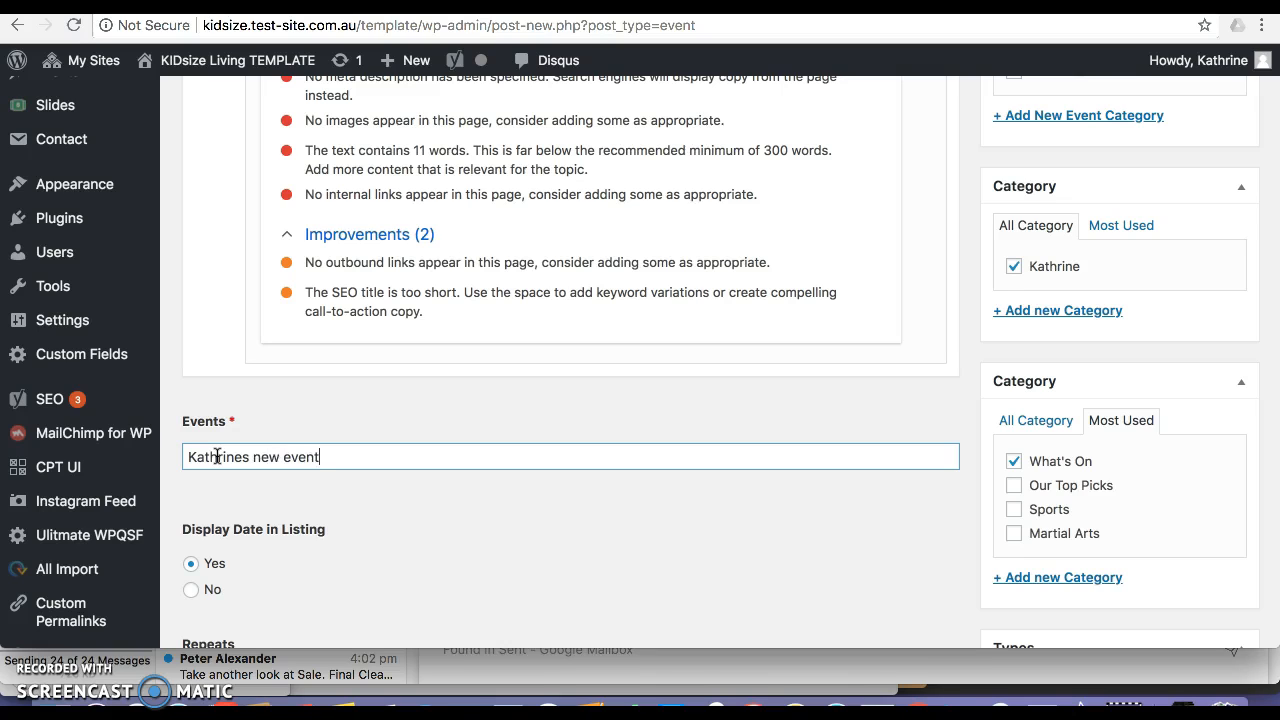
scroll("down", 3)
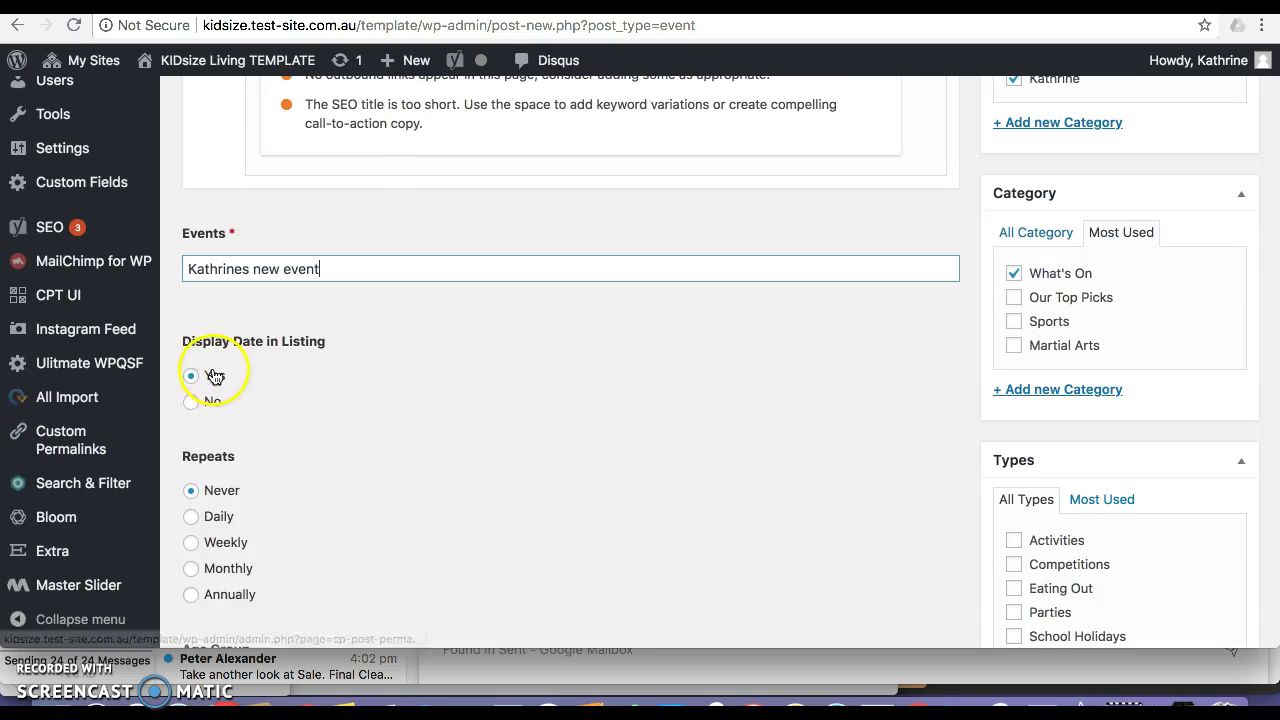
Step: Tick the What's On, Events and Activities types in the Most Used types list
scroll("down", 3)
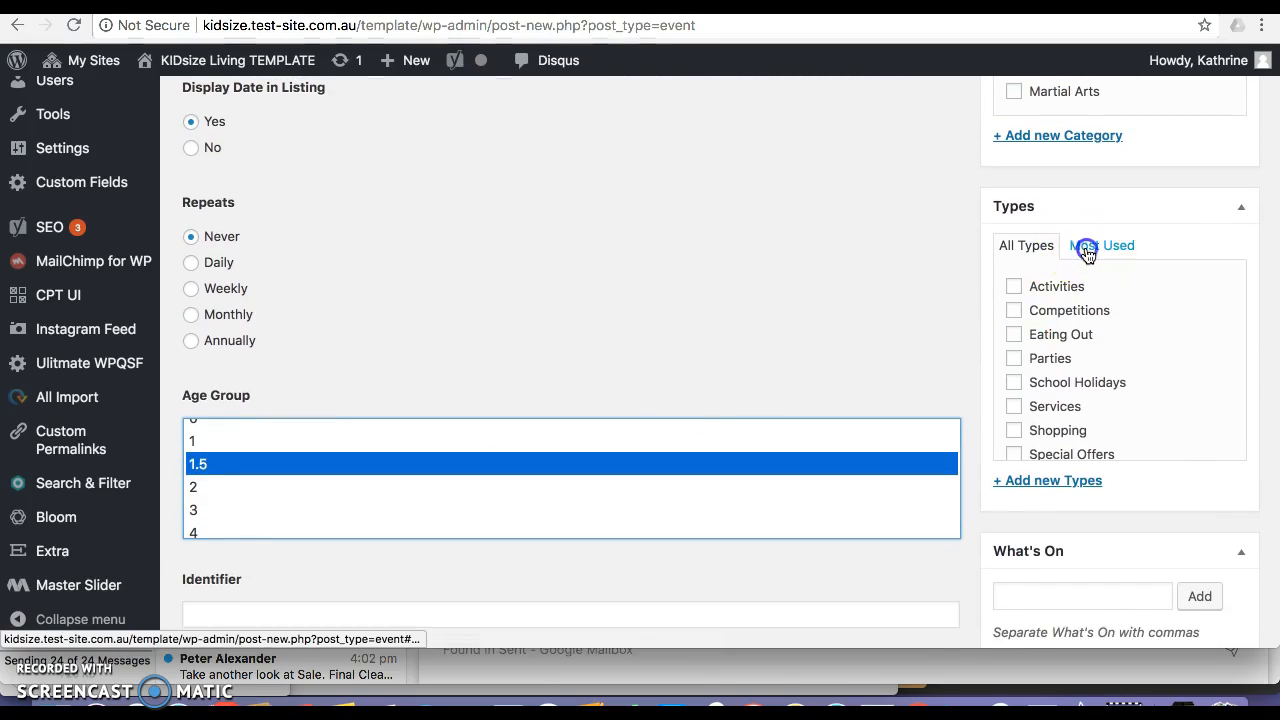
left_click(1100, 244)
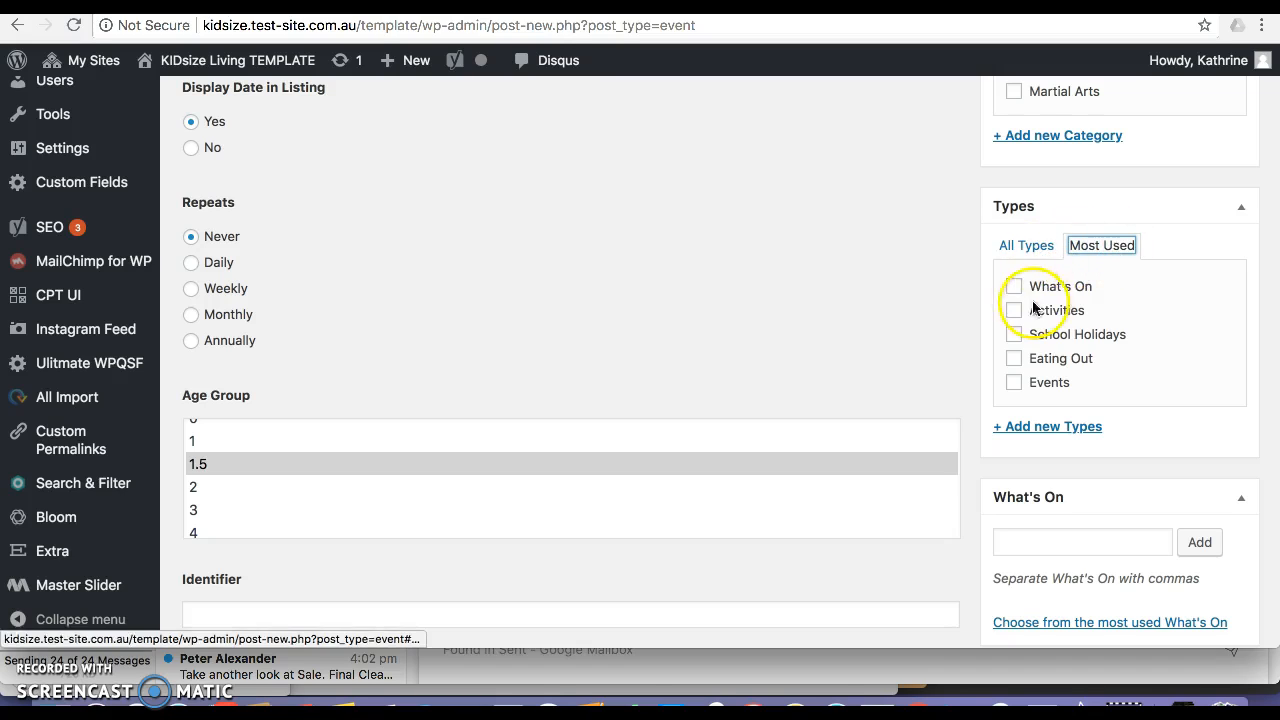
left_click(1014, 286)
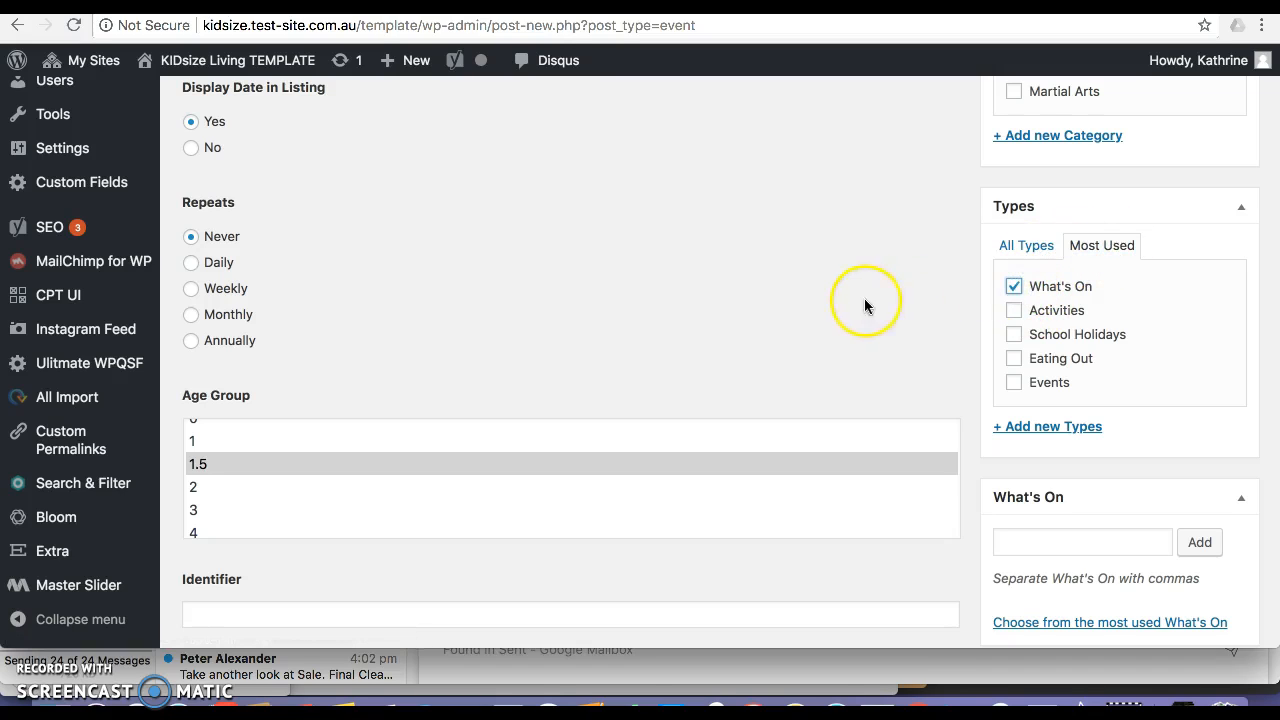
mouse_move(1016, 390)
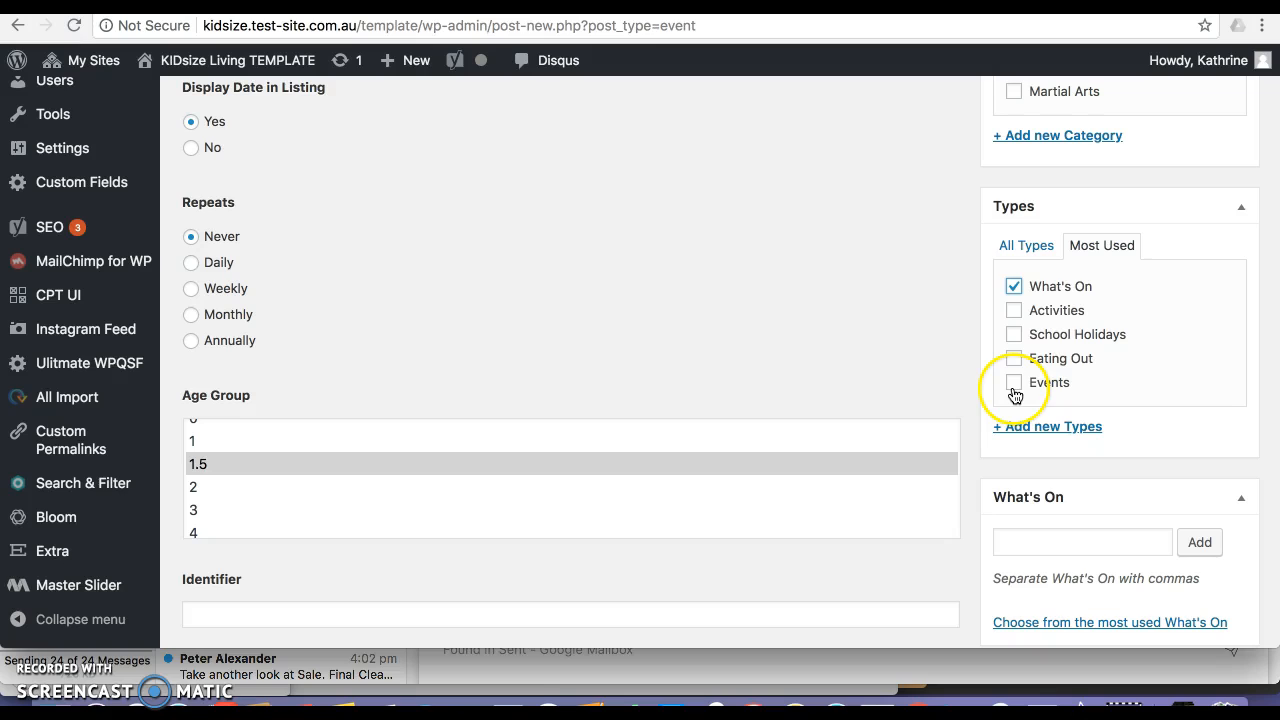
left_click(1012, 382)
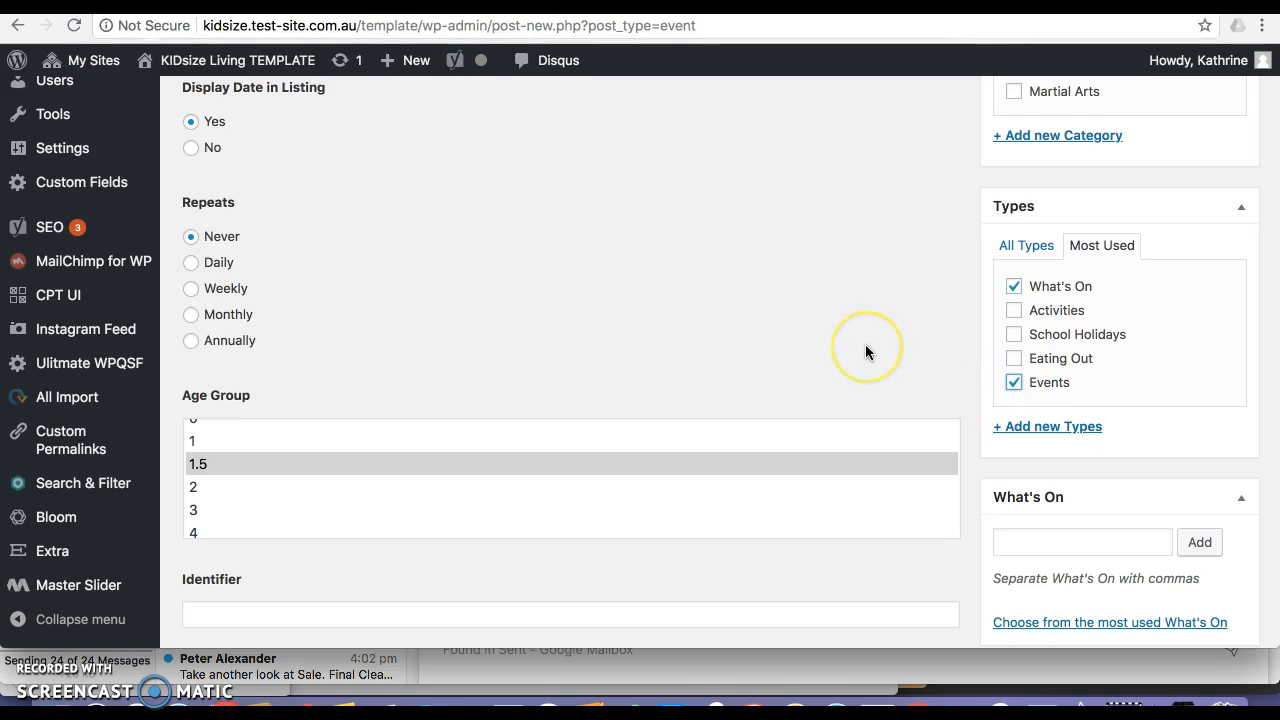
mouse_move(1020, 318)
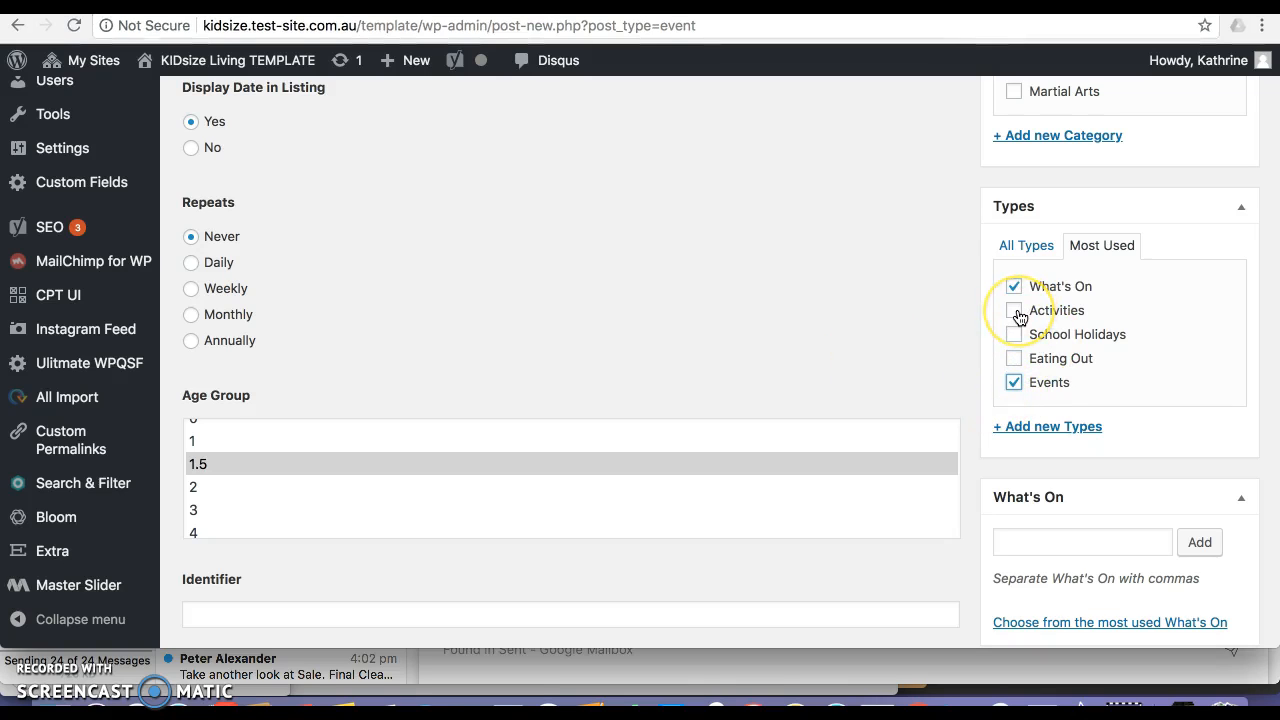
left_click(1012, 310)
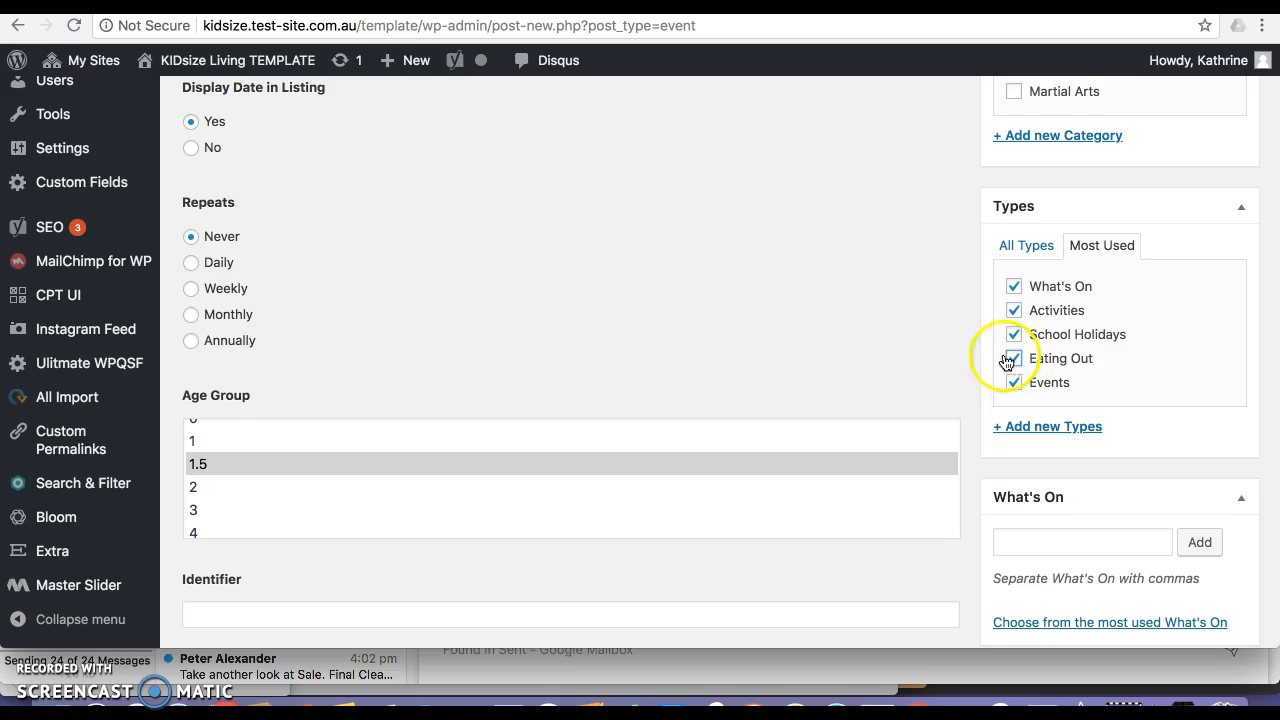
scroll("down", 3)
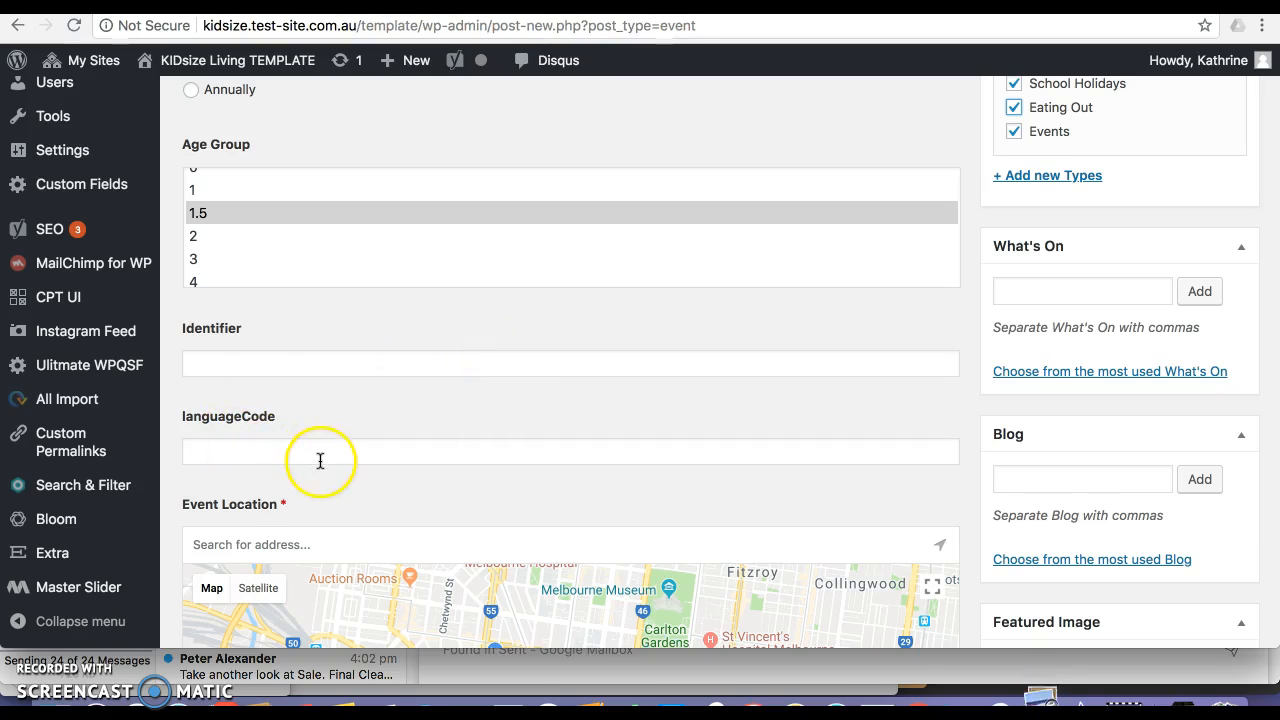
scroll("down", 3)
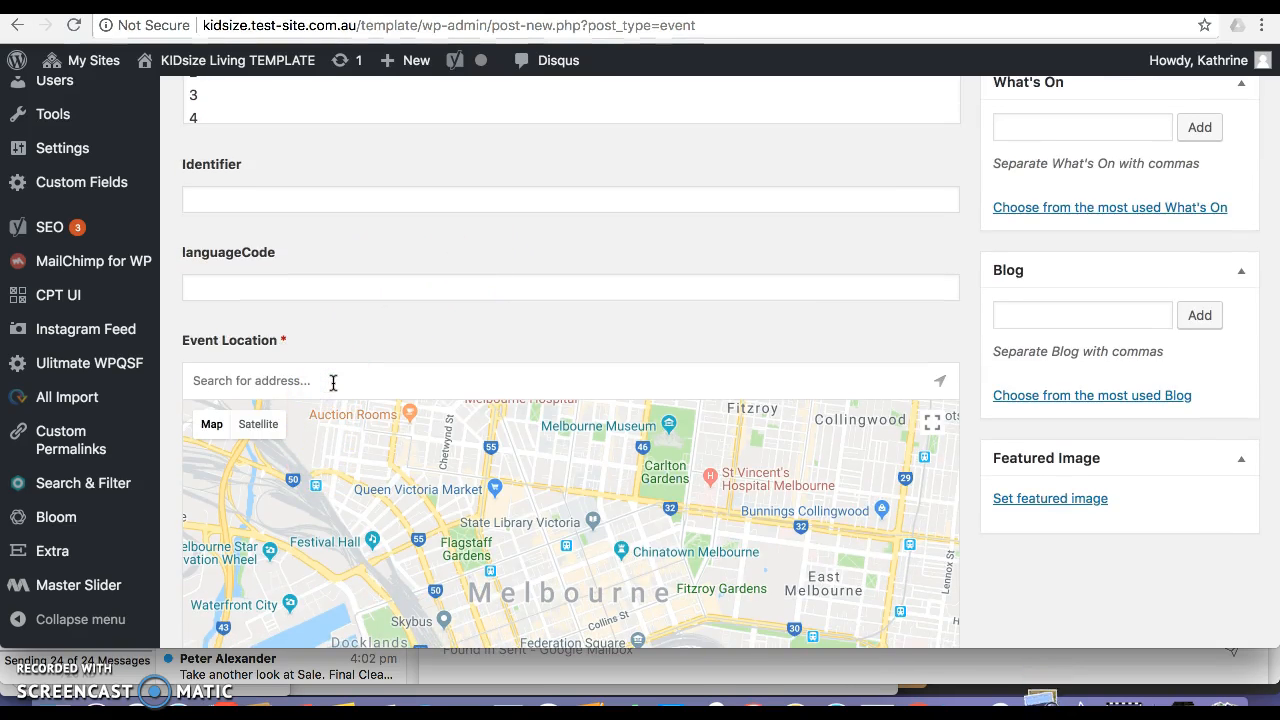
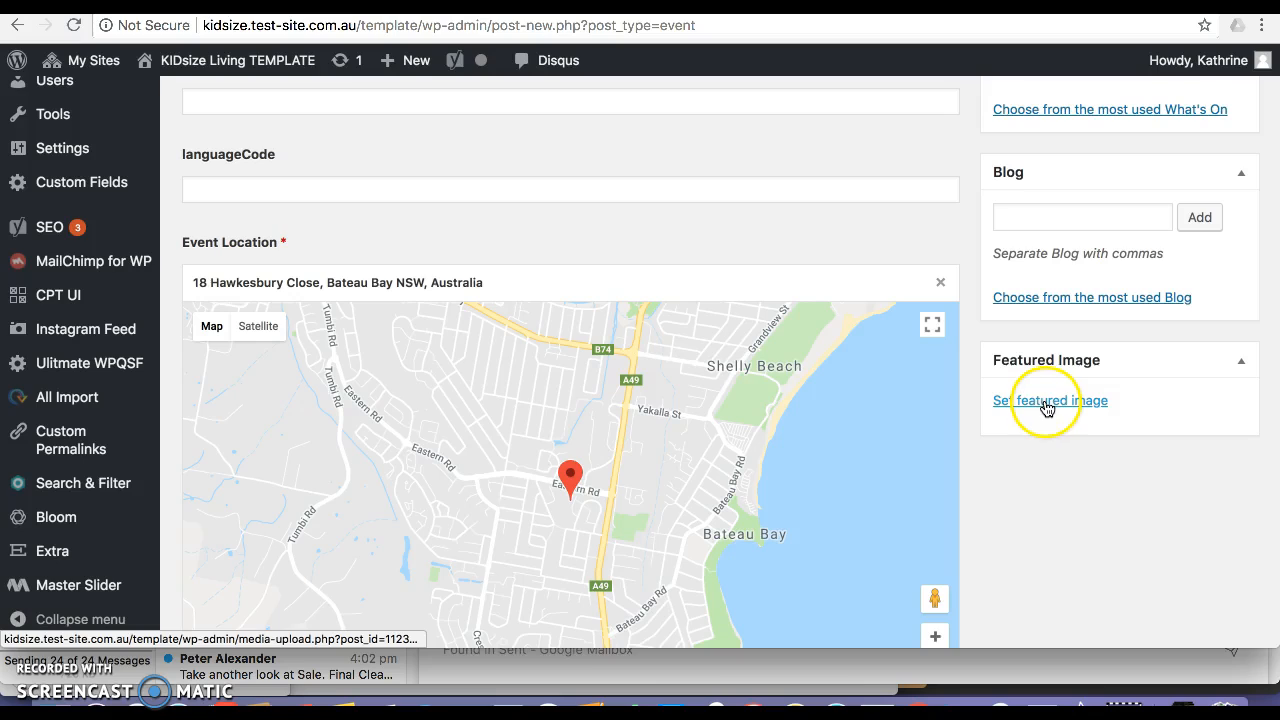
Step: Set the beach photo ivy-on-shelly-beach.jpg from the Media Library as the featured image
left_click(1050, 400)
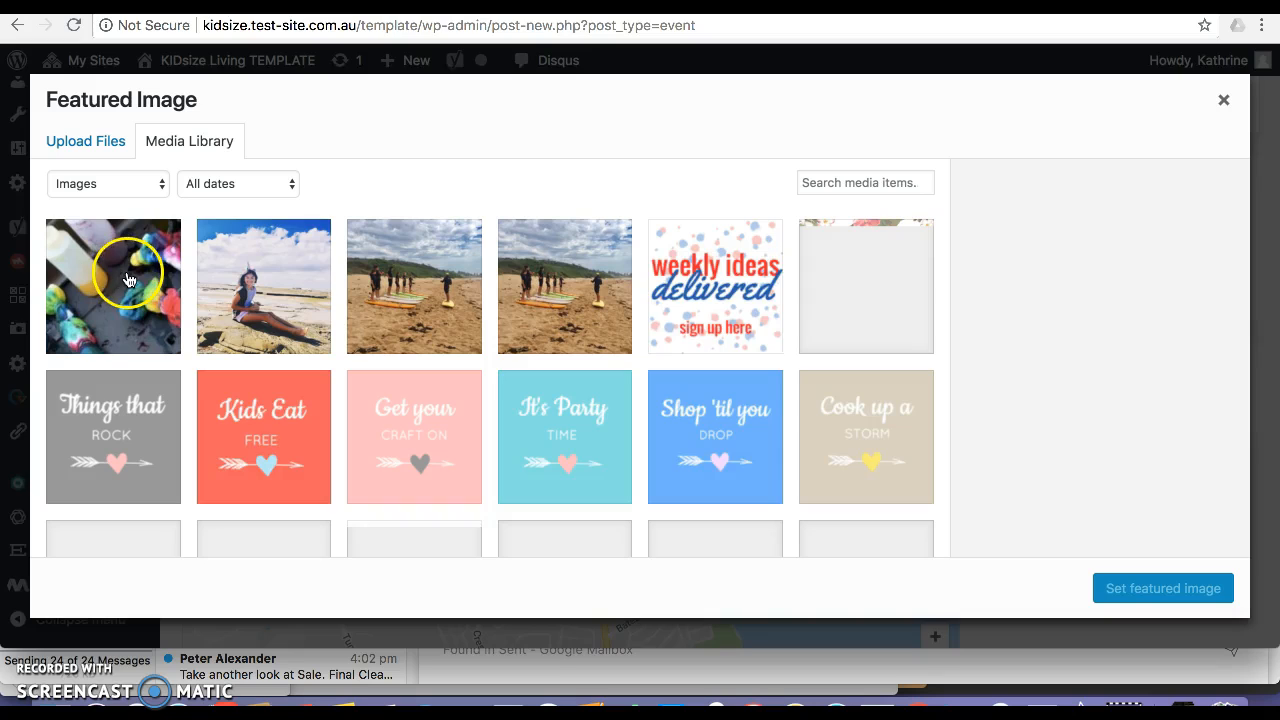
left_click(264, 286)
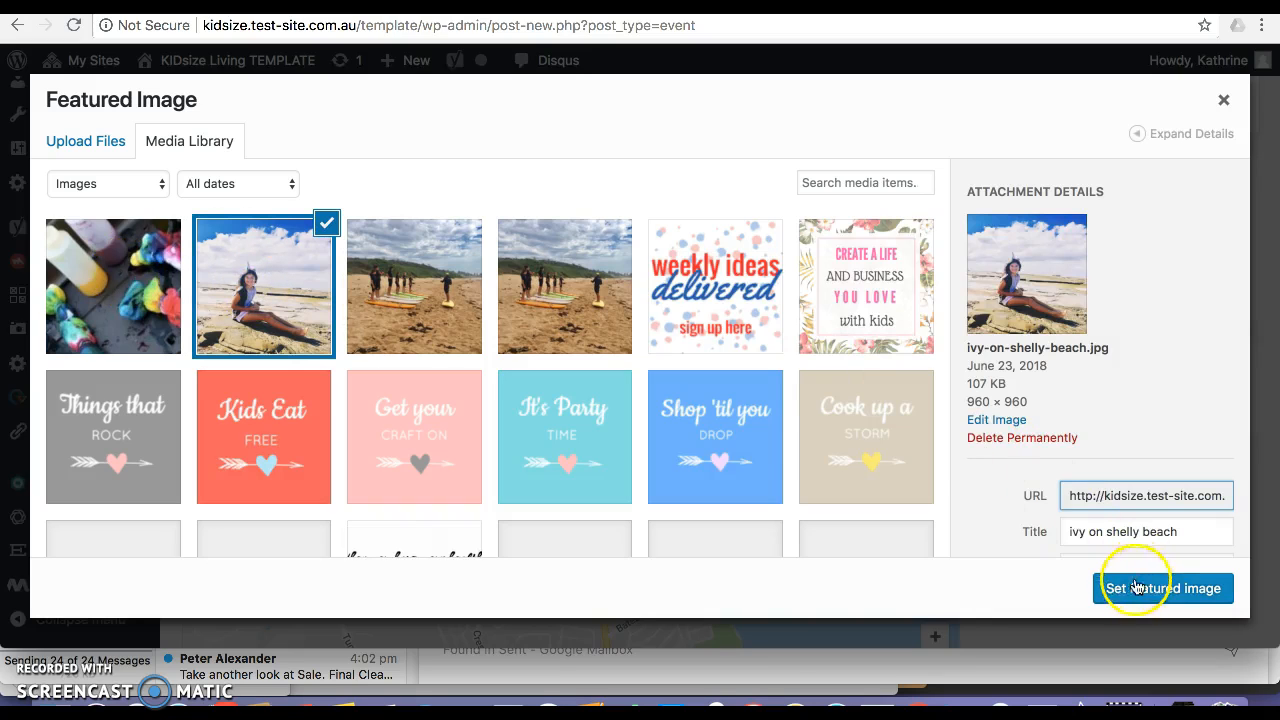
left_click(1164, 588)
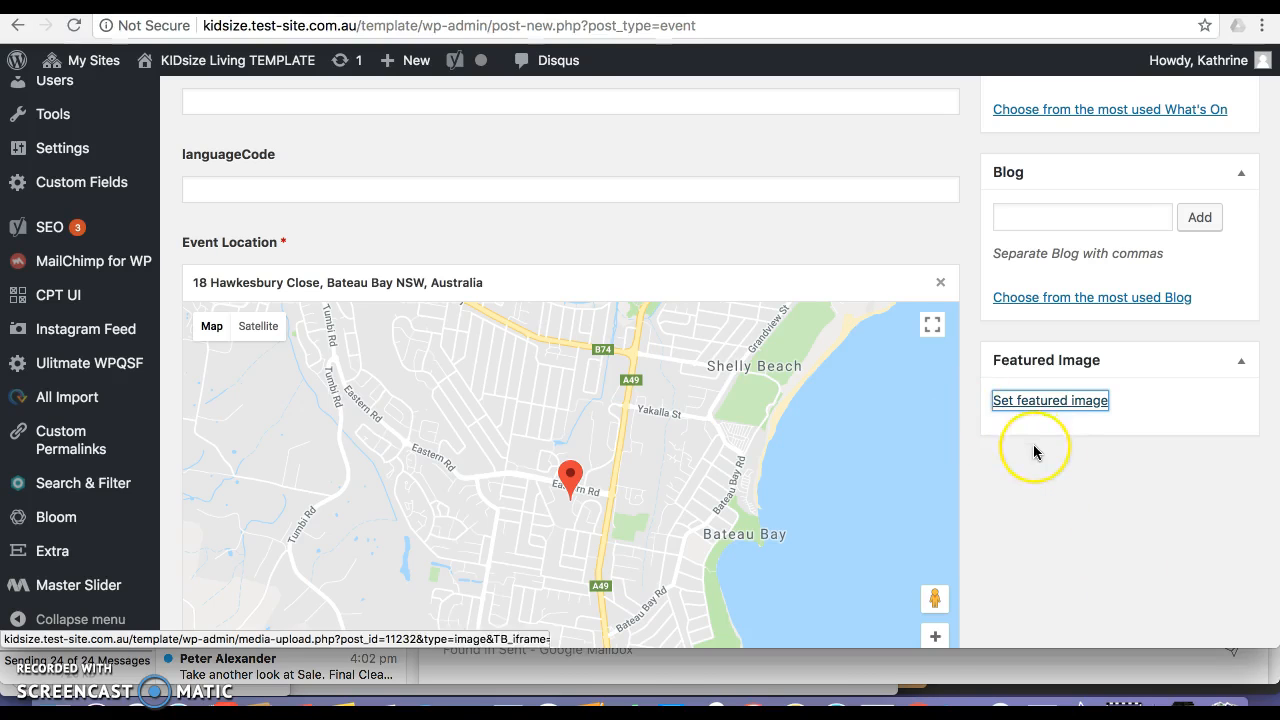
scroll("down", 3)
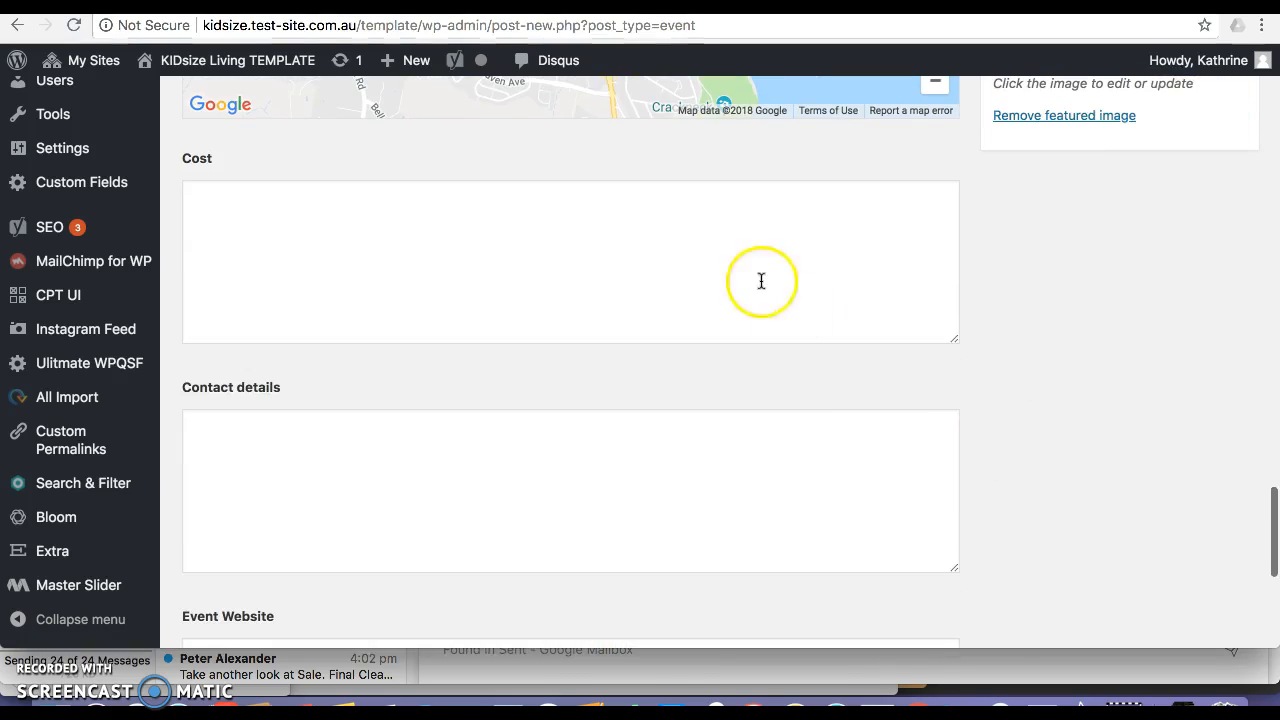
type("FREE")
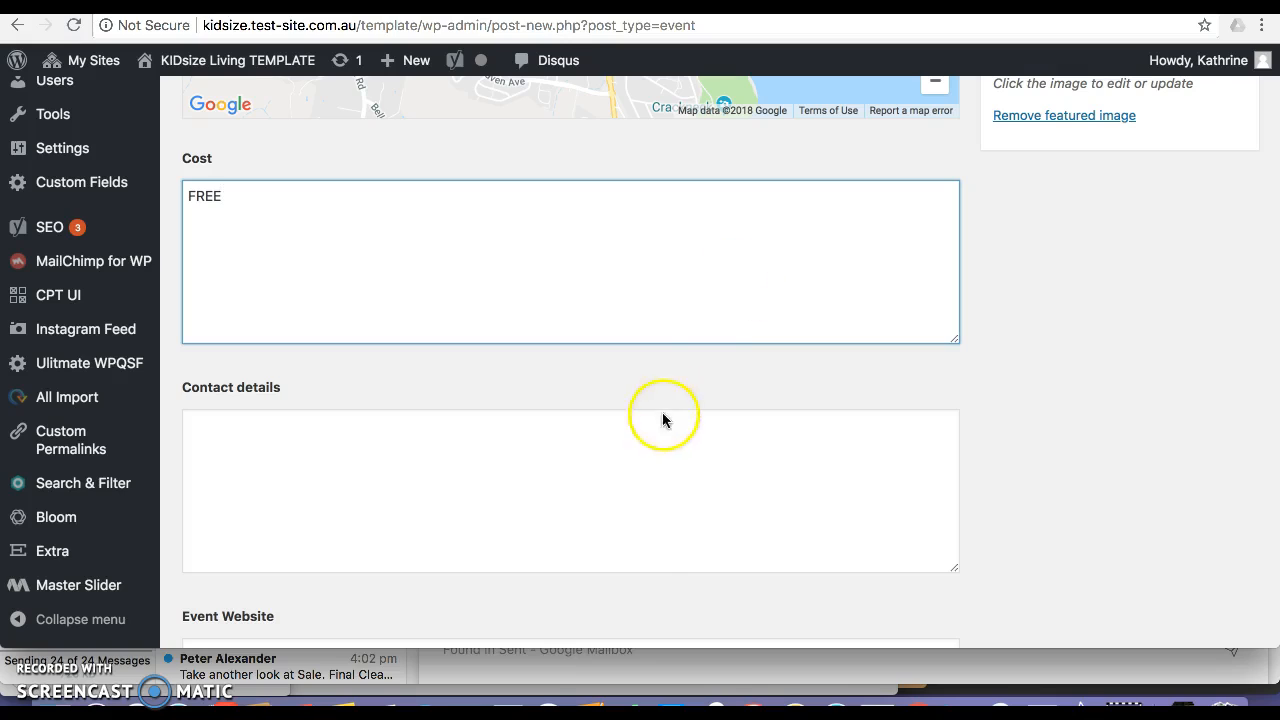
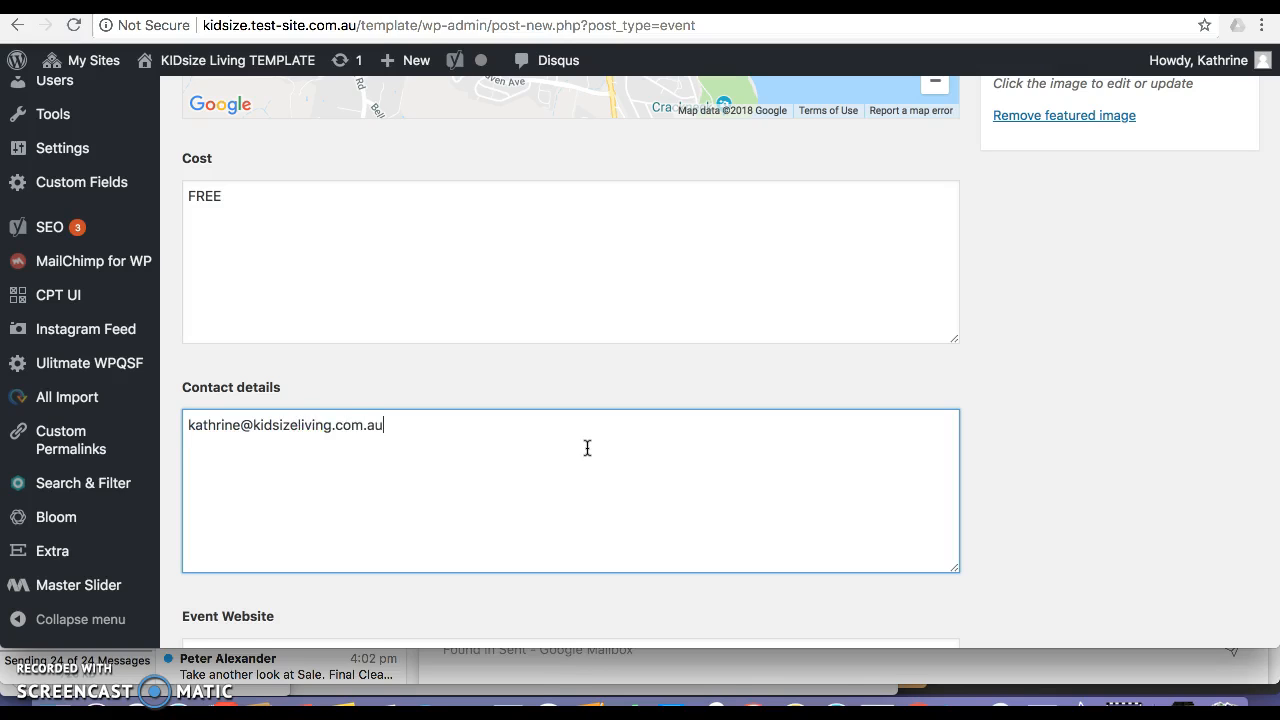
left_click(538, 444)
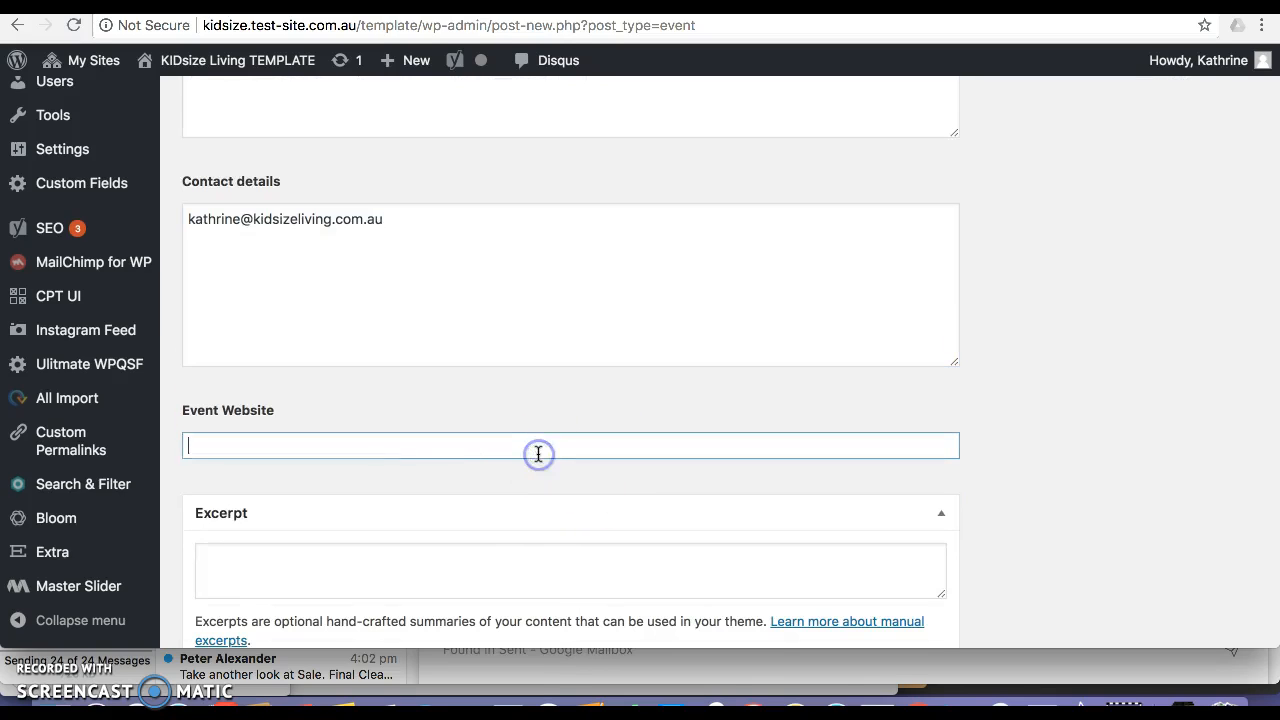
mouse_move(508, 442)
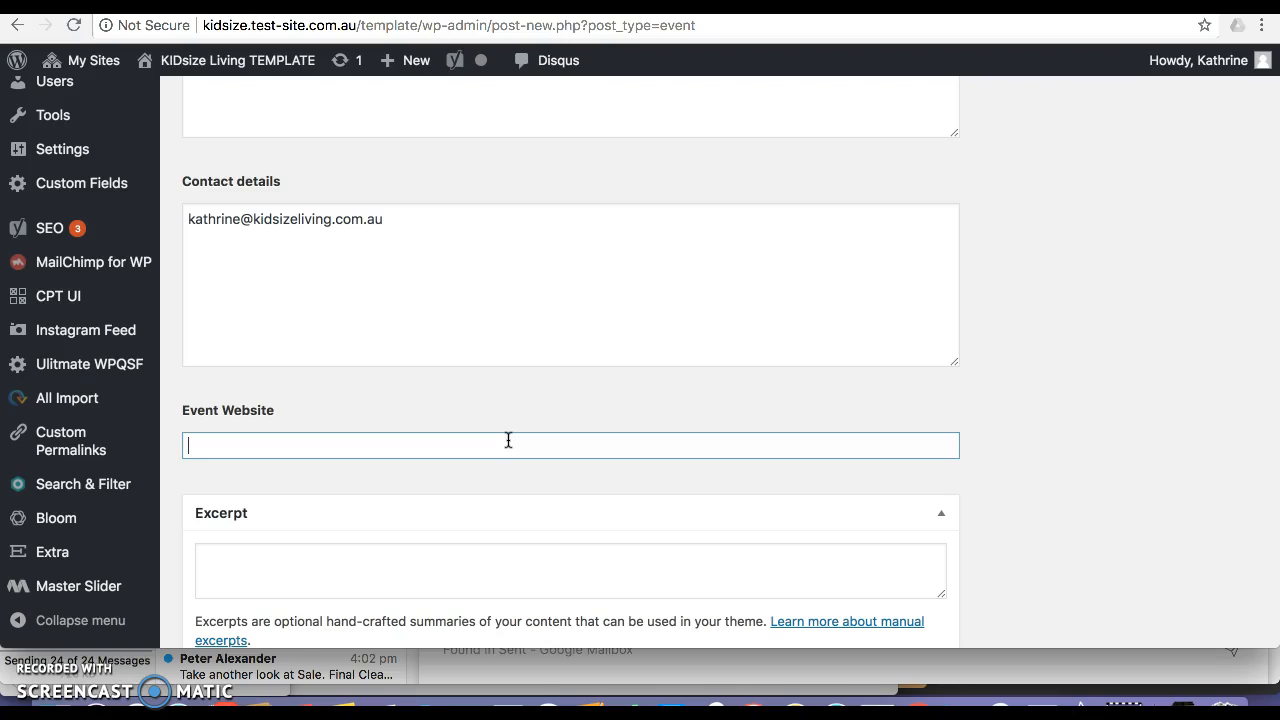
type("w")
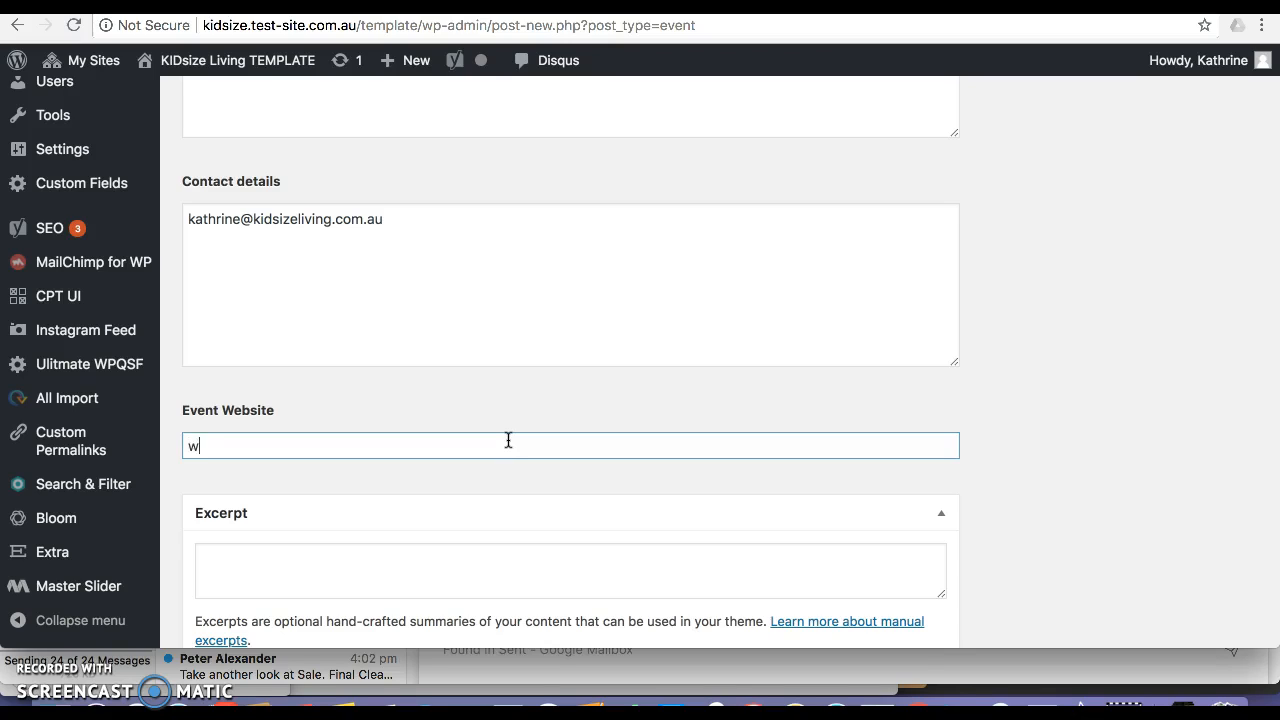
type("ww.k")
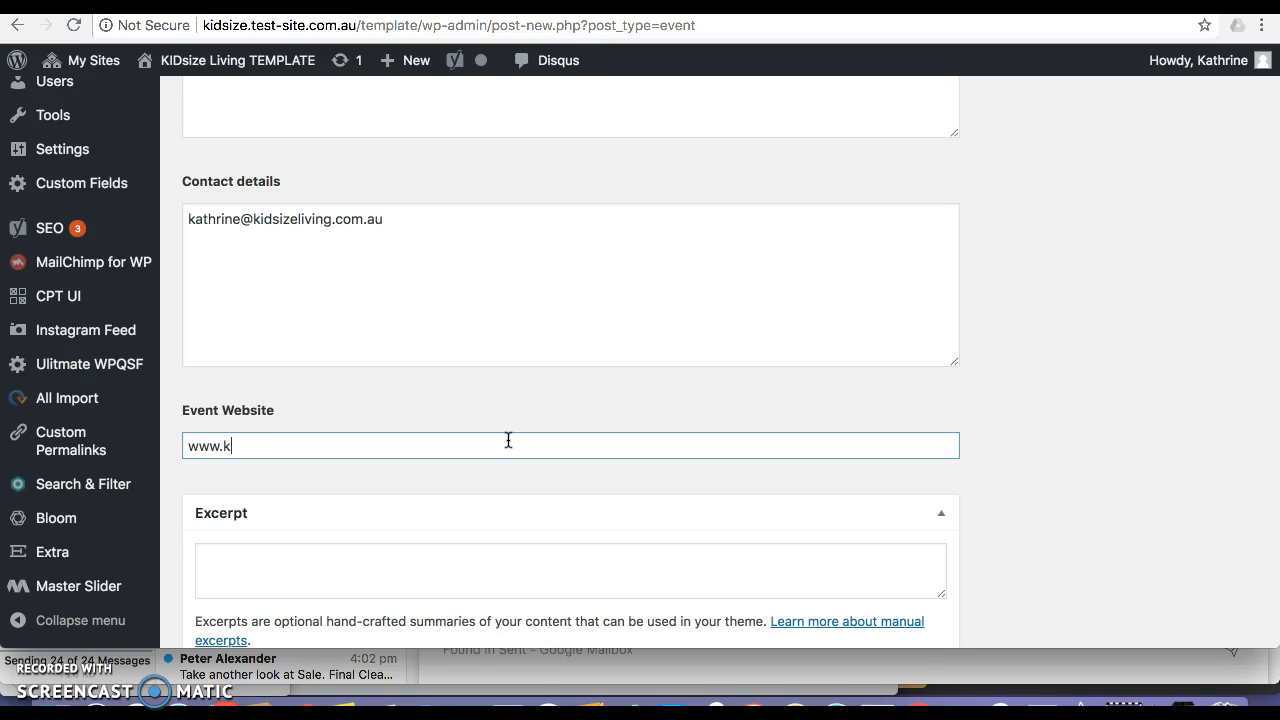
type("idsiz")
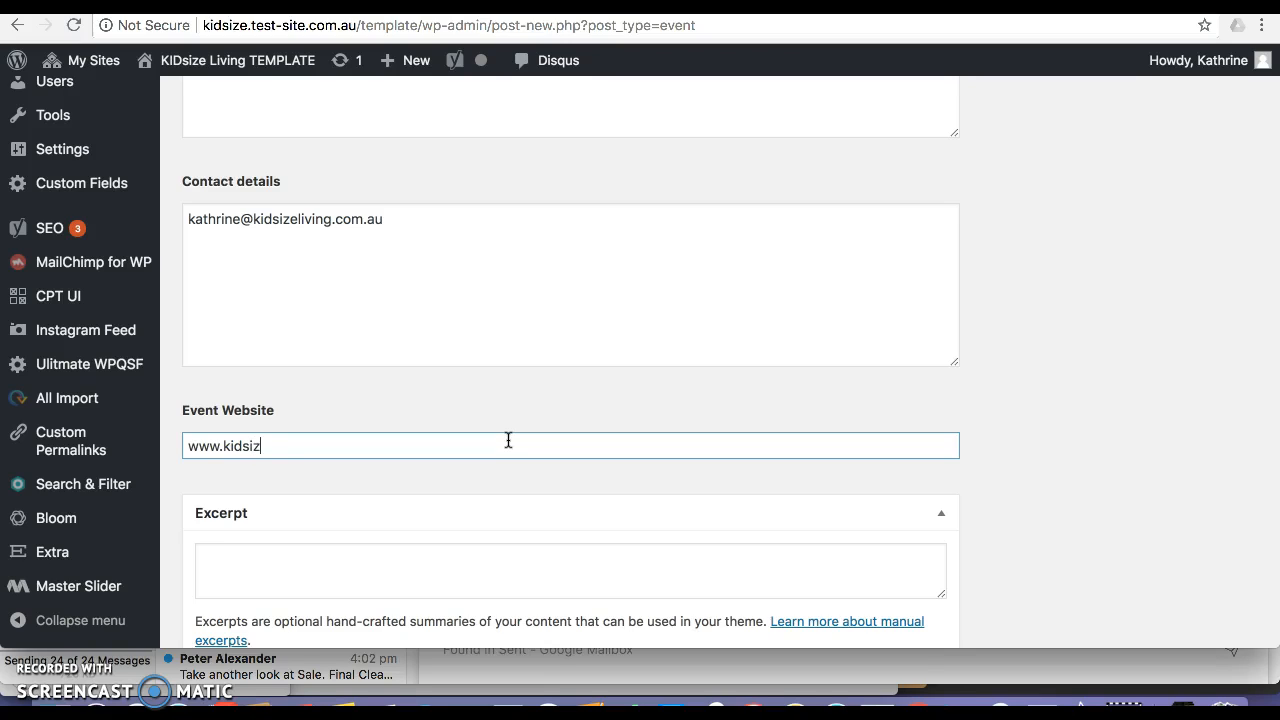
type("e")
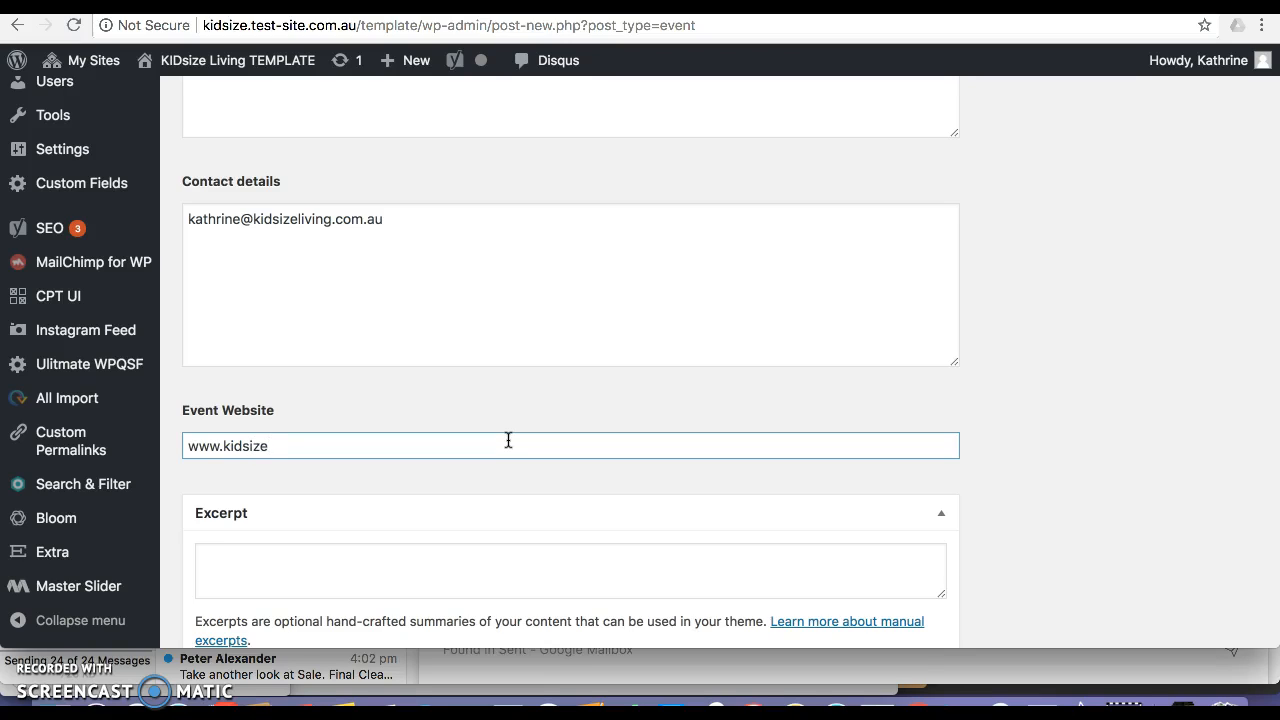
type(".test")
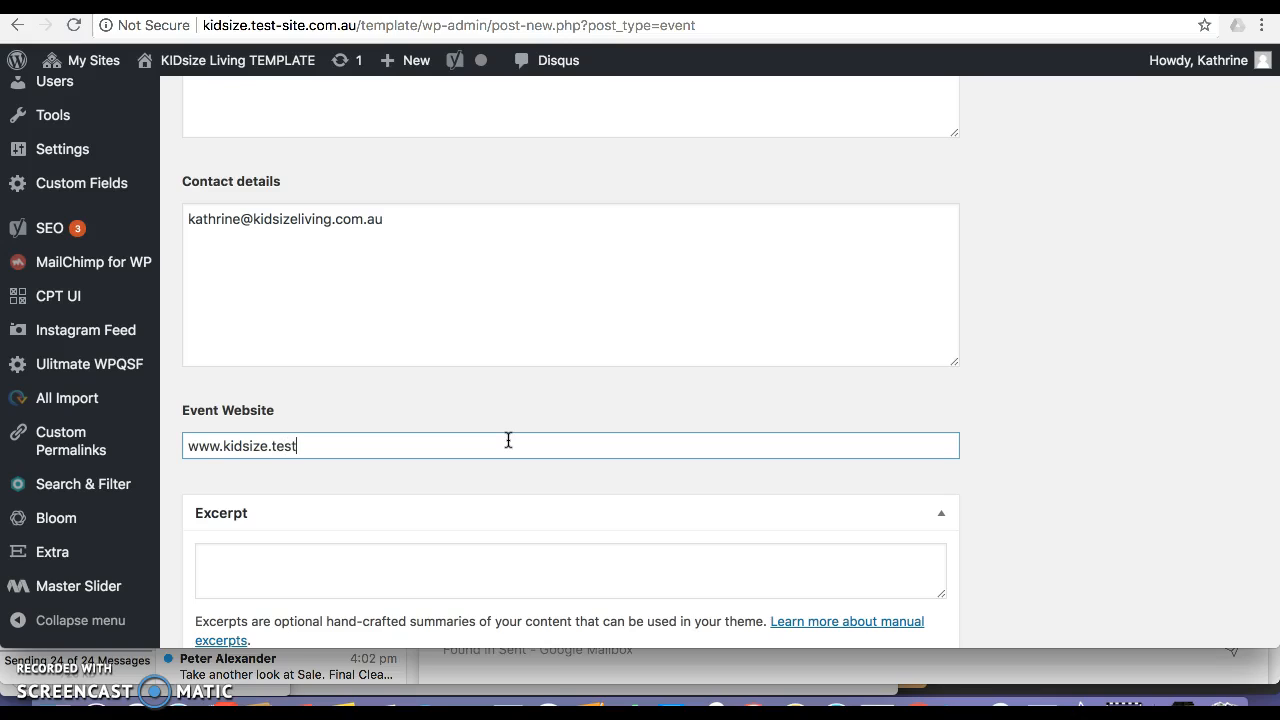
type("-site.")
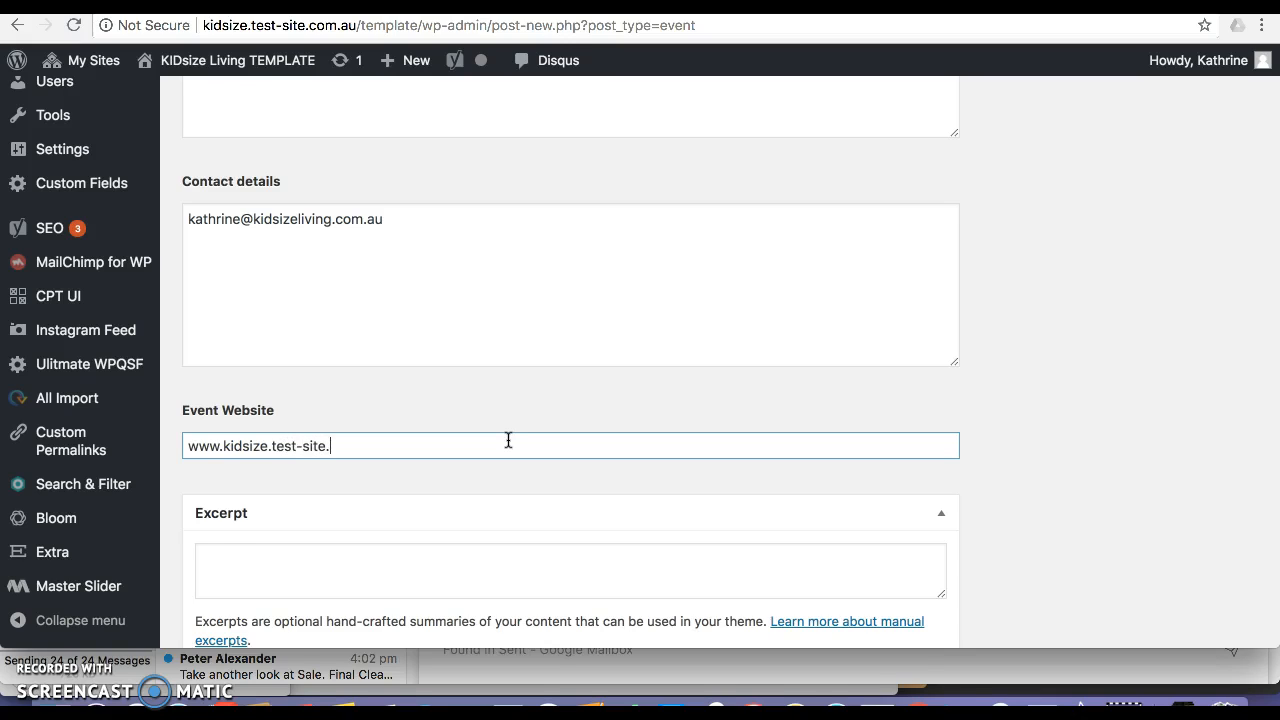
type("com.au/template/")
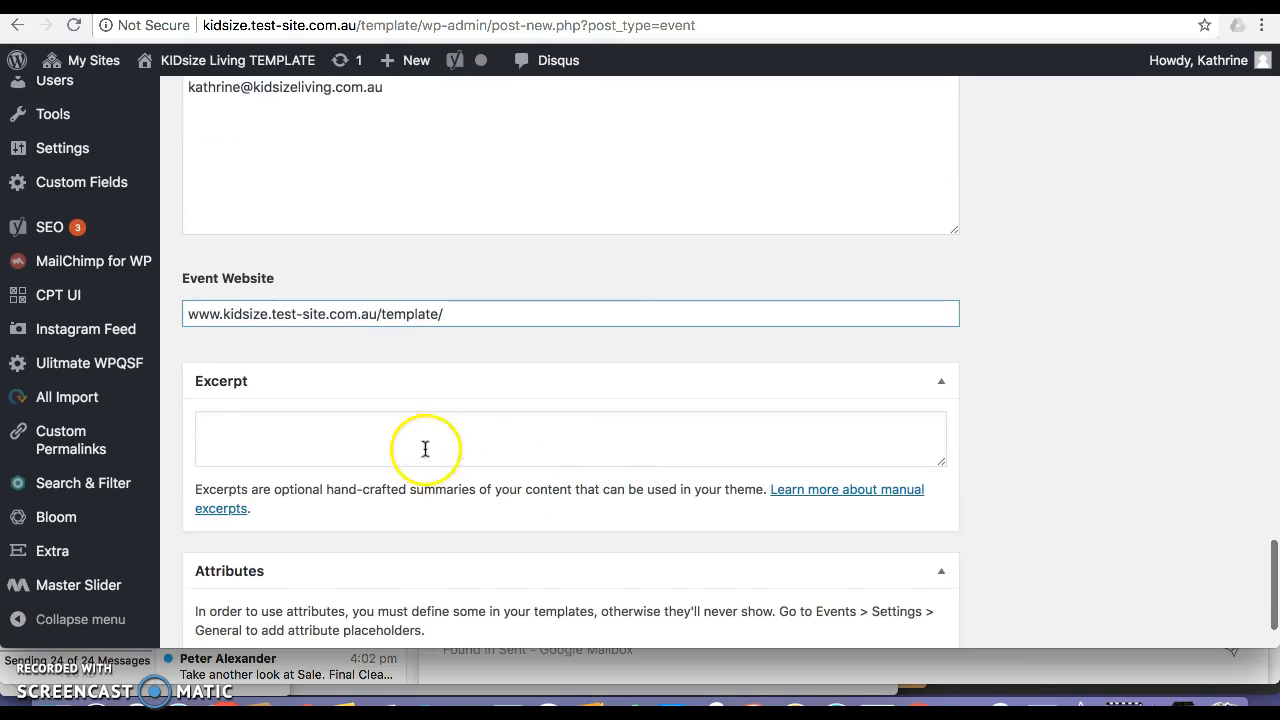
mouse_move(668, 412)
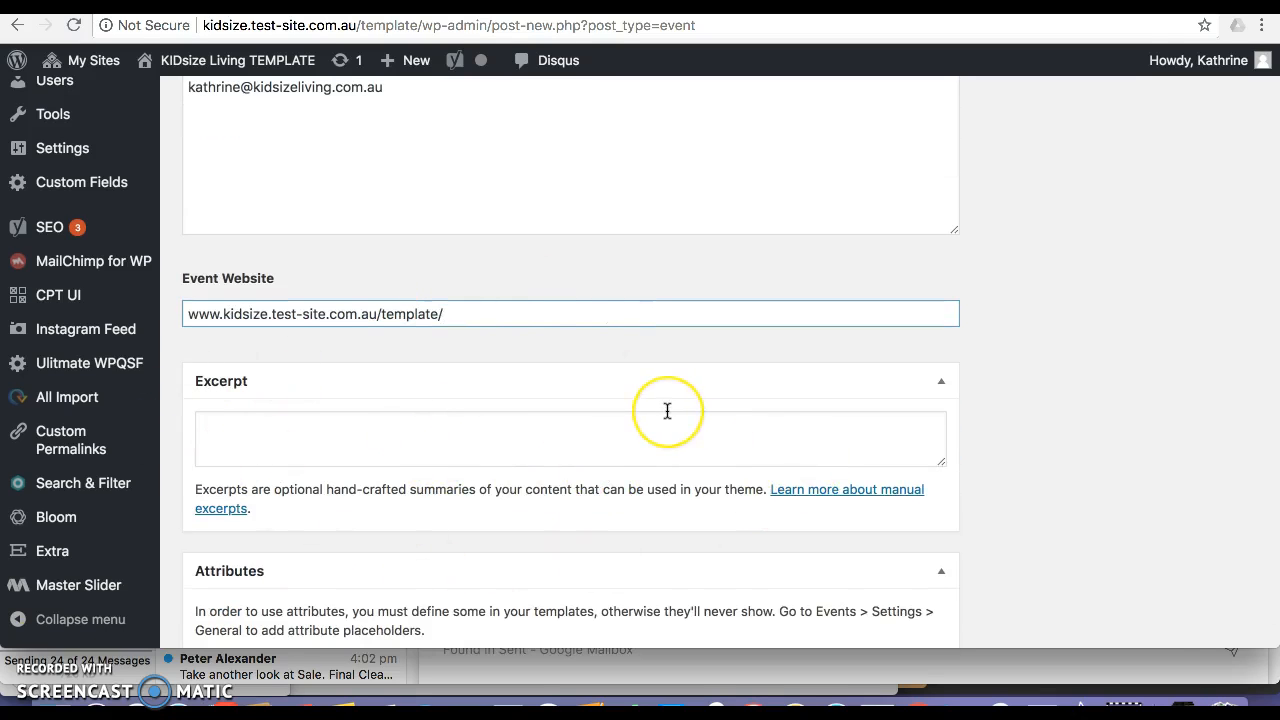
Step: Scroll back up the post editor to the SEO panel
scroll("up", 3)
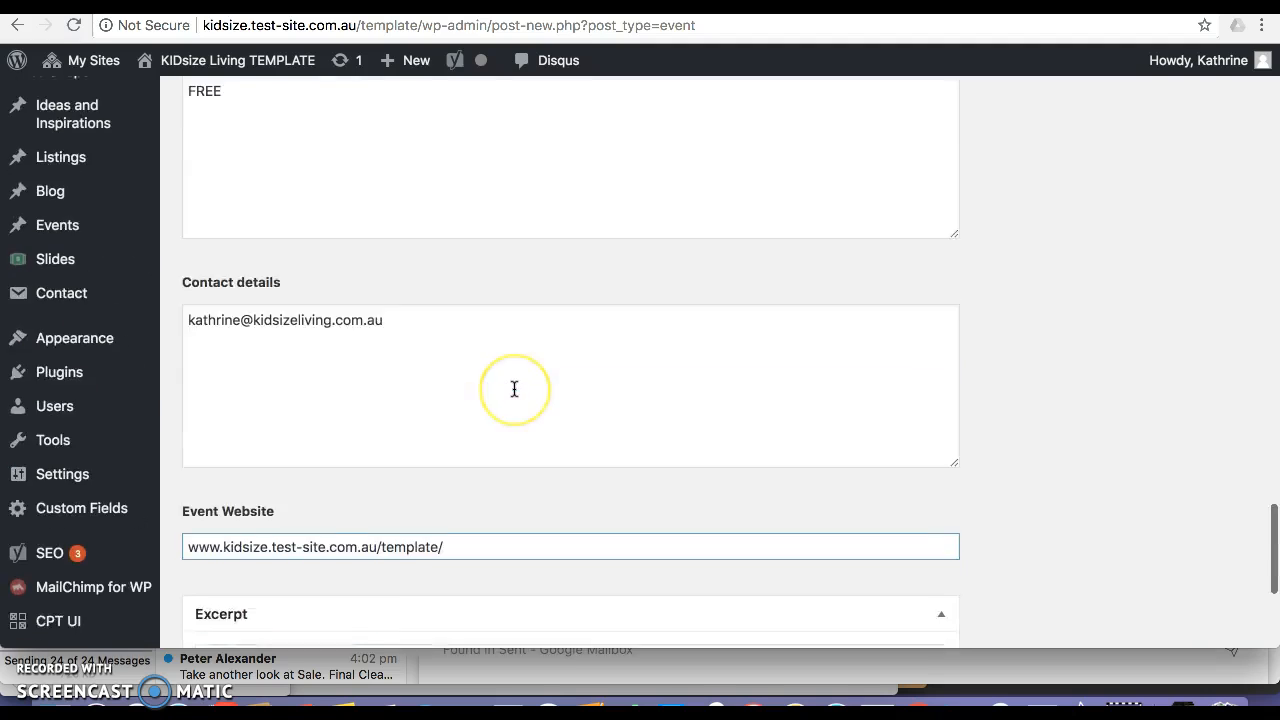
scroll("up", 3)
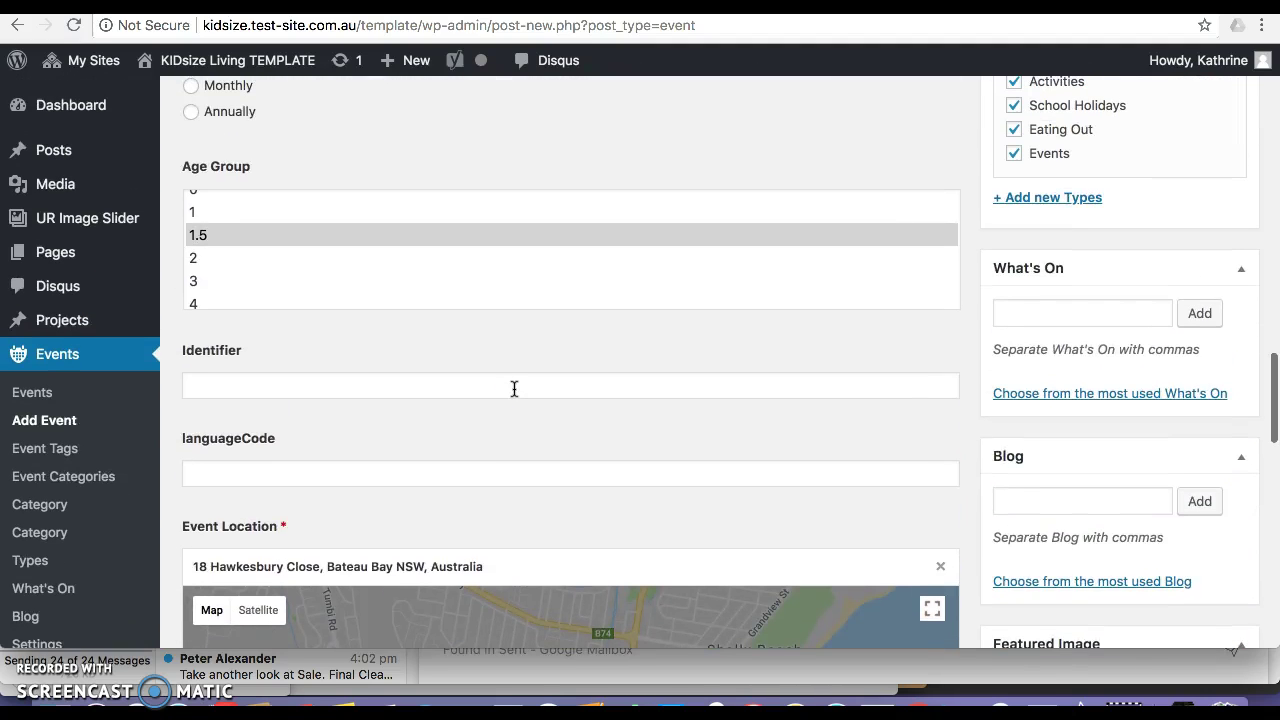
scroll("up", 3)
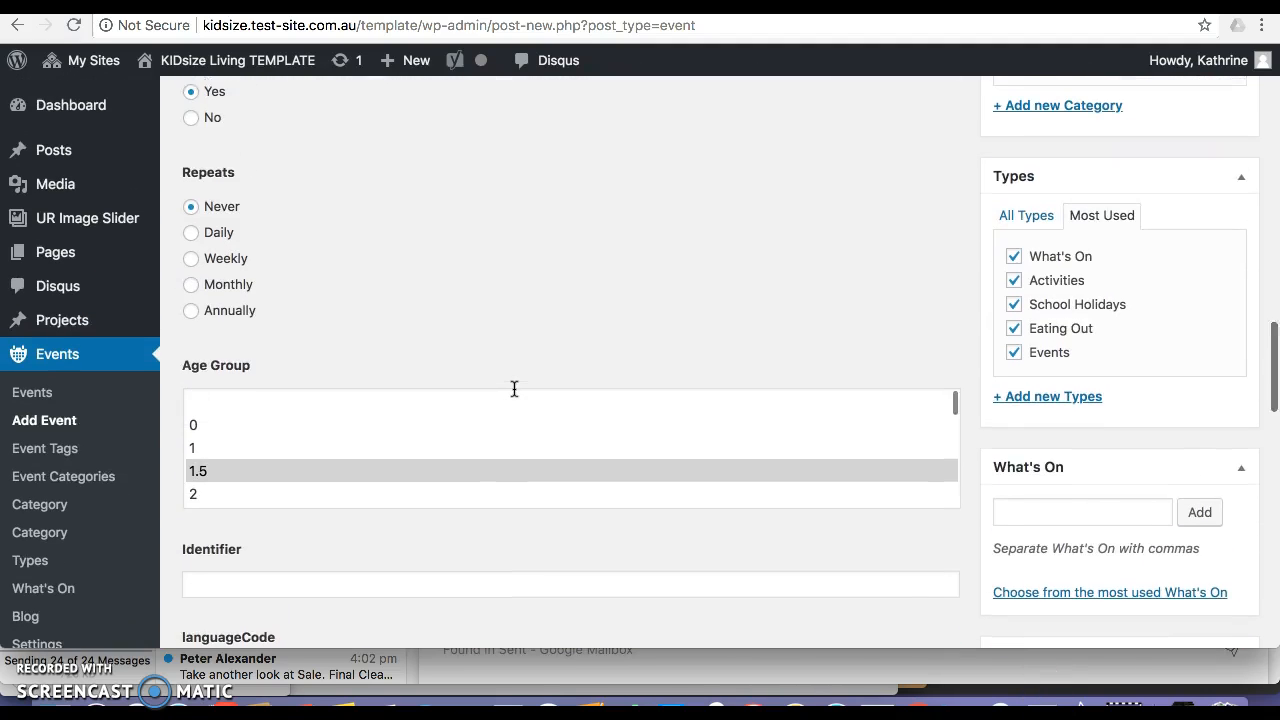
scroll("down", 3)
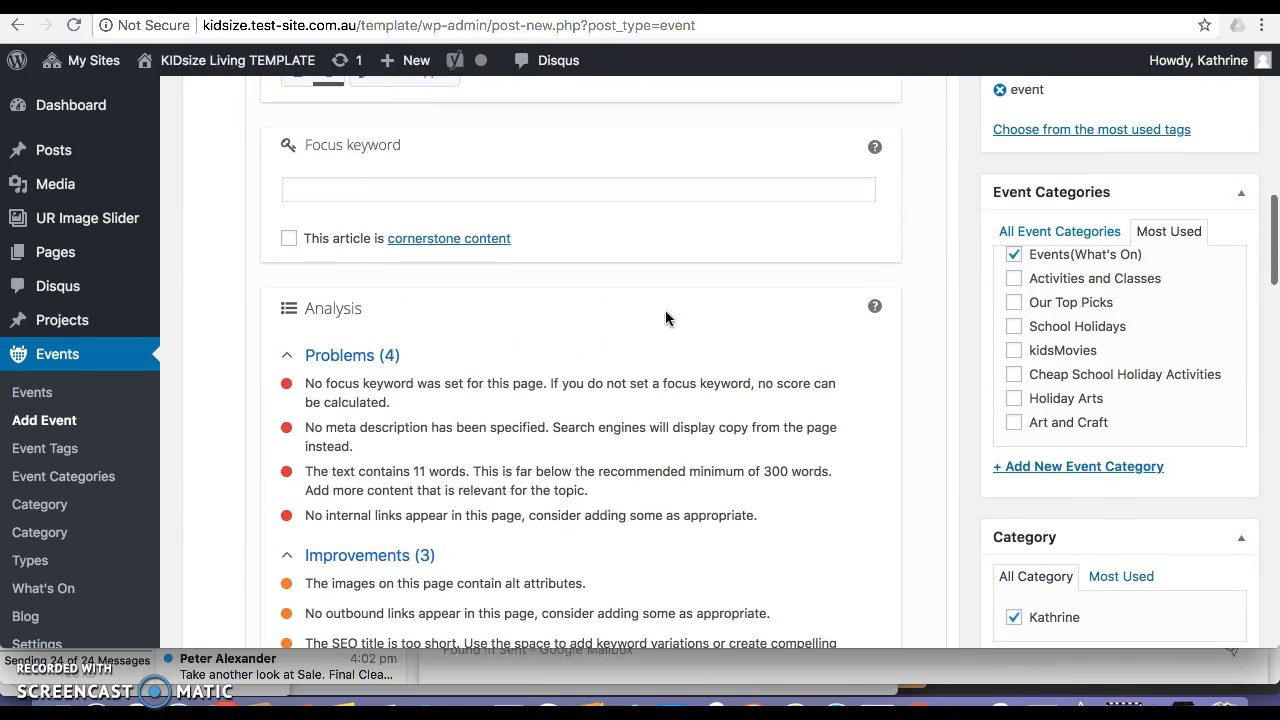
scroll("up", 3)
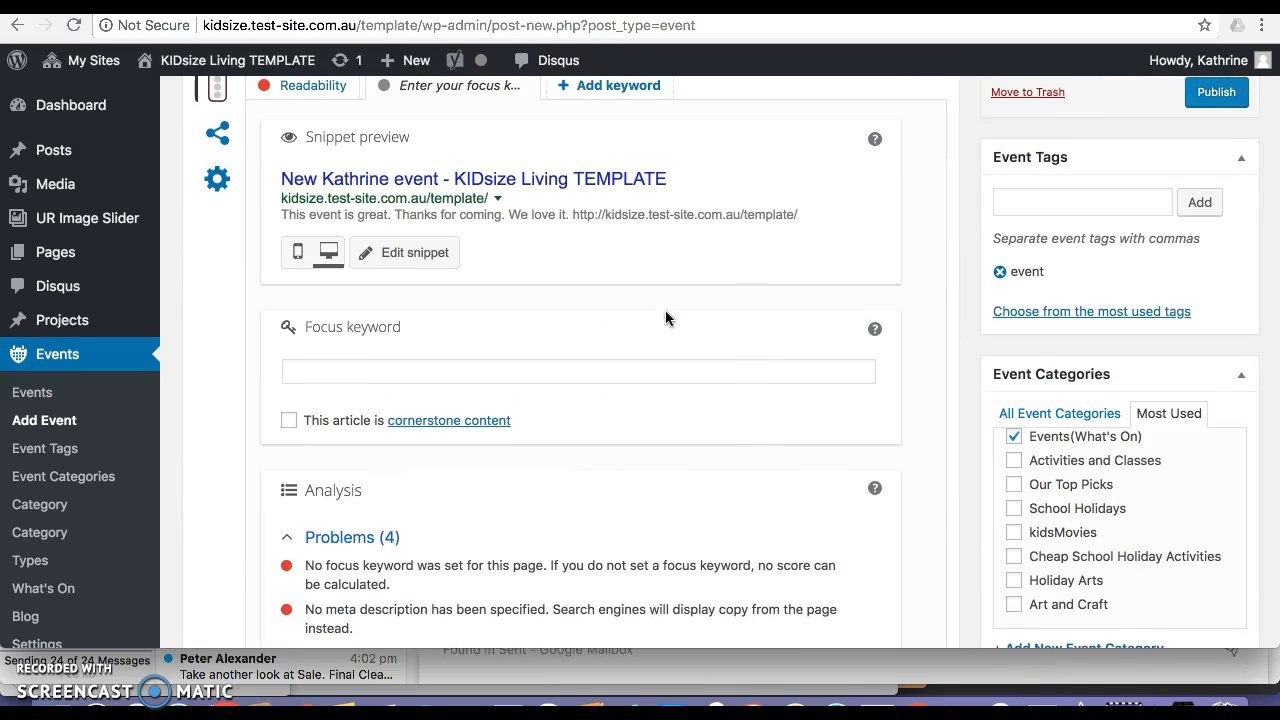
scroll("down", 3)
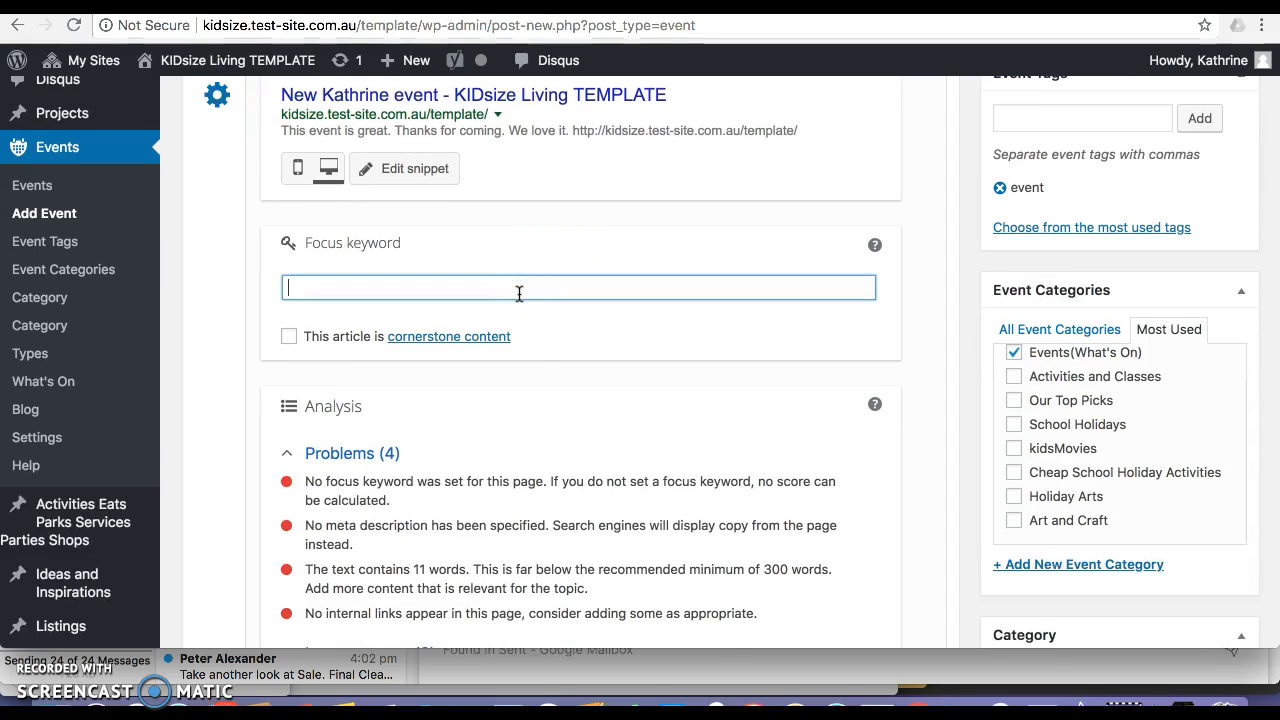
type("ka")
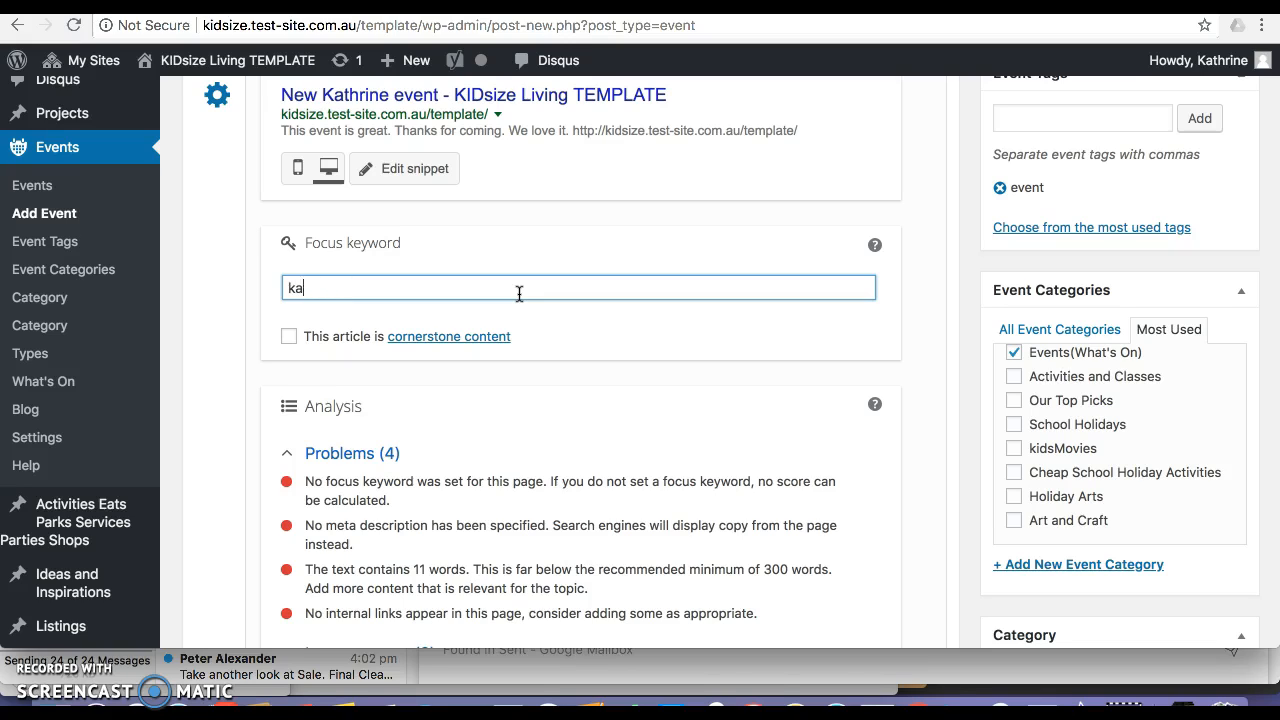
type("event")
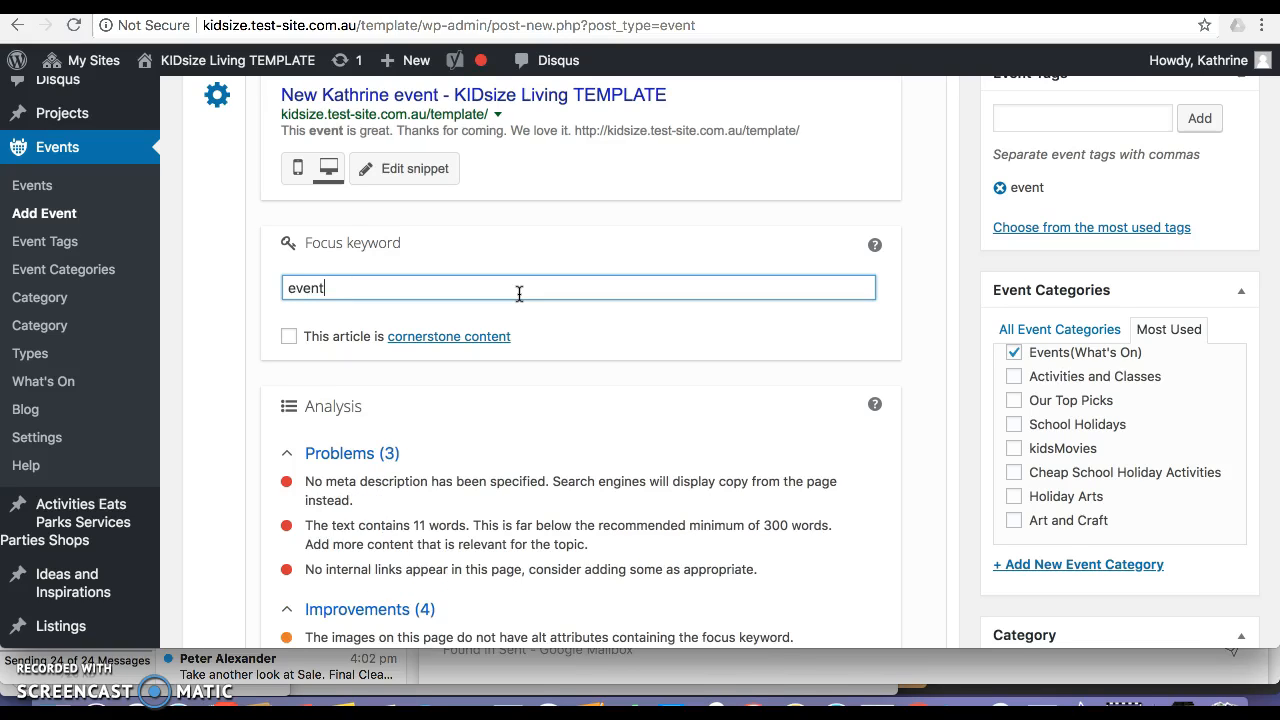
mouse_move(684, 344)
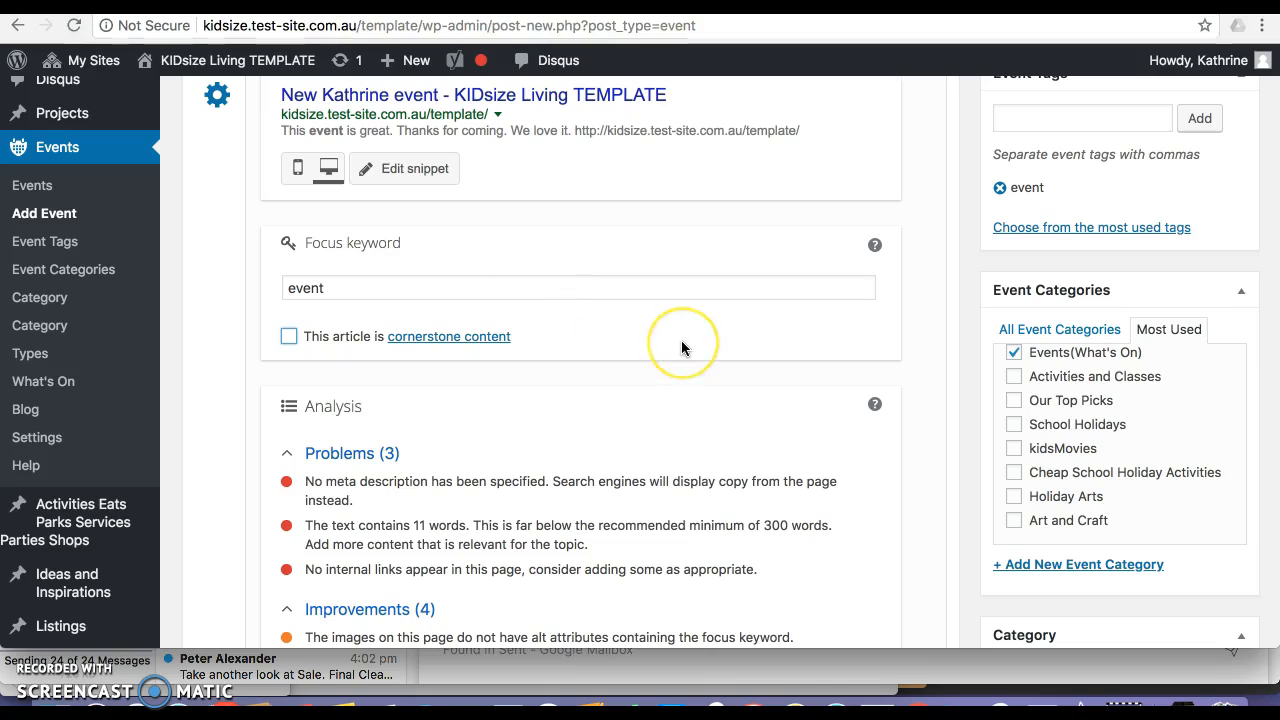
scroll("up", 3)
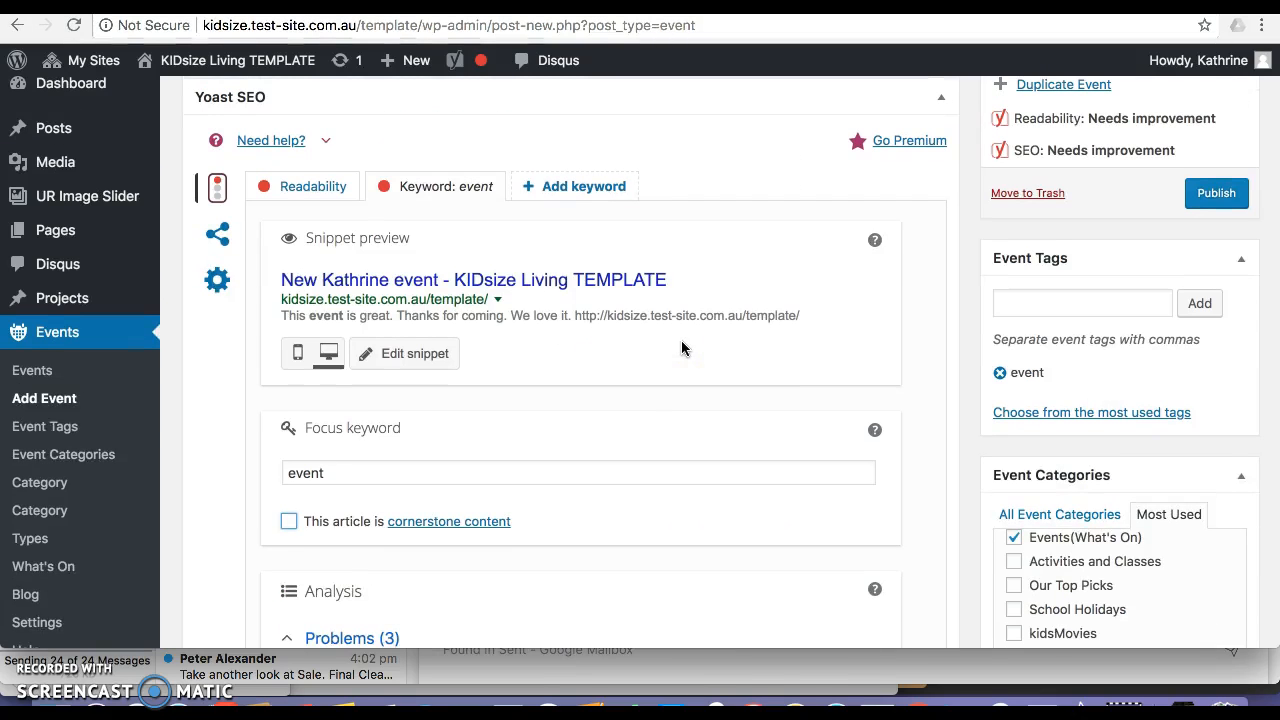
scroll("up", 3)
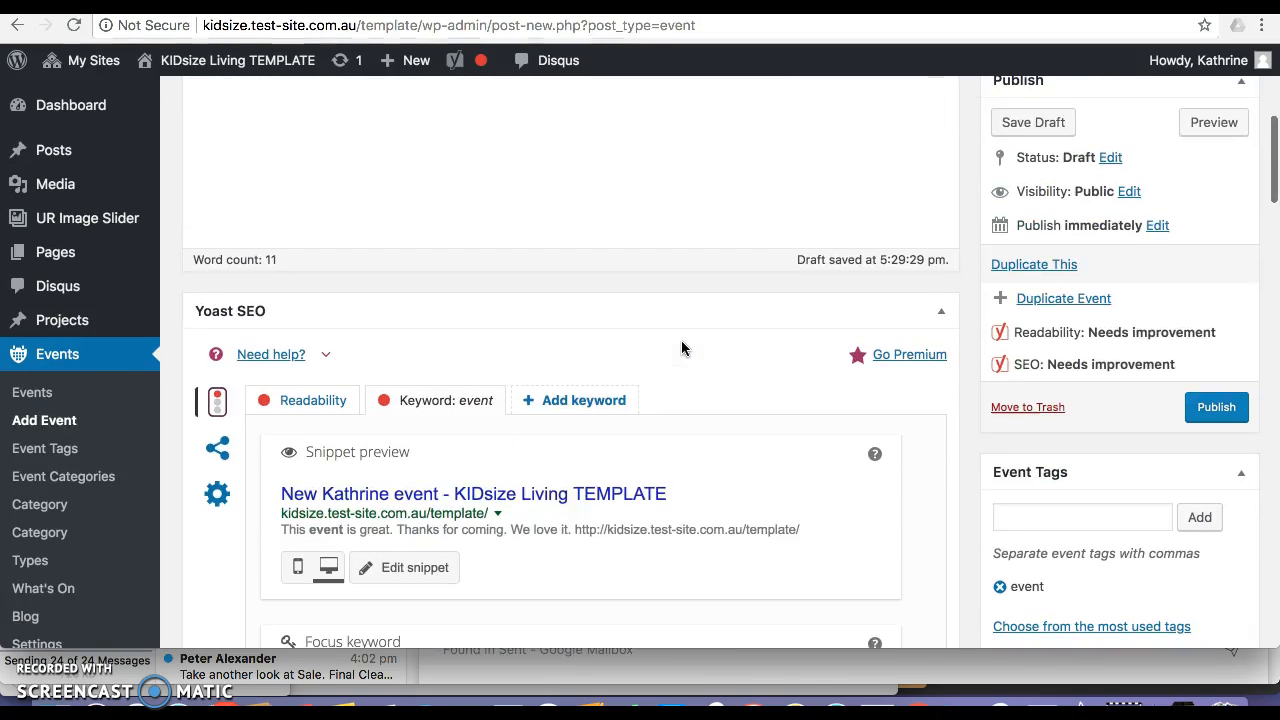
scroll("down", 3)
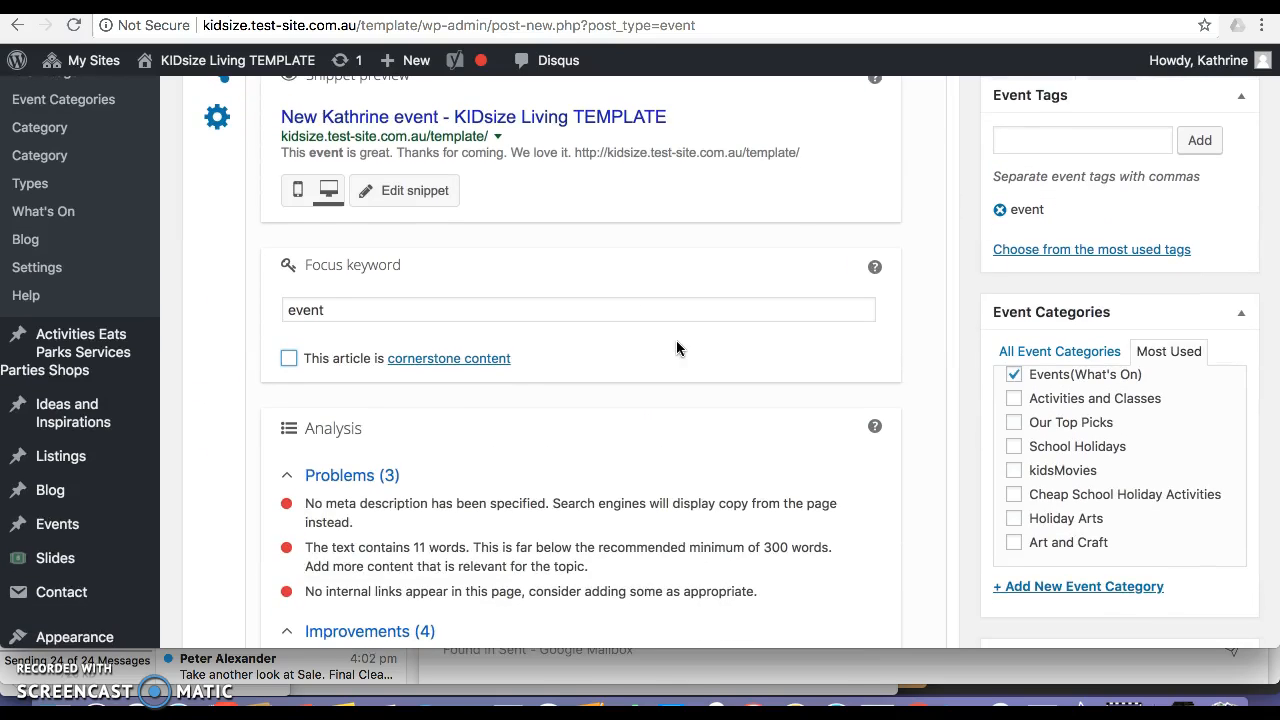
mouse_move(790, 488)
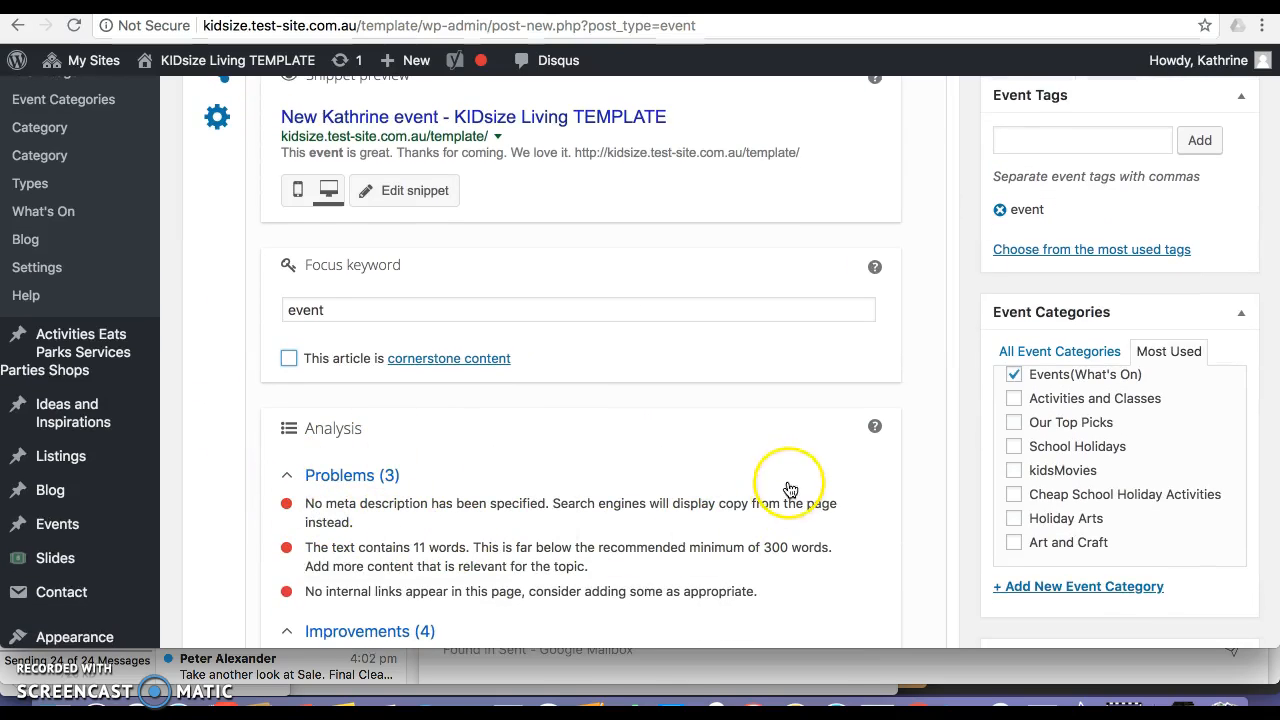
mouse_move(472, 398)
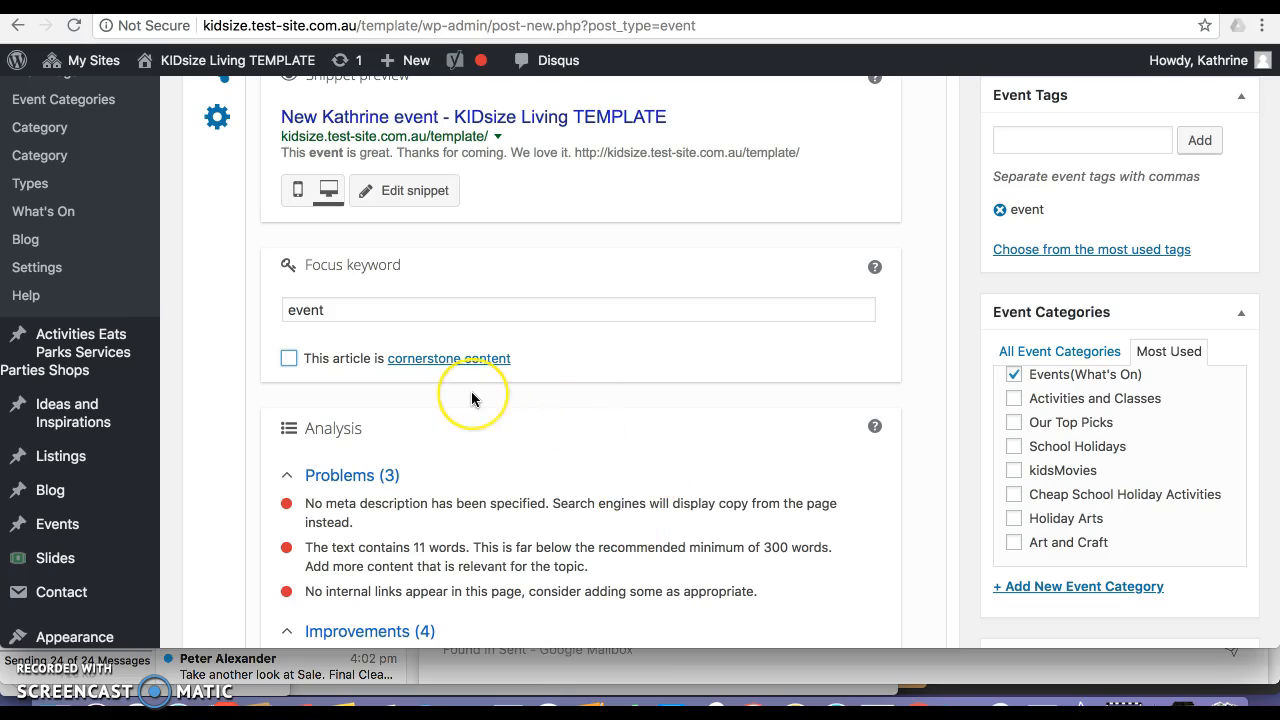
scroll("down", 3)
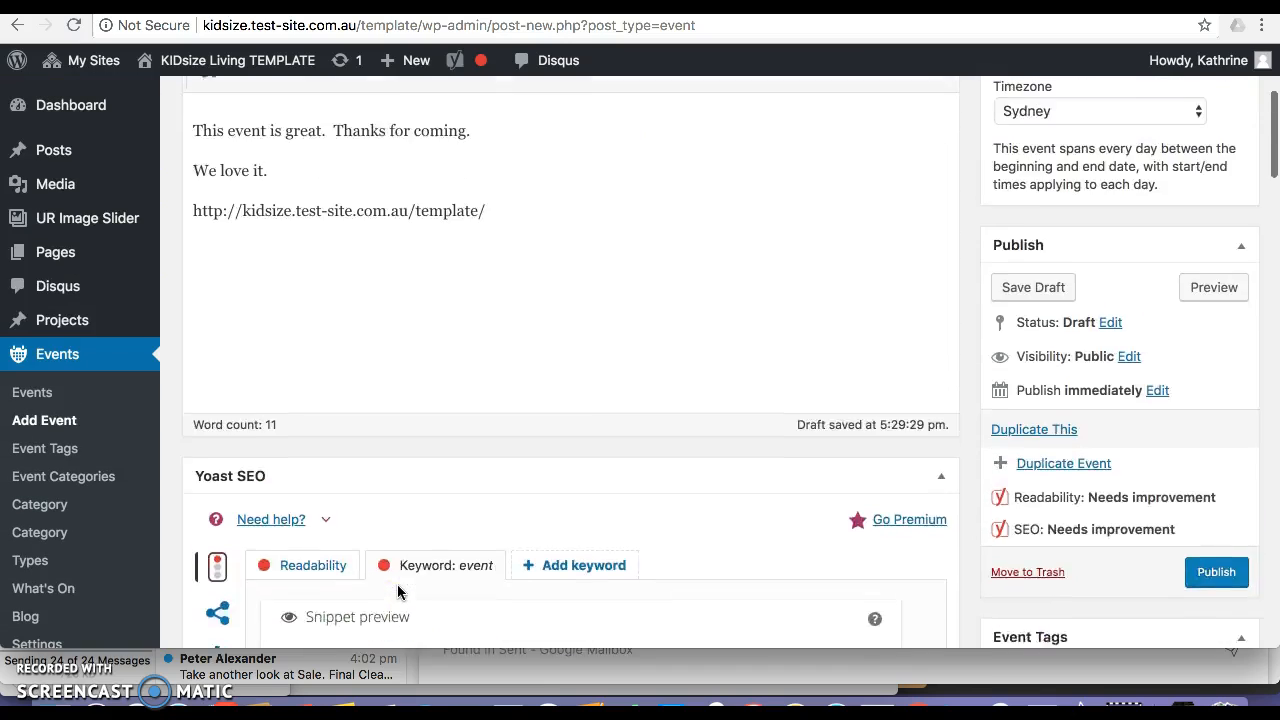
Step: Publish the New Kathrine event from the Publish box and start a new browser tab
scroll("up", 3)
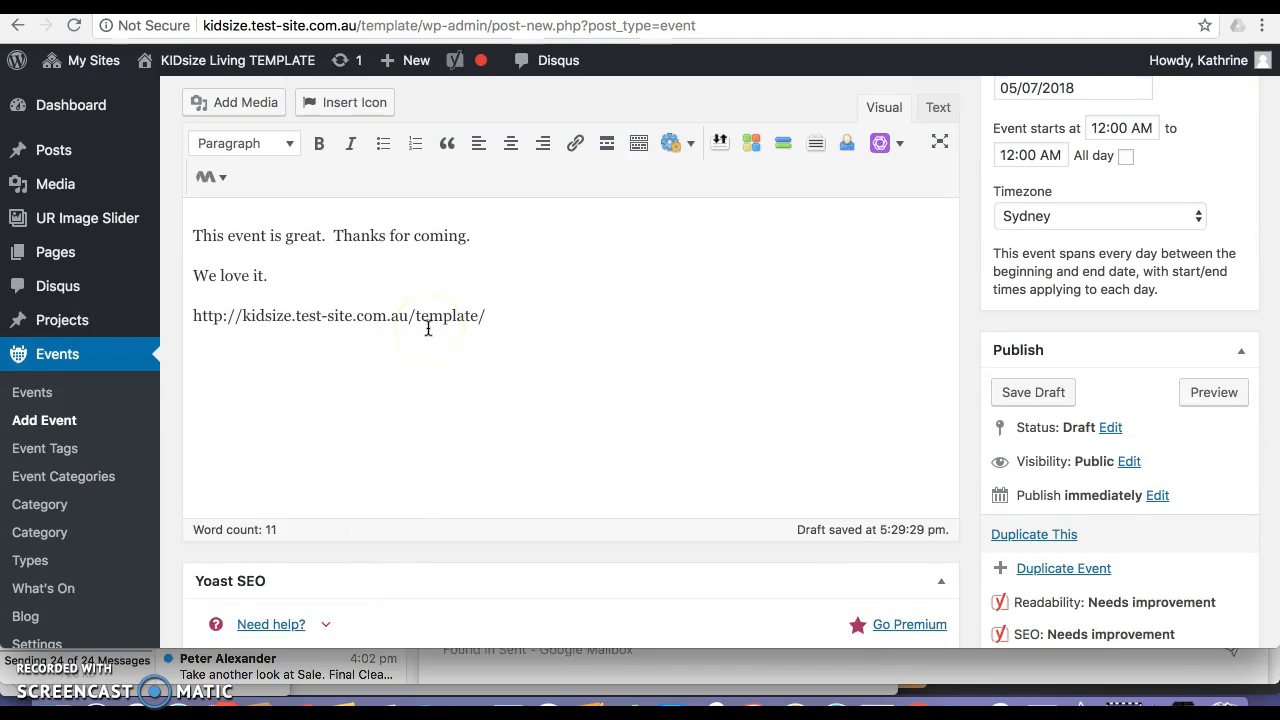
scroll("down", 3)
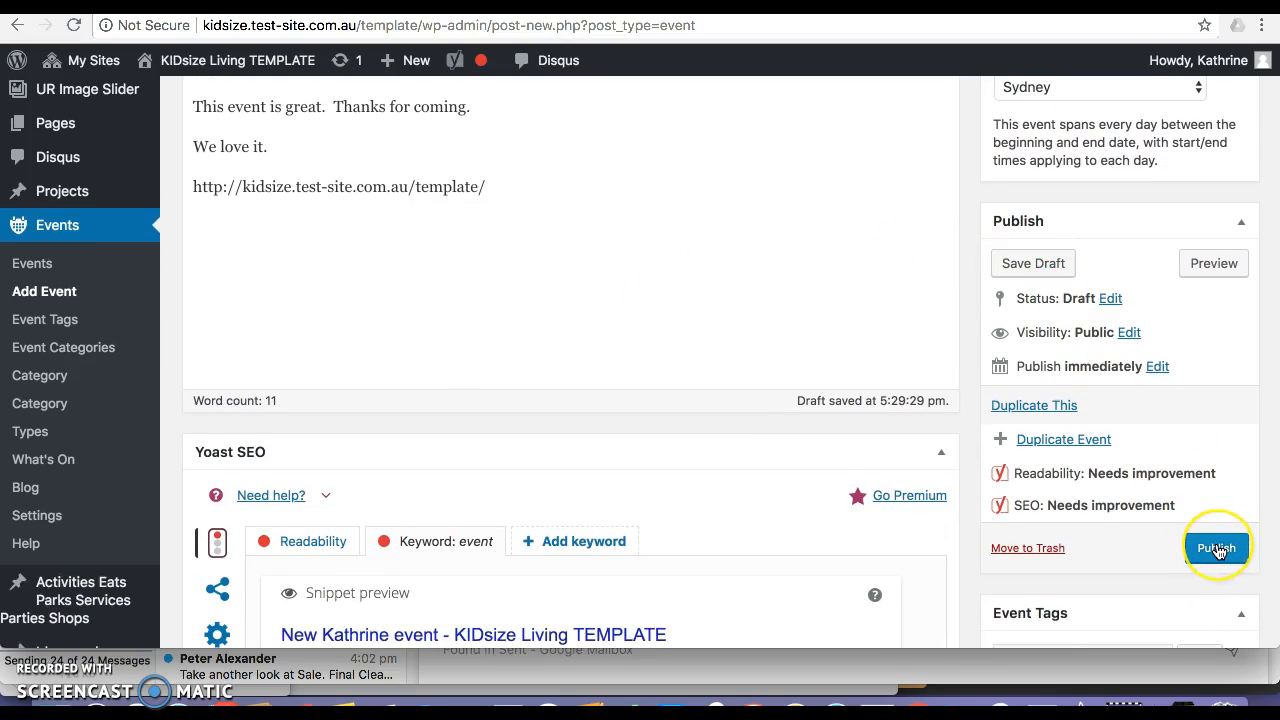
left_click(1216, 548)
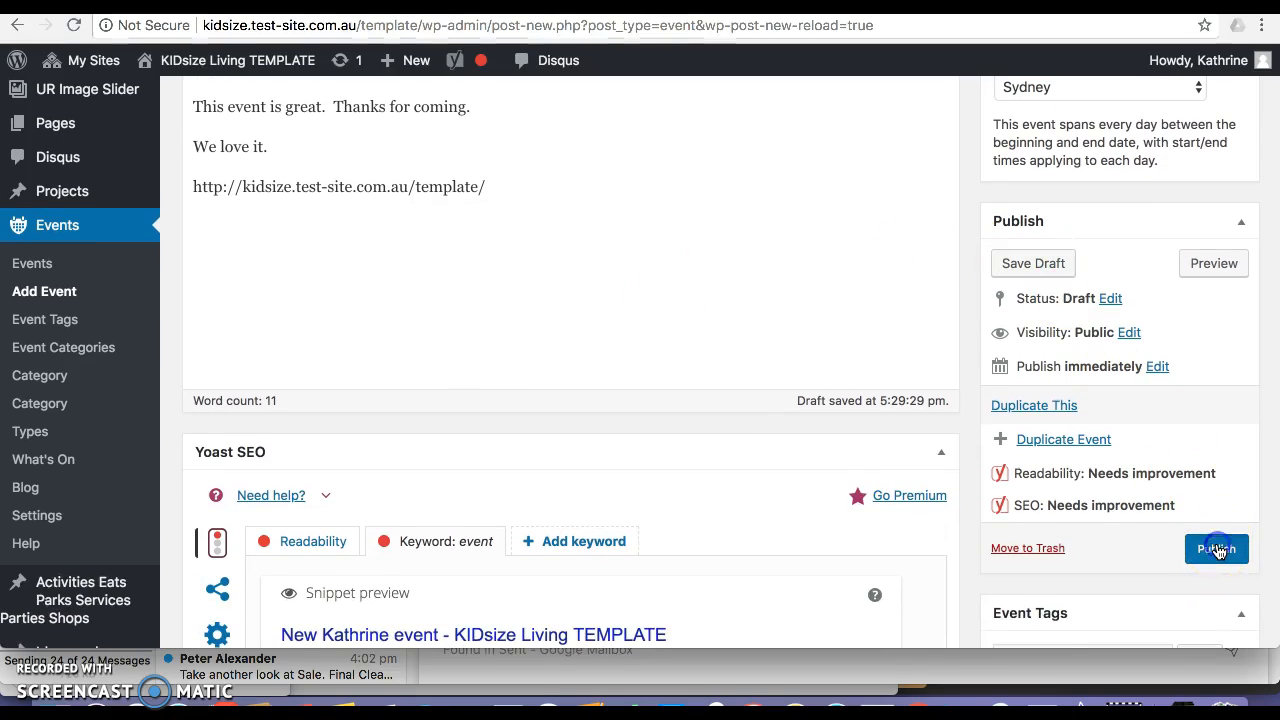
left_click(1216, 548)
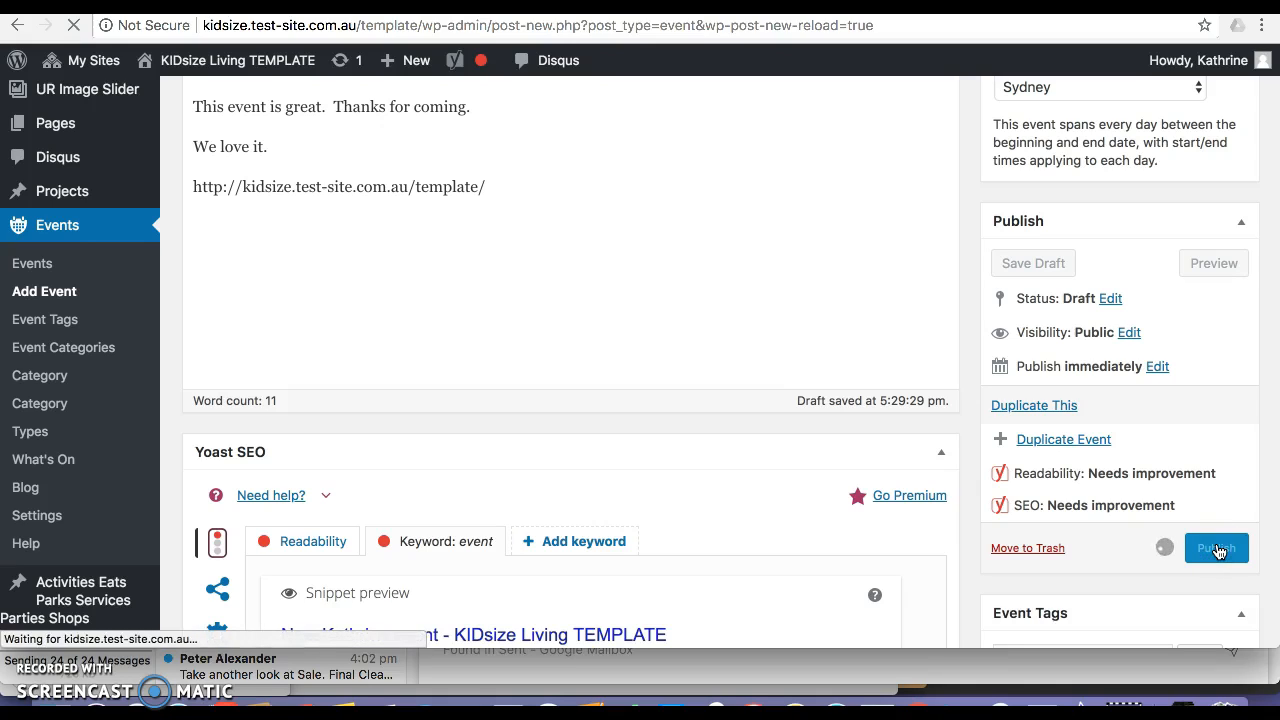
mouse_move(1184, 384)
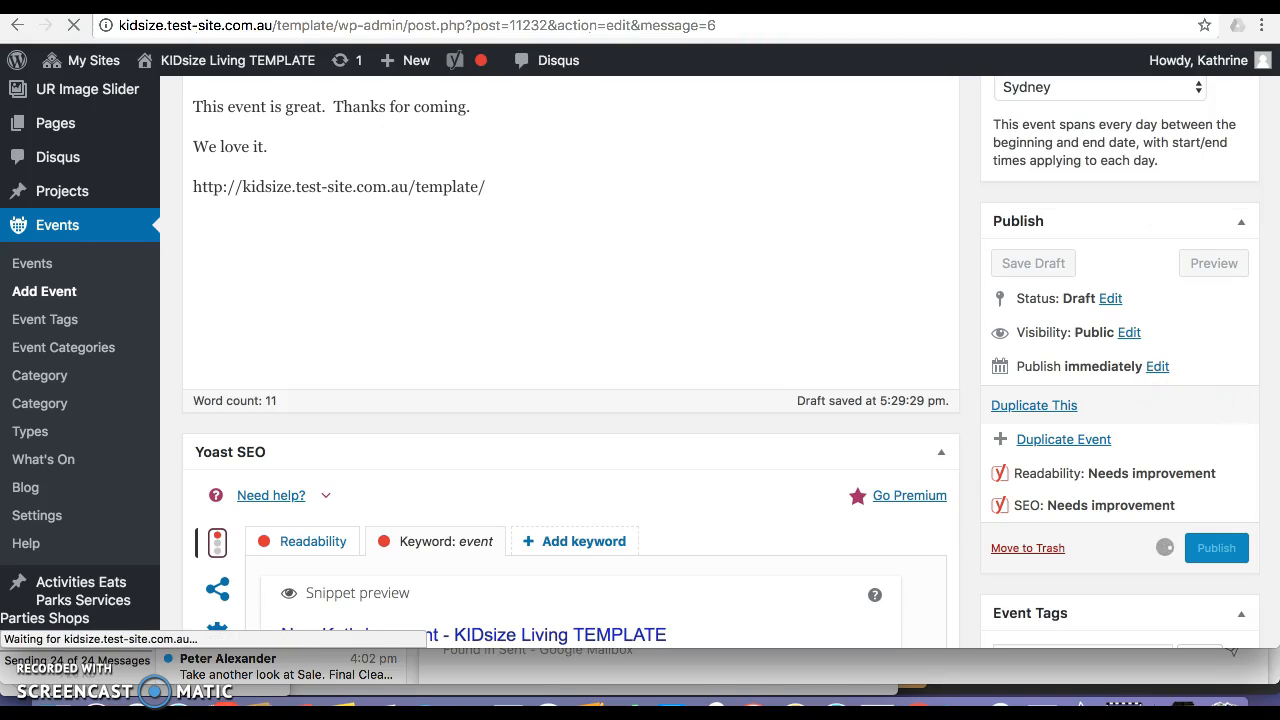
left_click(1216, 548)
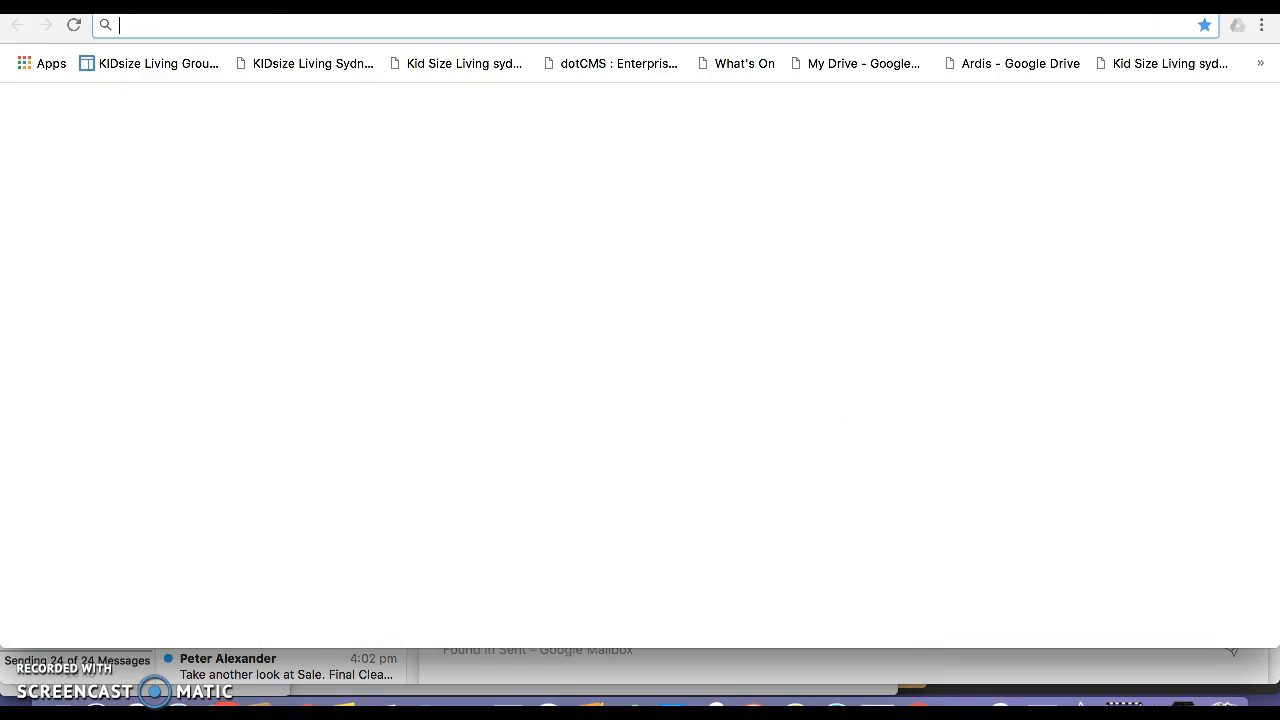
Step: Load kidsize.test-site.com.au/centralcoast and look over the home page's What's On Daily calendar
type("kidsize.test-site.com.au/centralcoast")
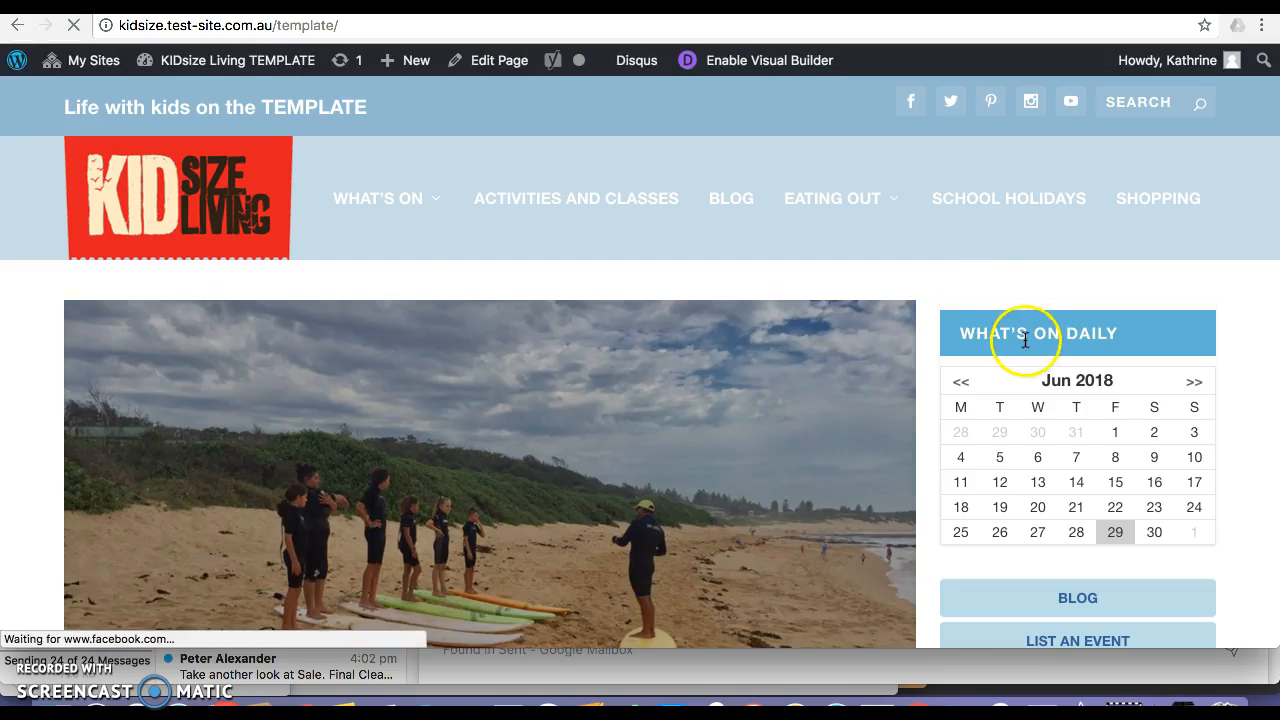
scroll("down", 3)
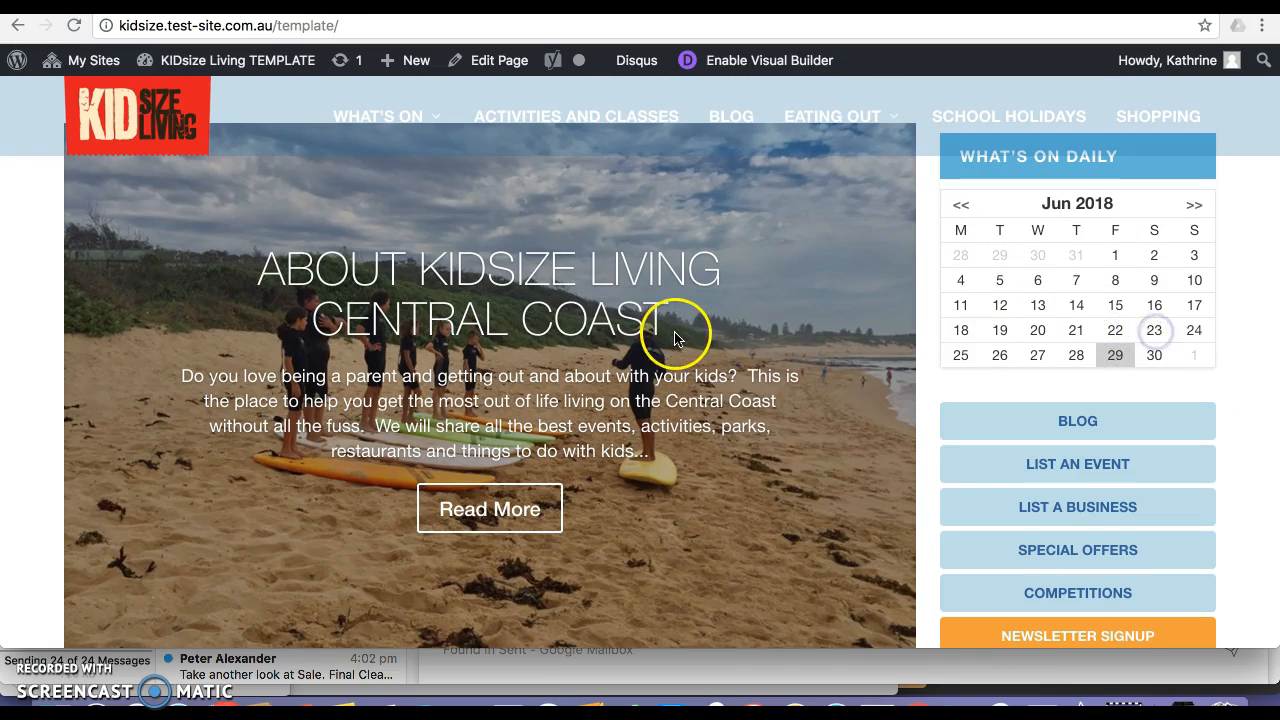
scroll("up", 3)
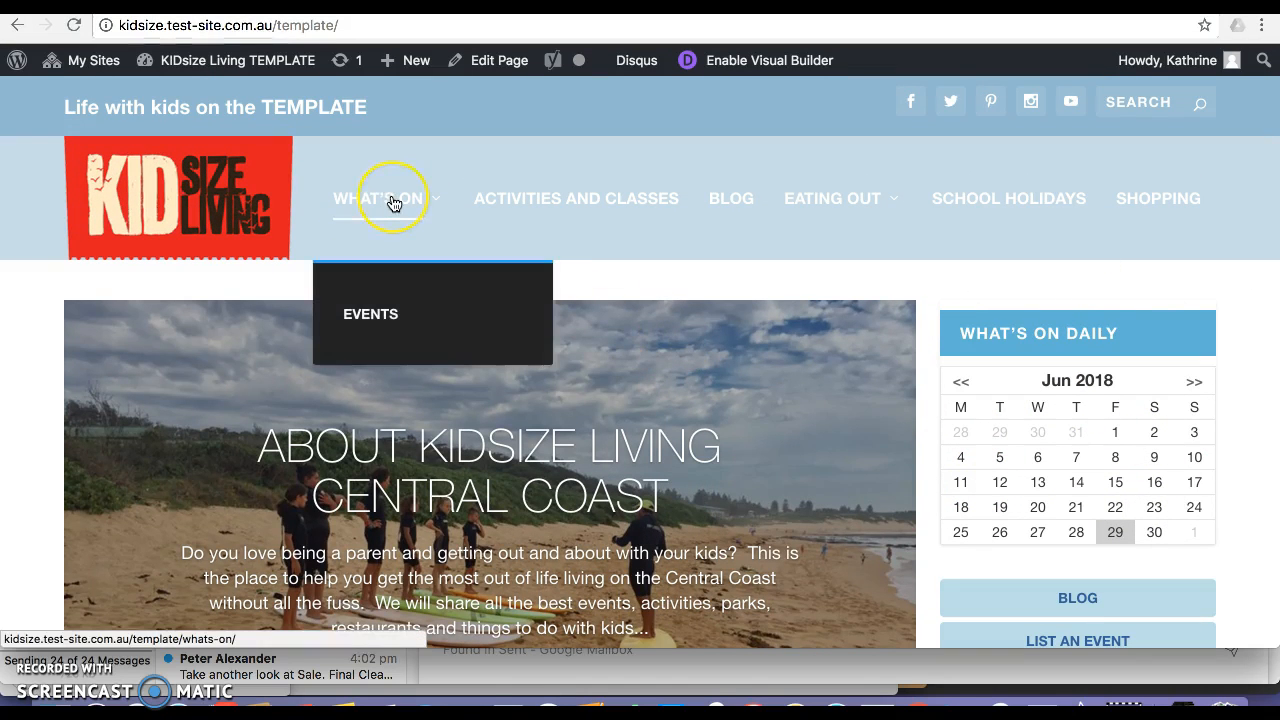
Step: View the What's On page, then the Events page, both listing no events
left_click(392, 198)
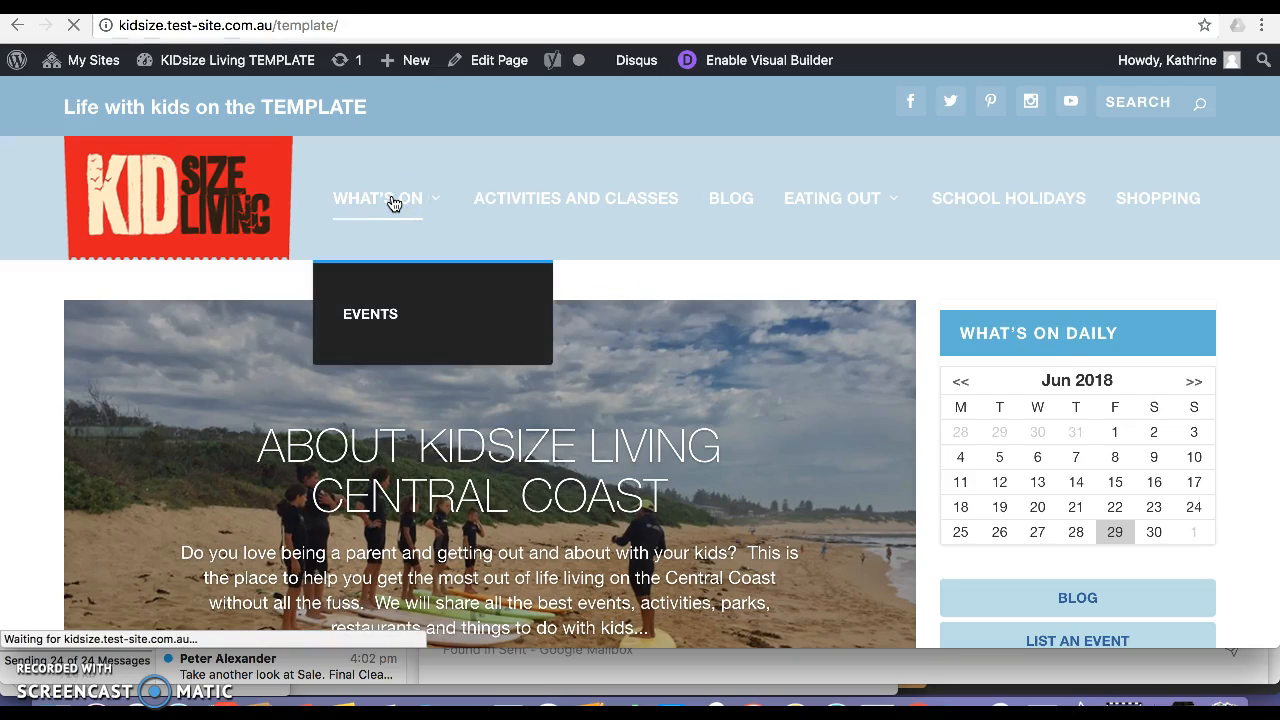
left_click(370, 312)
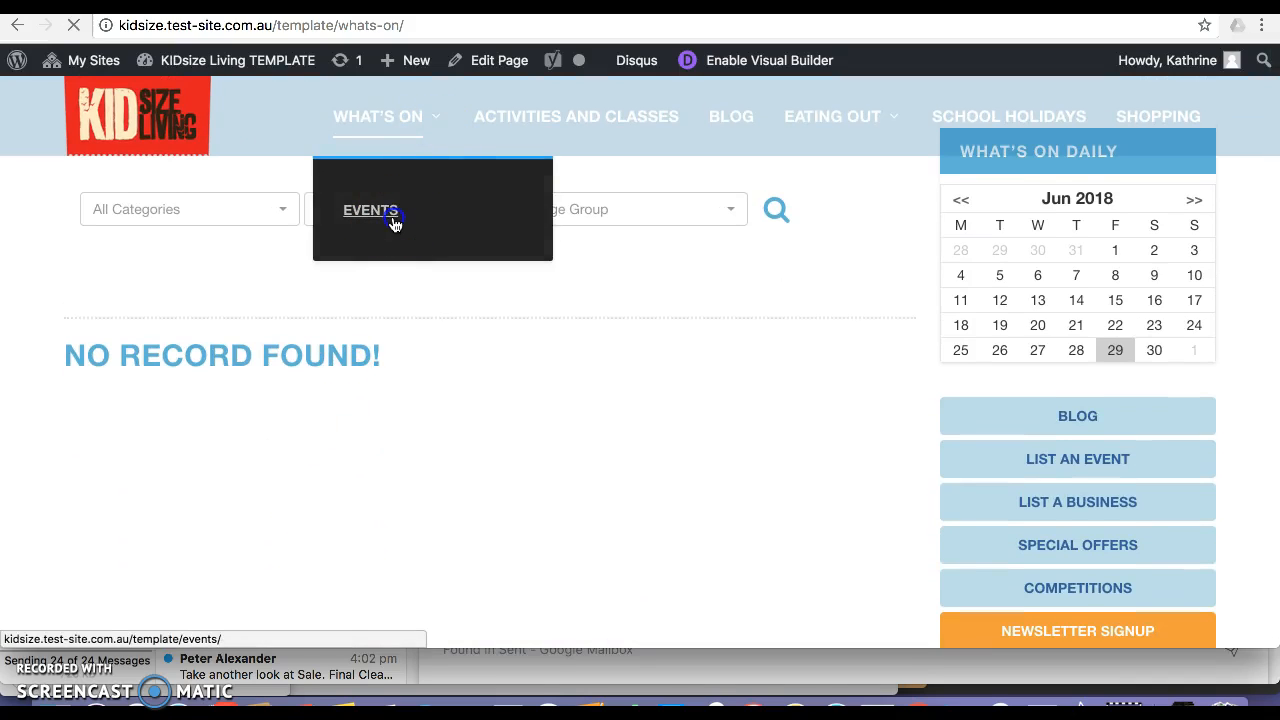
left_click(370, 210)
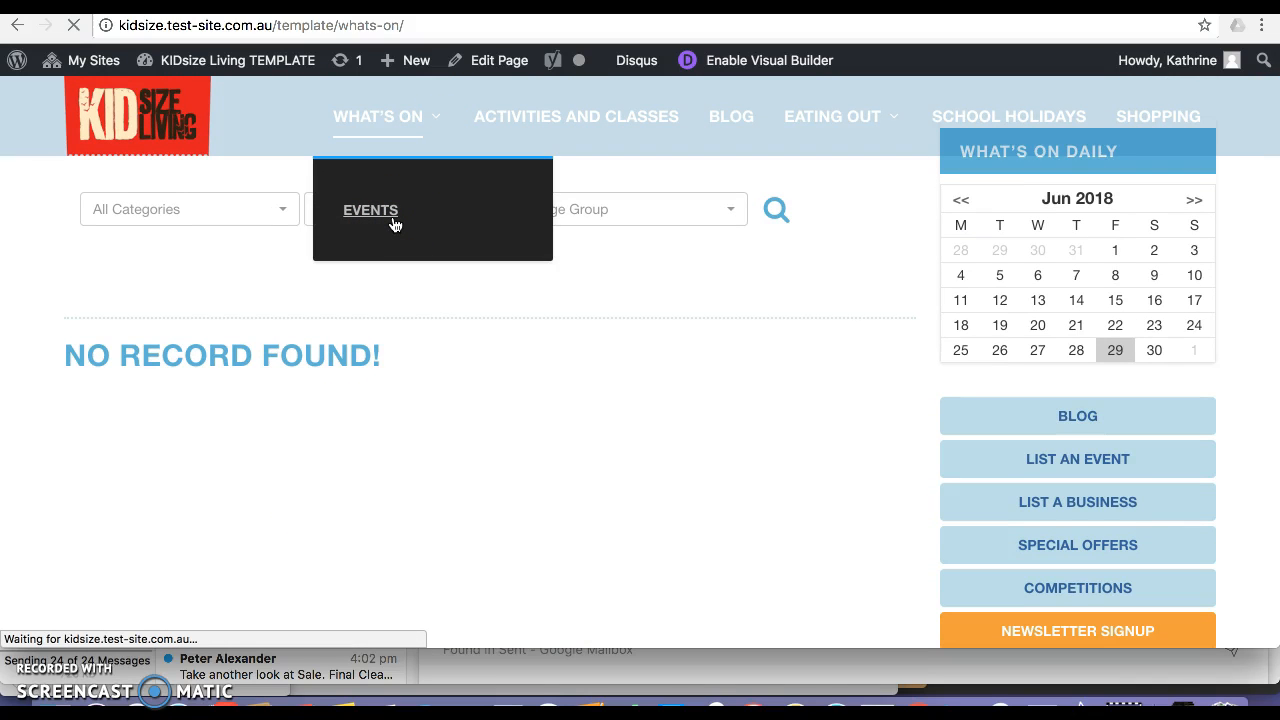
left_click(370, 210)
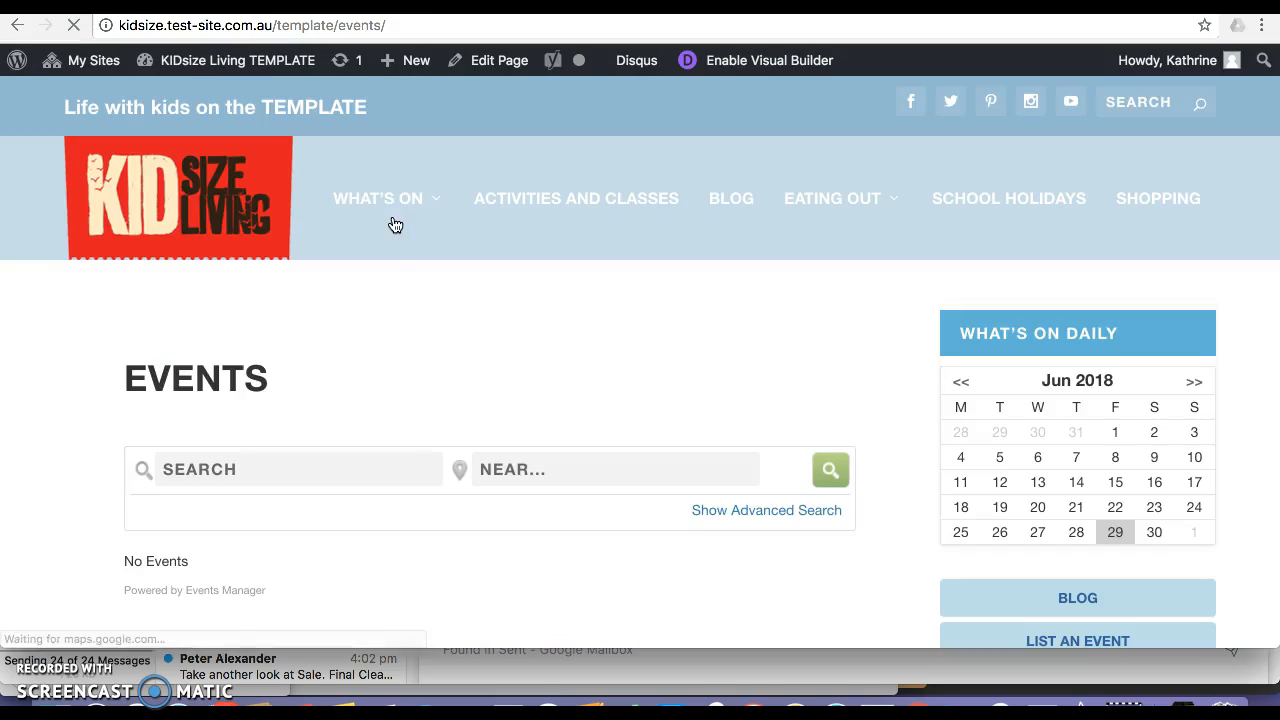
mouse_move(732, 198)
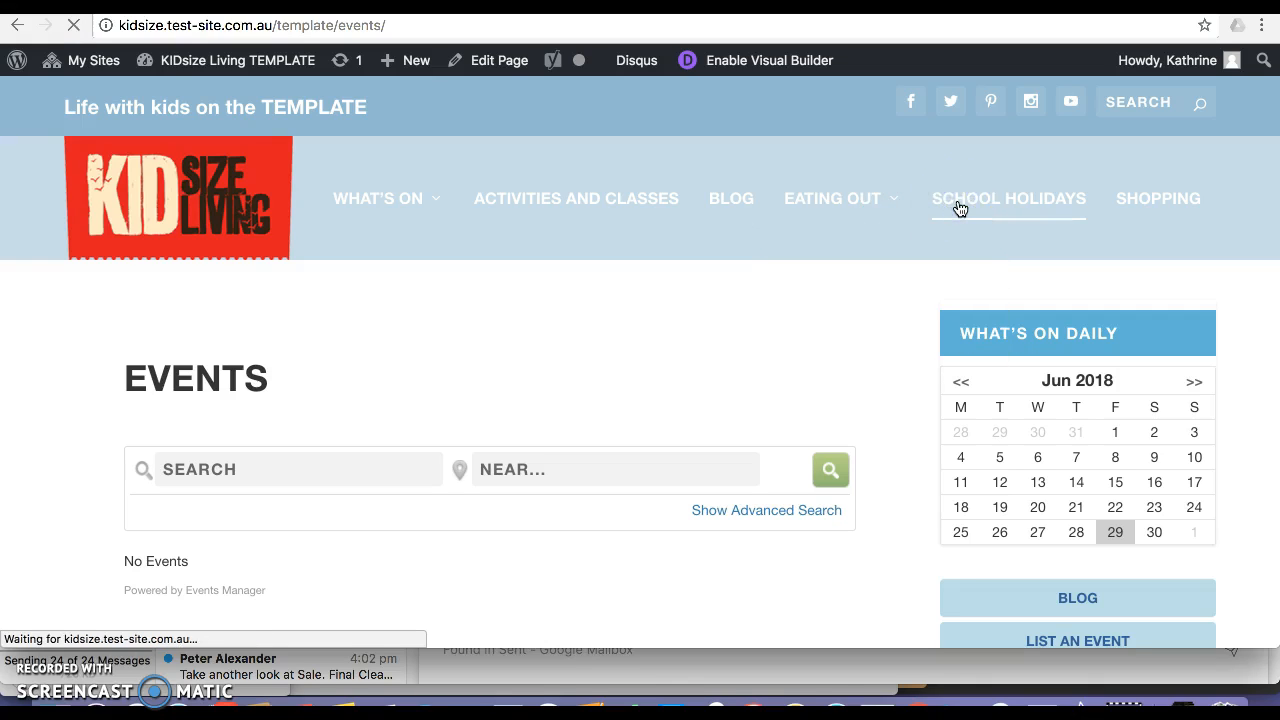
Step: View the School Holidays page listings, including TEST ACTIVITY, and return to the top
left_click(1008, 198)
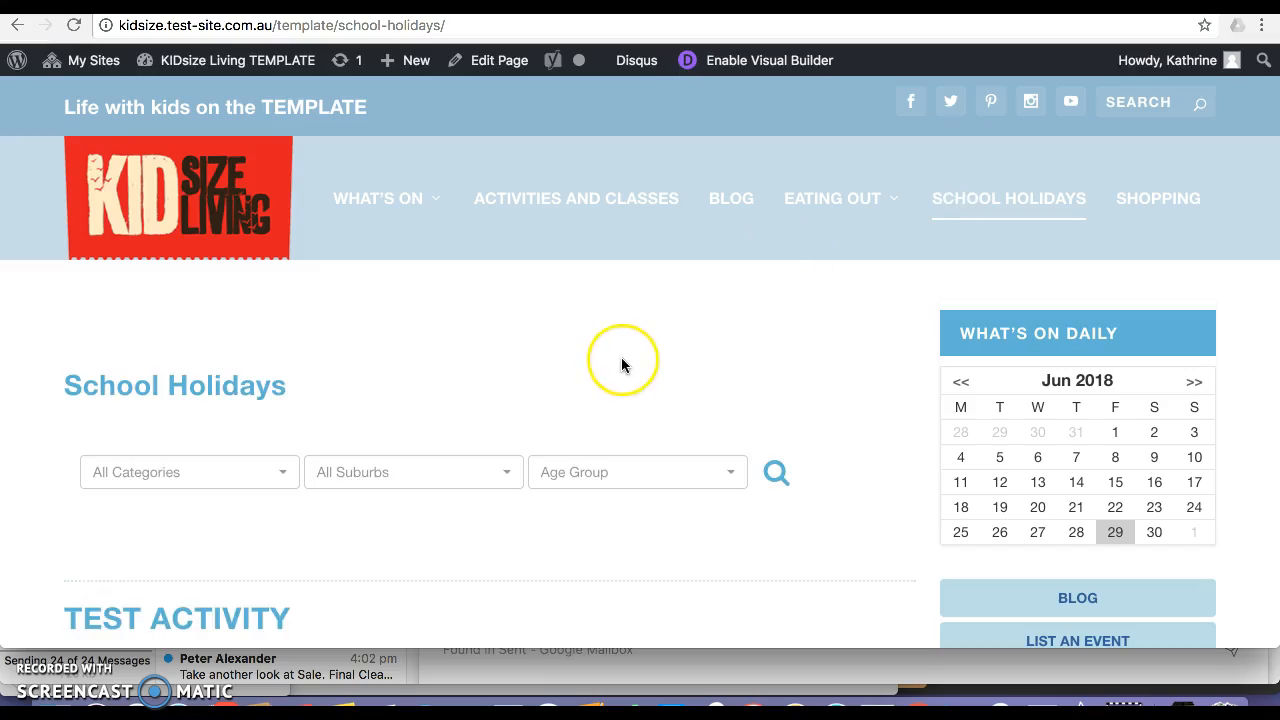
scroll("down", 3)
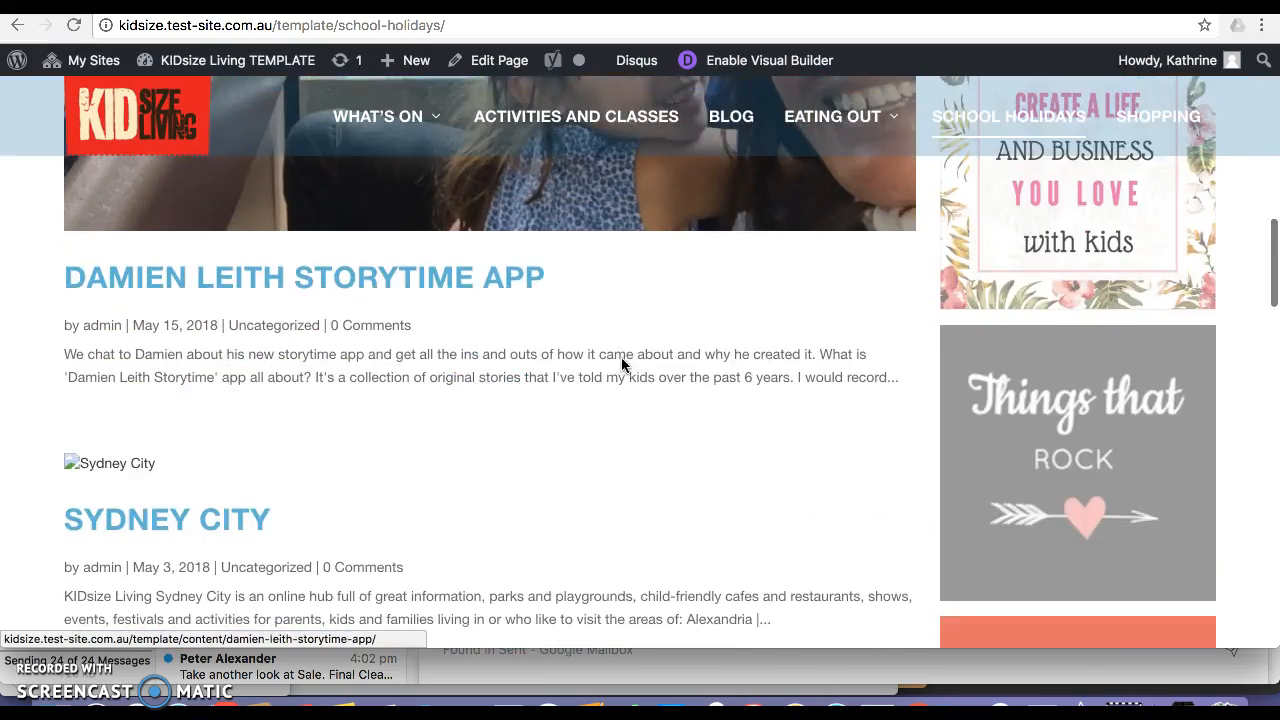
left_click(1008, 116)
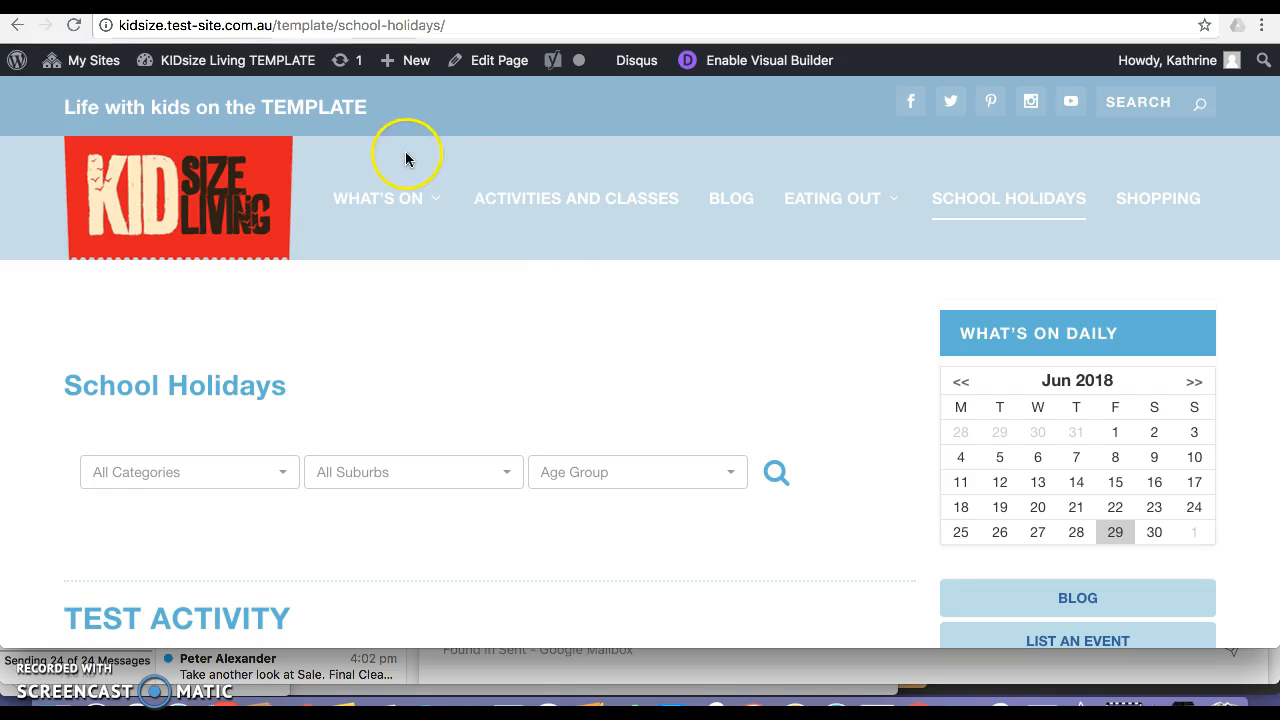
mouse_move(1008, 560)
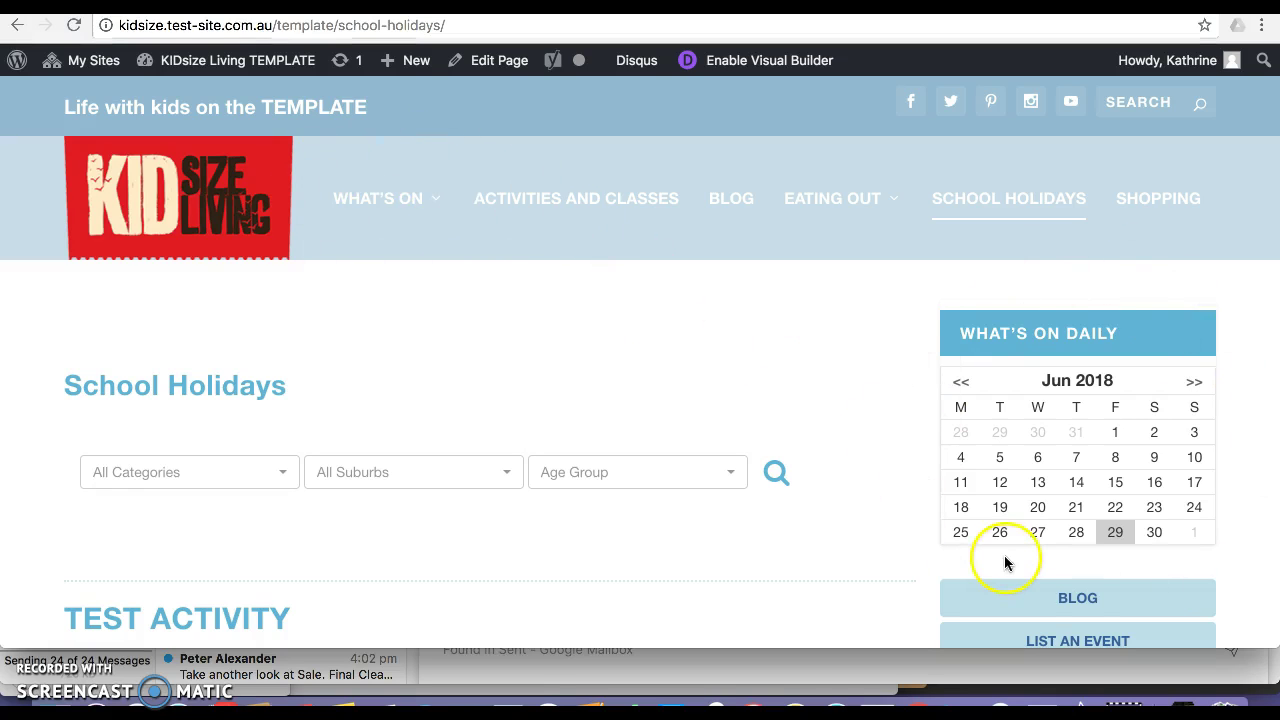
mouse_move(960, 198)
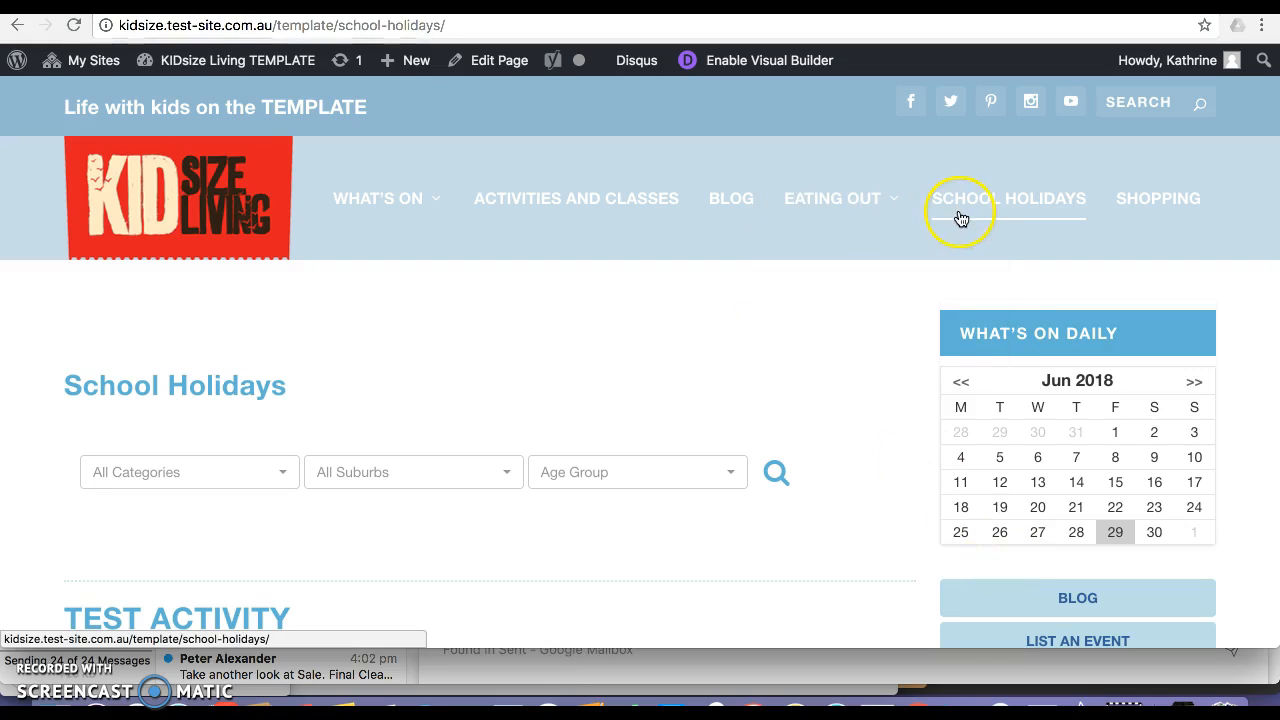
mouse_move(576, 198)
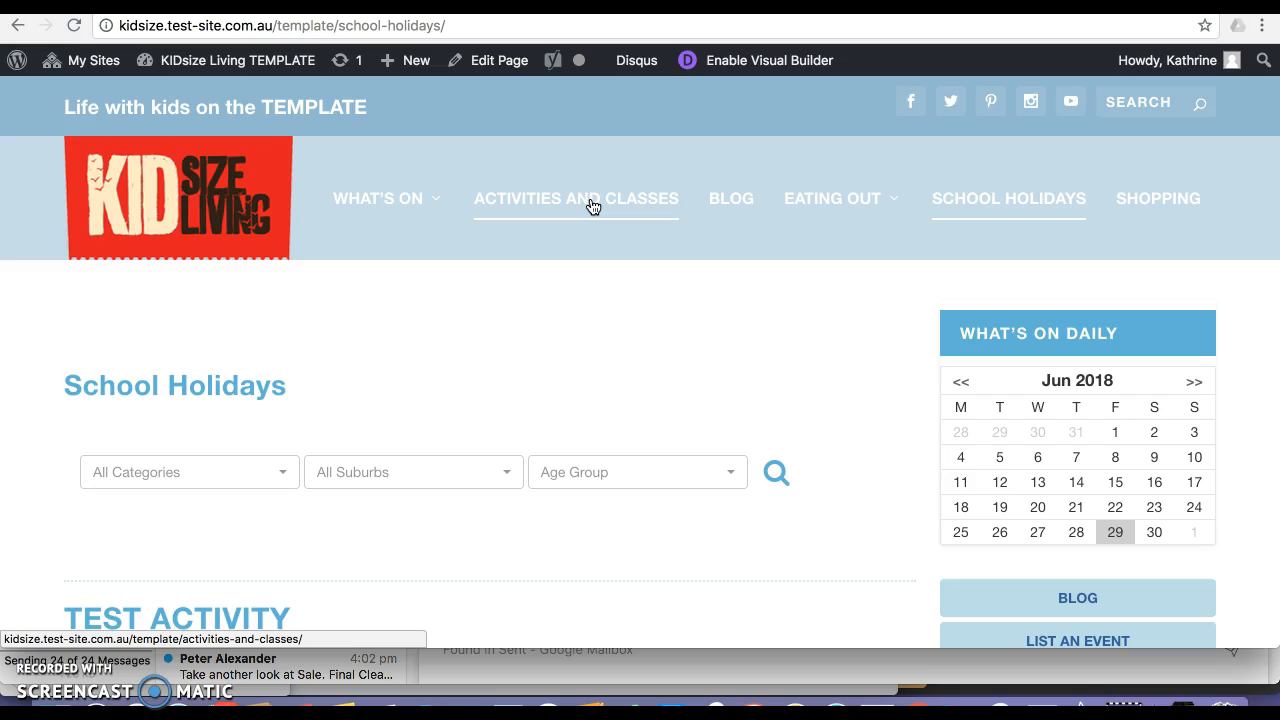
mouse_move(732, 248)
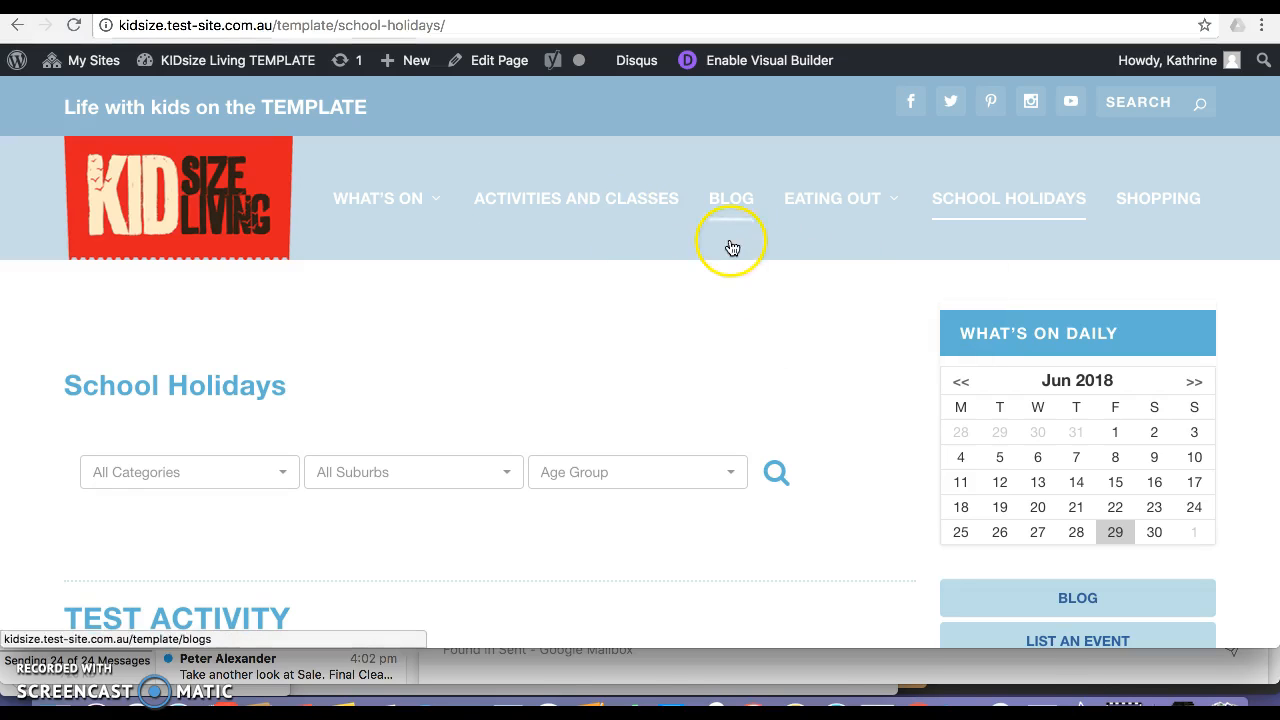